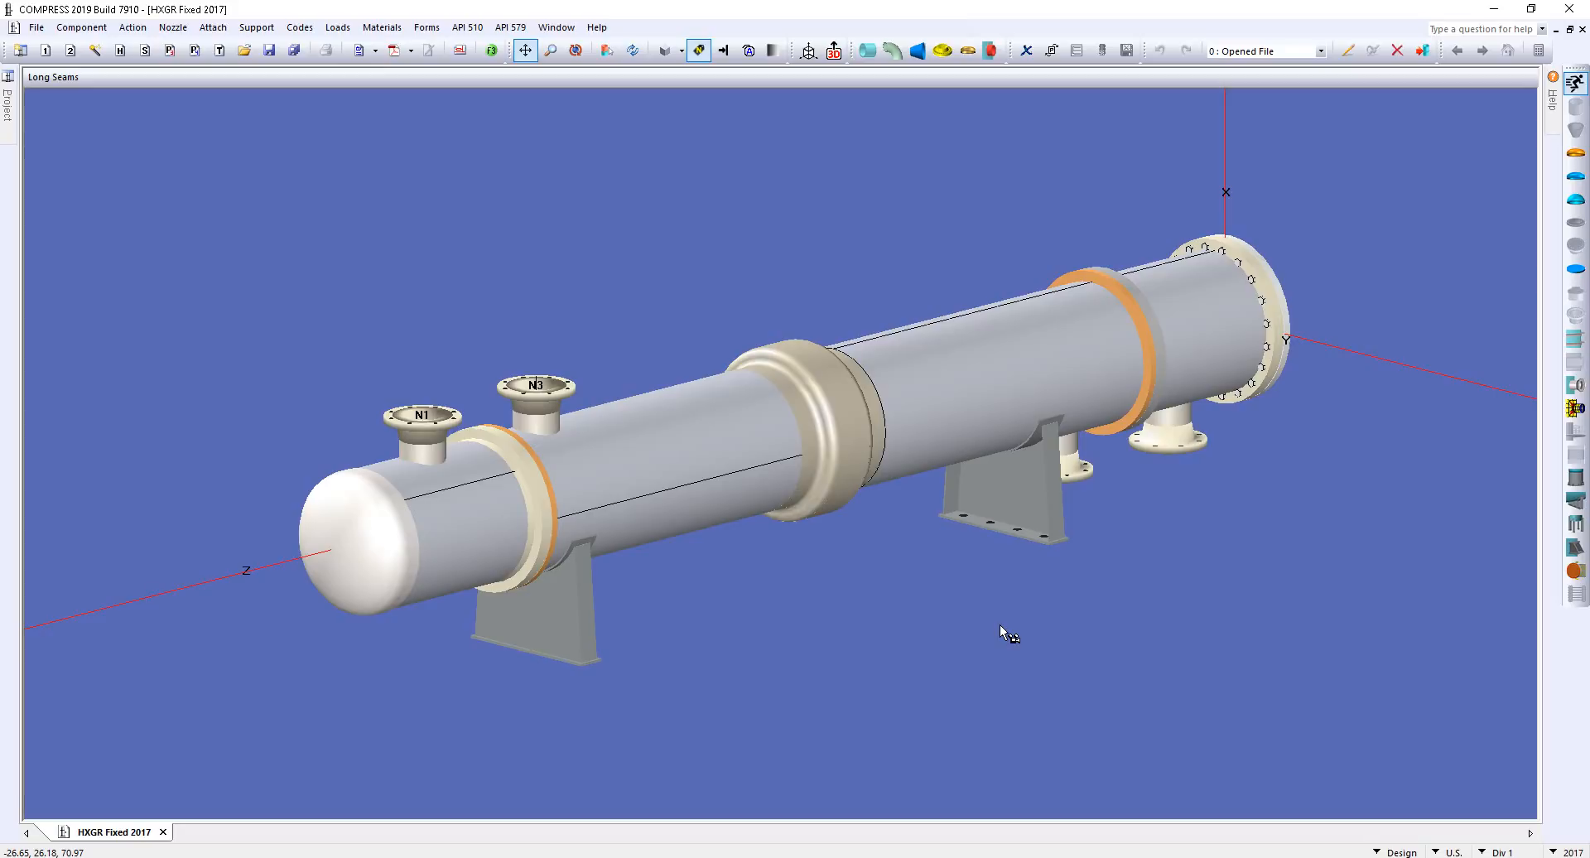
mouse_move(709, 248)
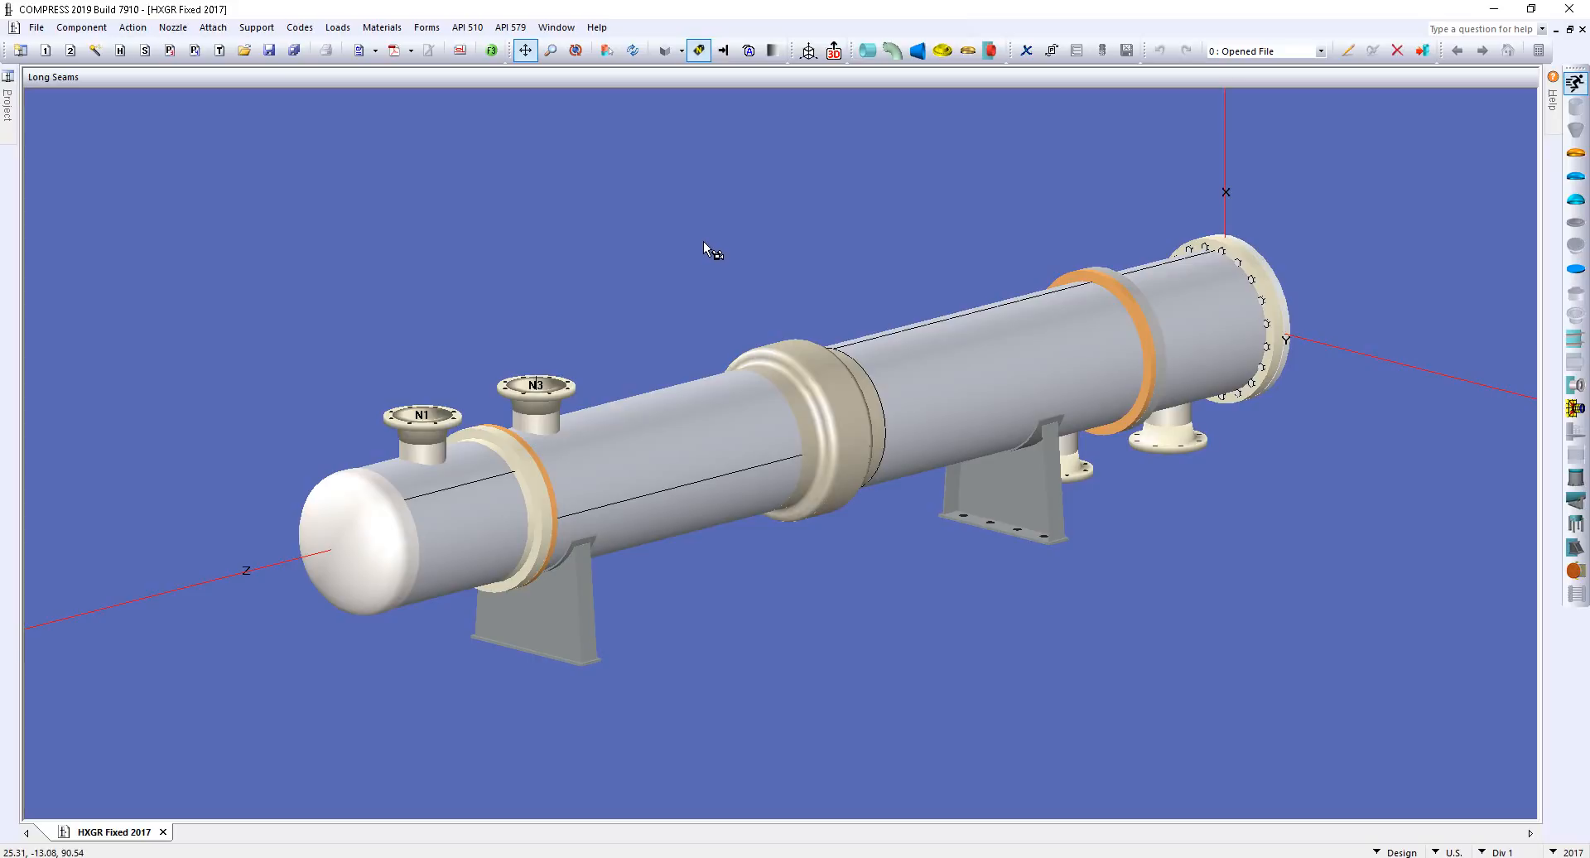
mouse_move(534, 113)
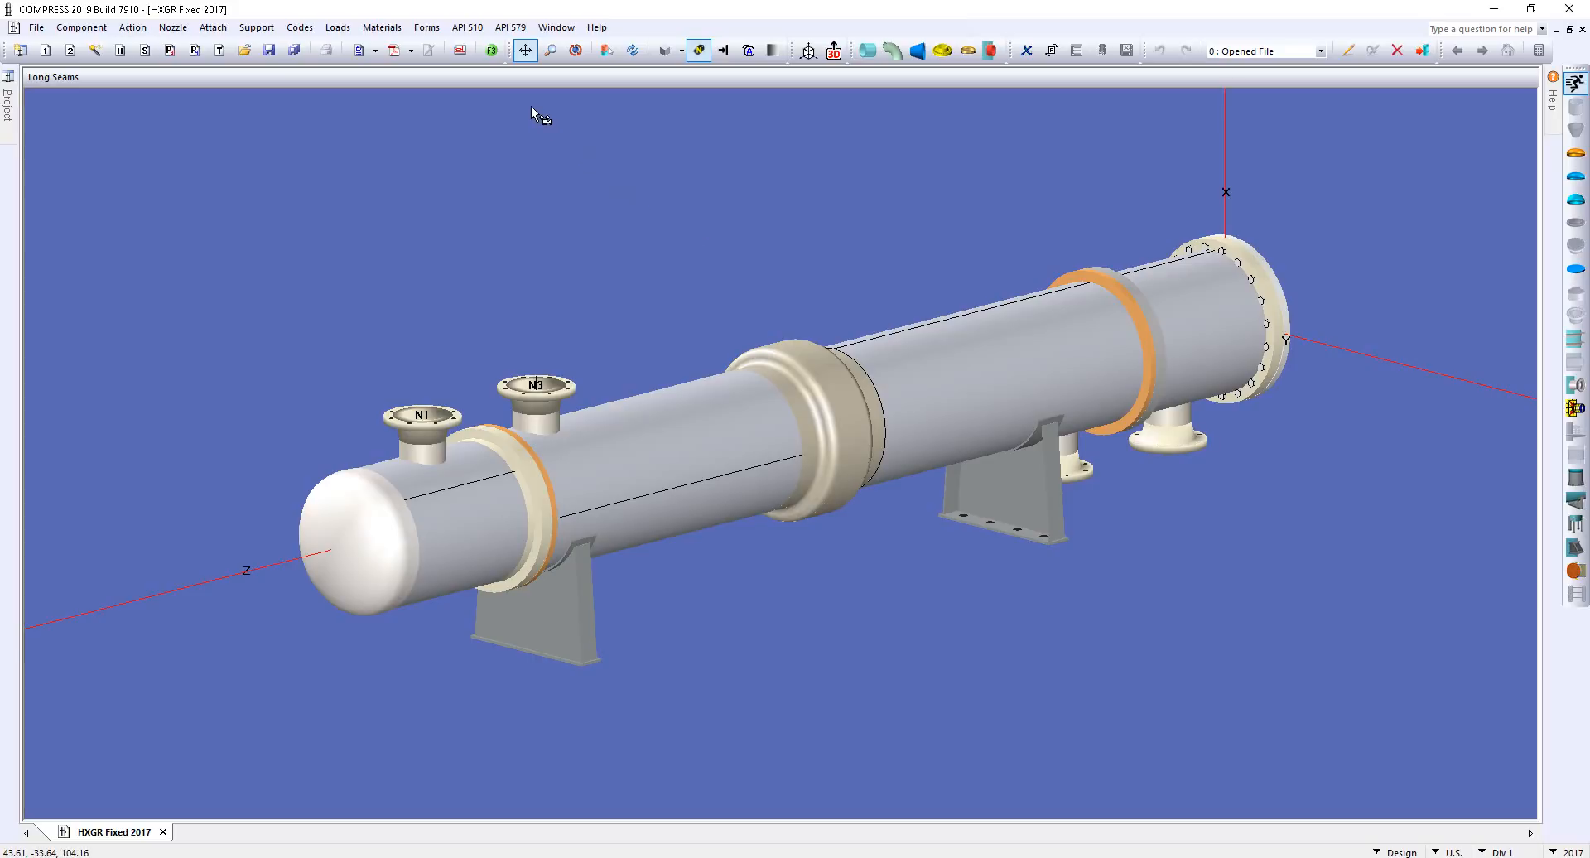
mouse_move(491, 51)
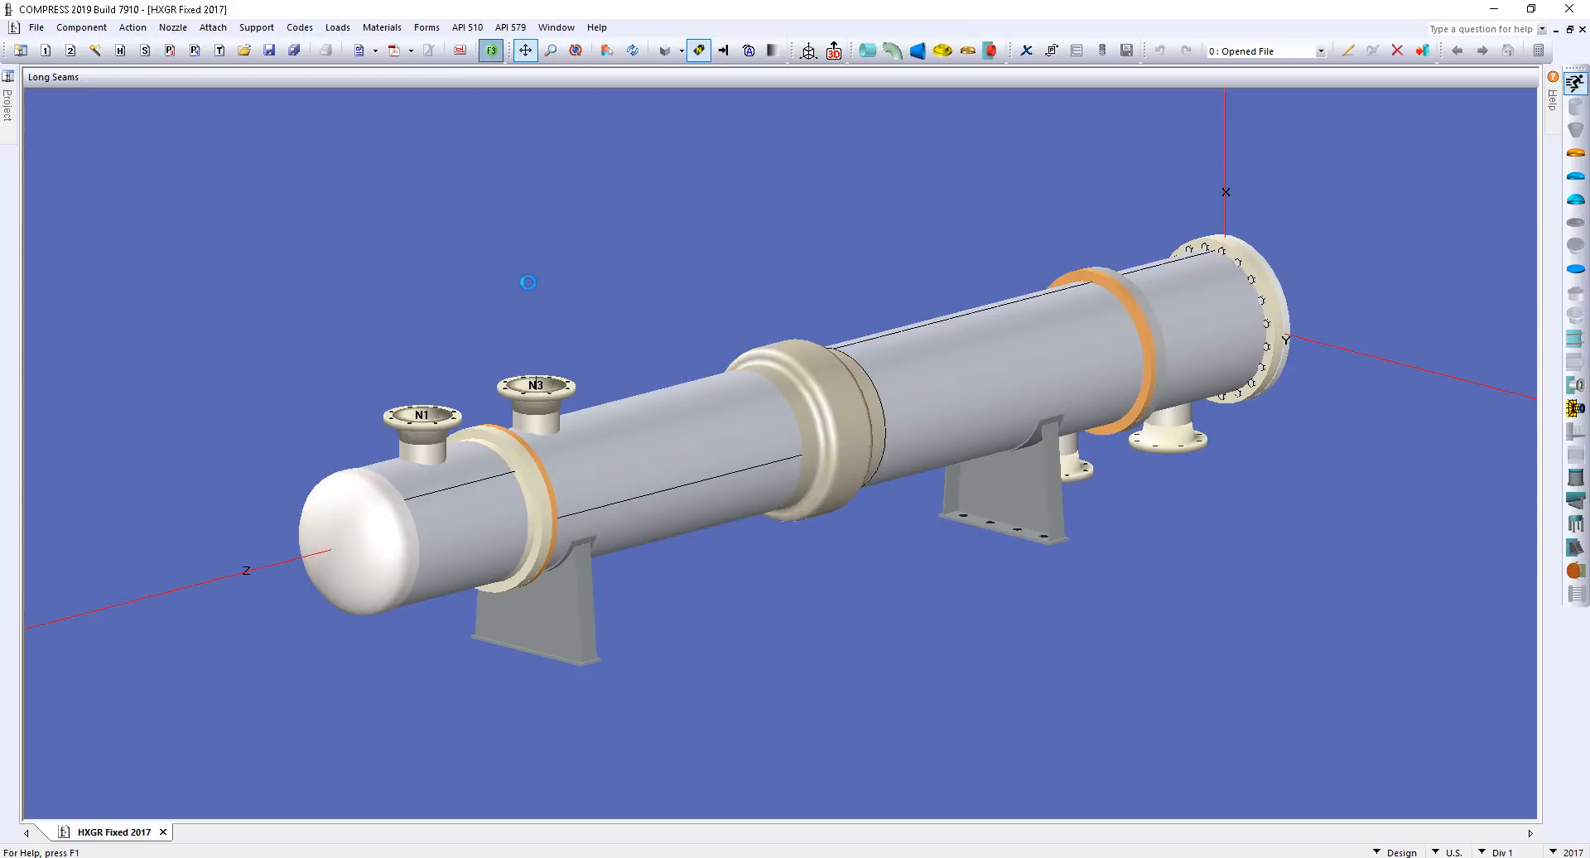
mouse_move(528, 278)
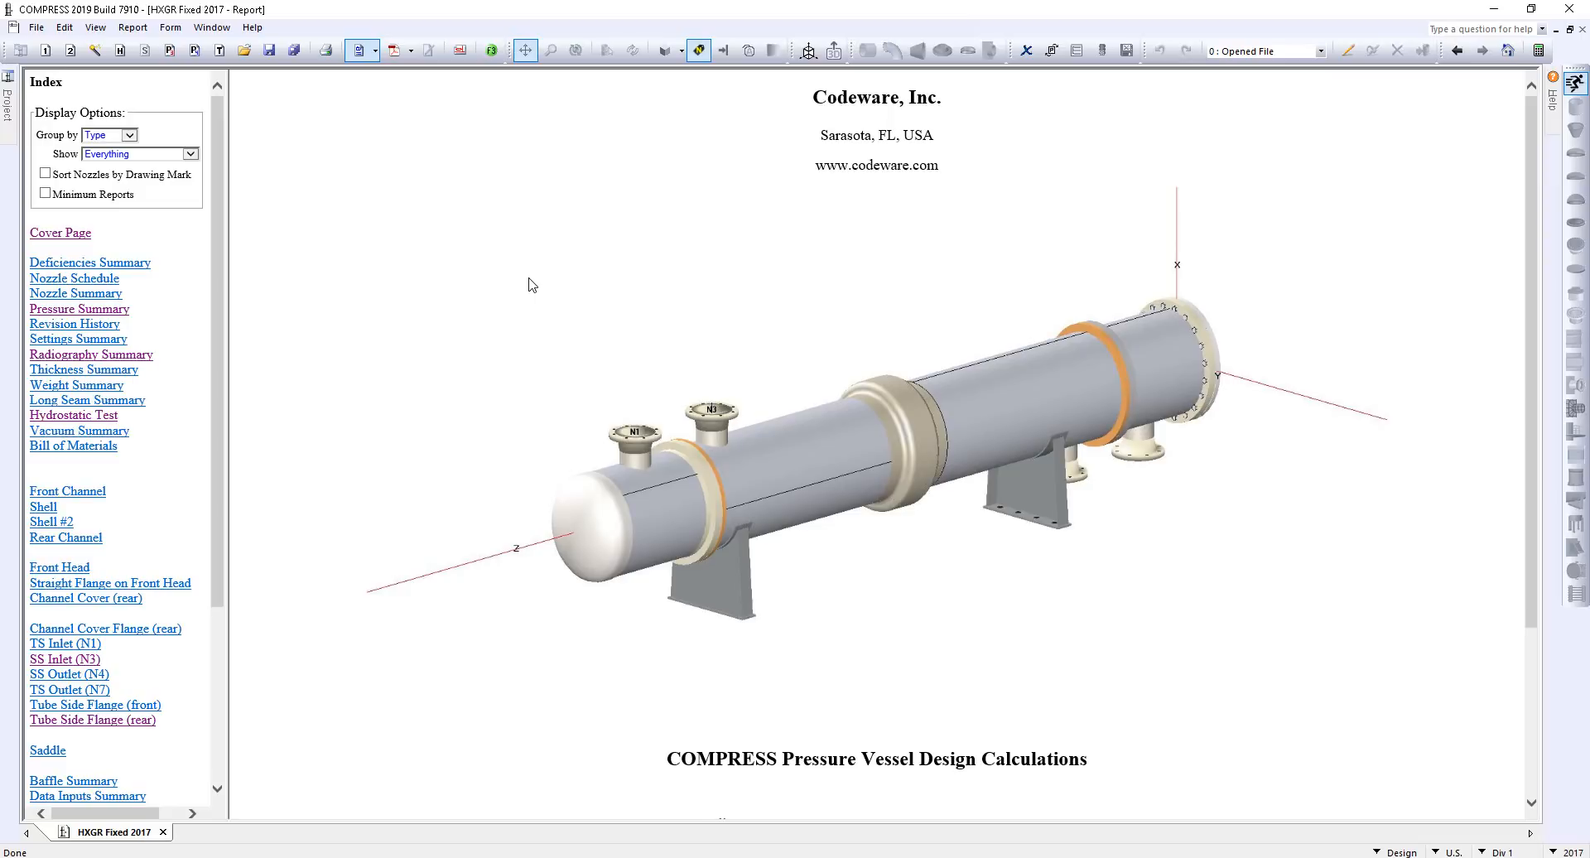
mouse_move(426, 103)
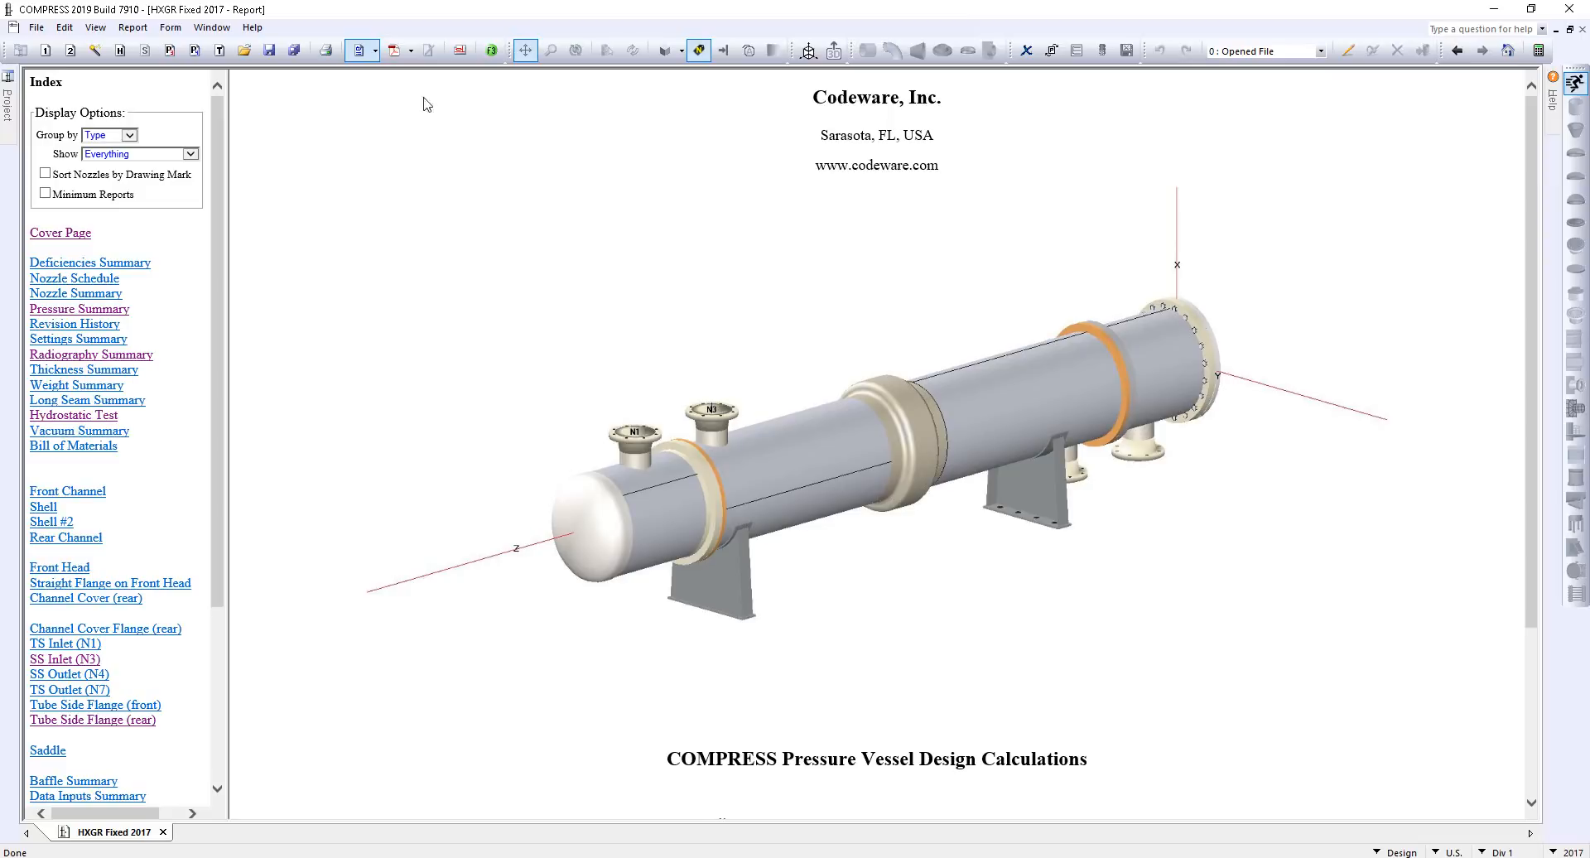
mouse_move(392, 50)
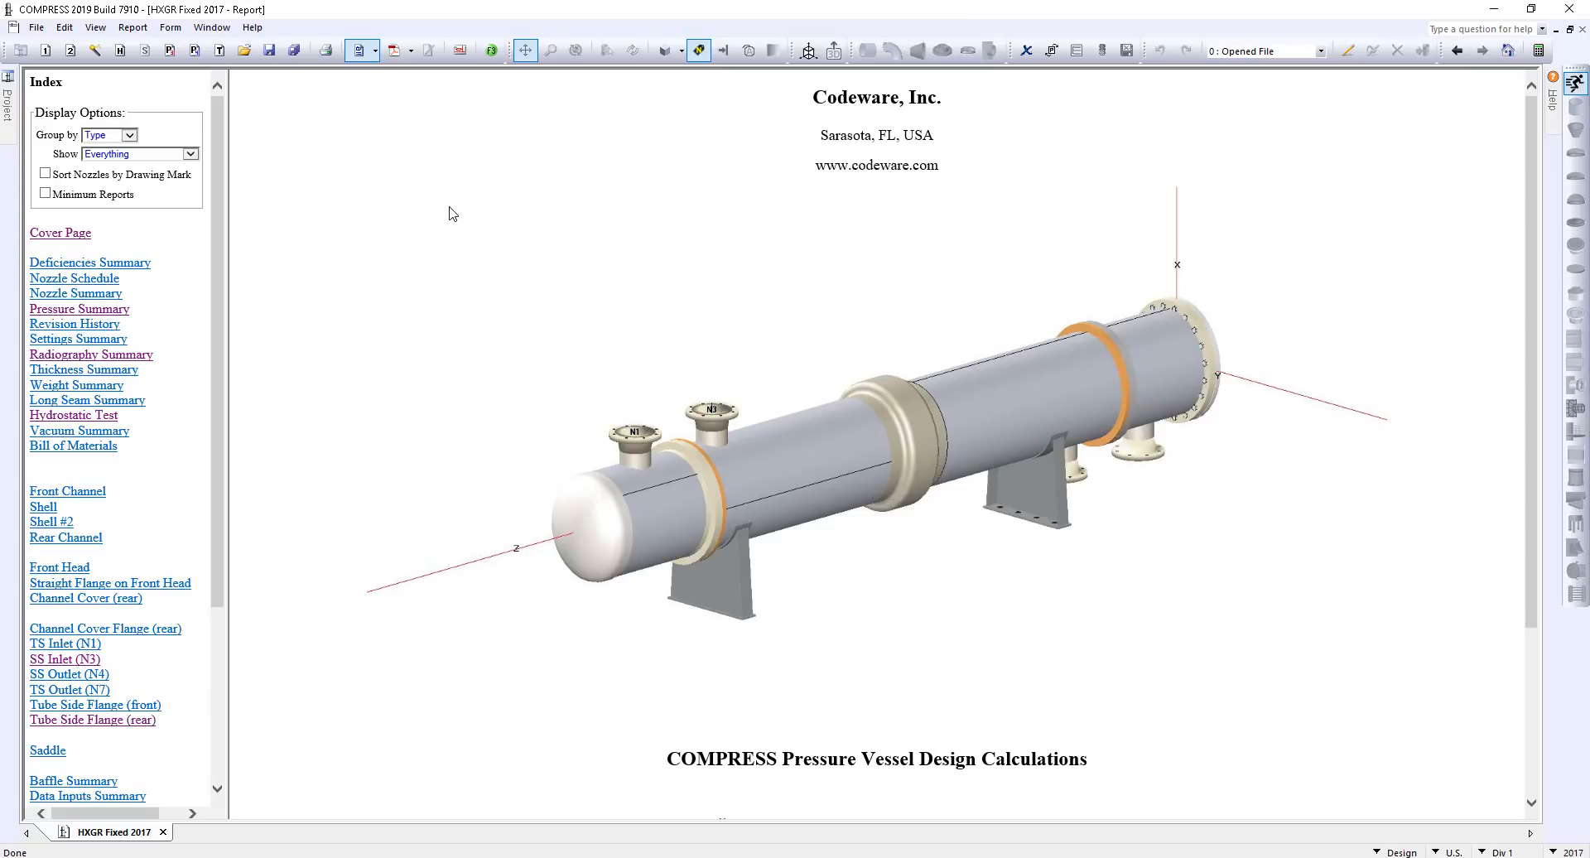
mouse_move(468, 275)
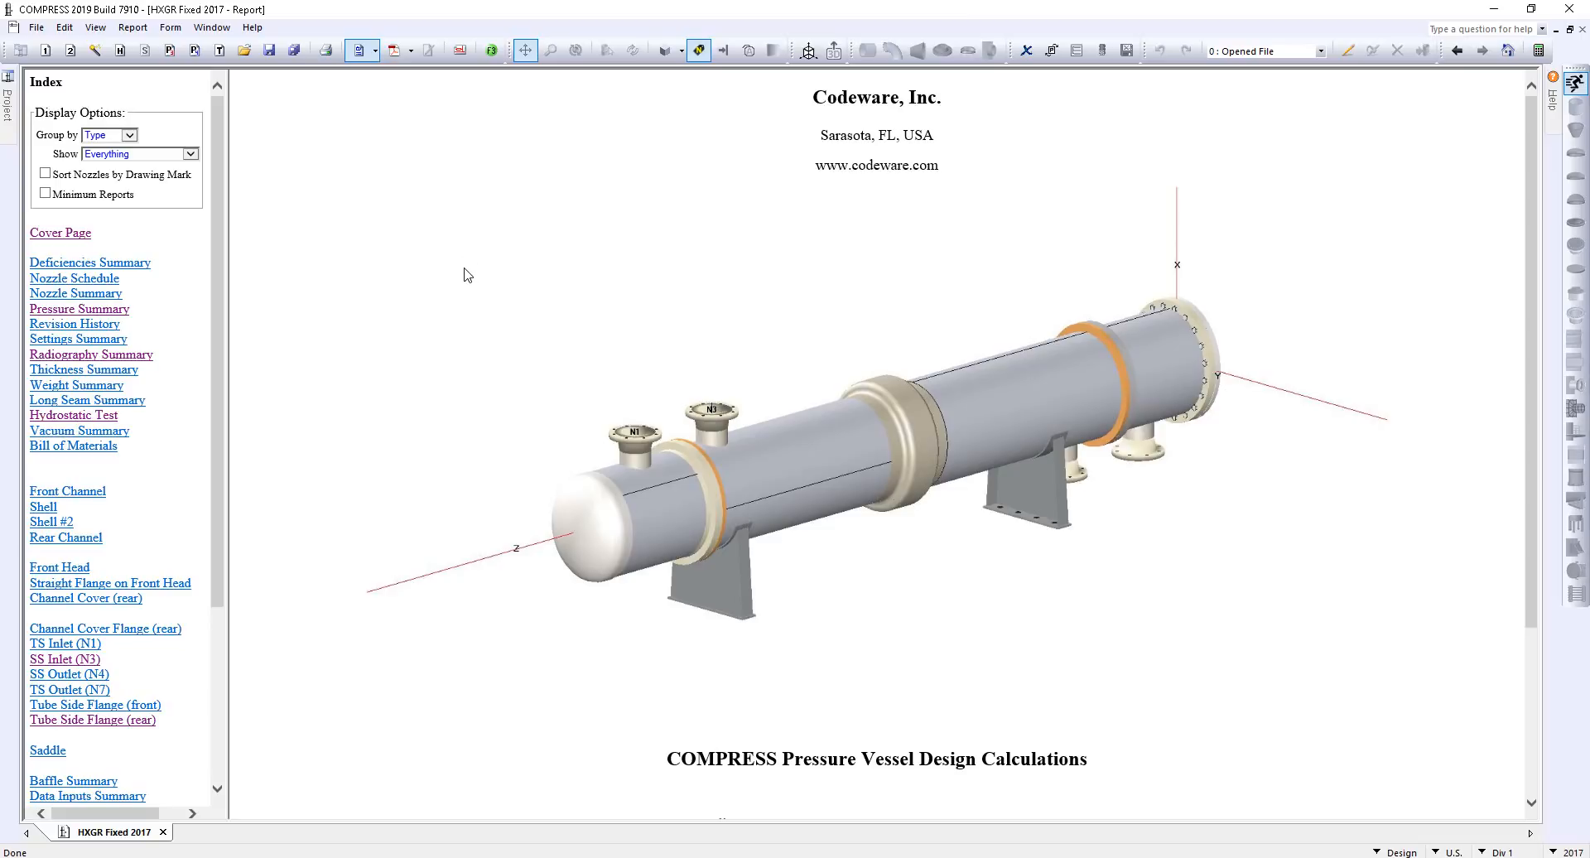
mouse_move(708, 130)
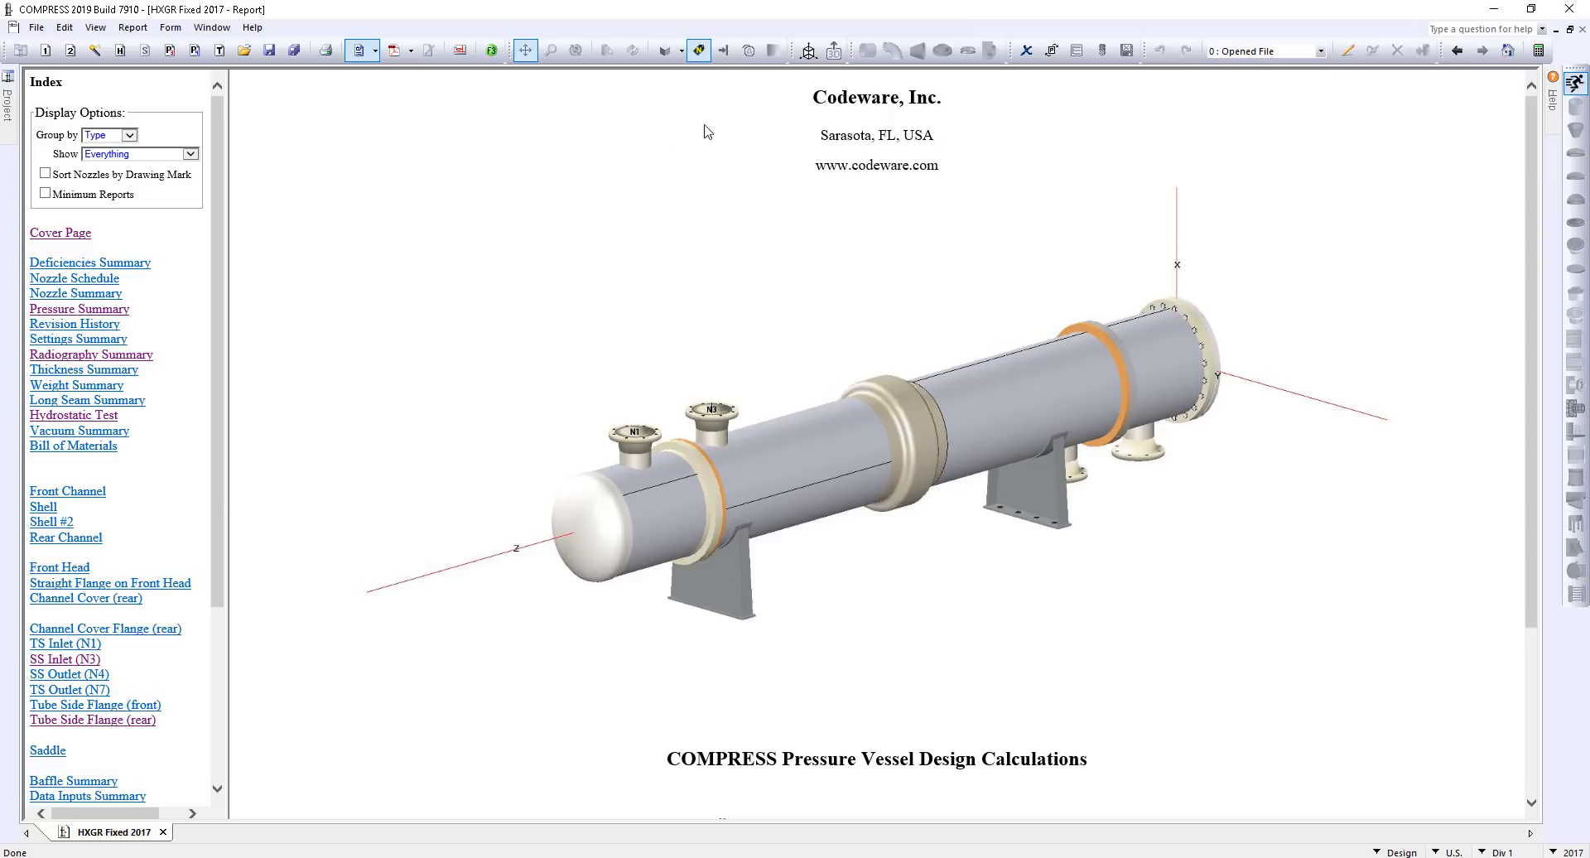
Step: Scroll down the heat exchanger report's cover page toward the section index
scroll("down", 3)
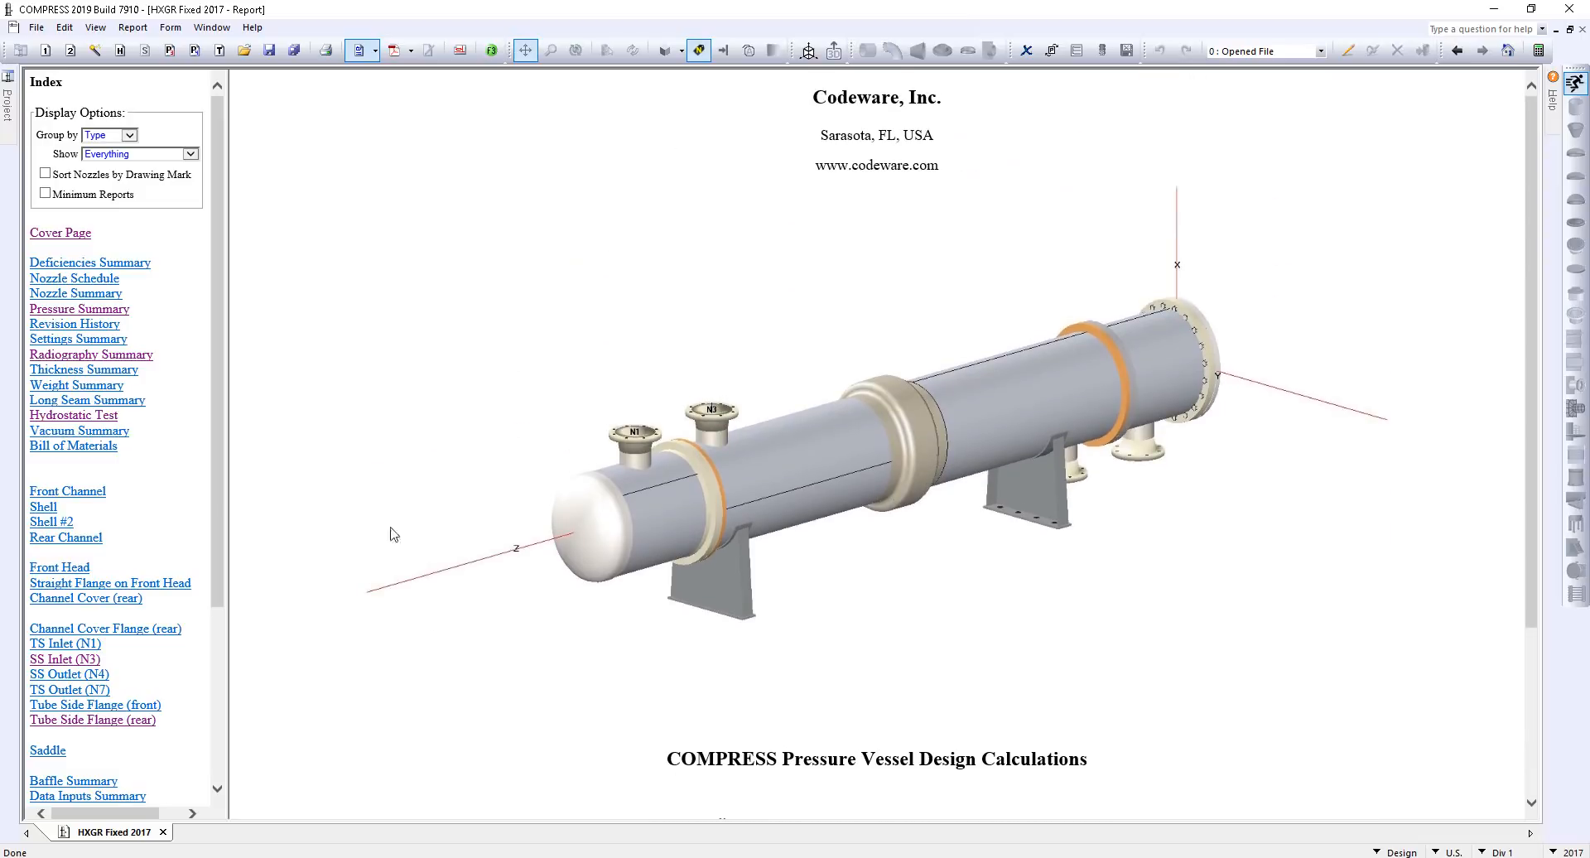
mouse_move(366, 427)
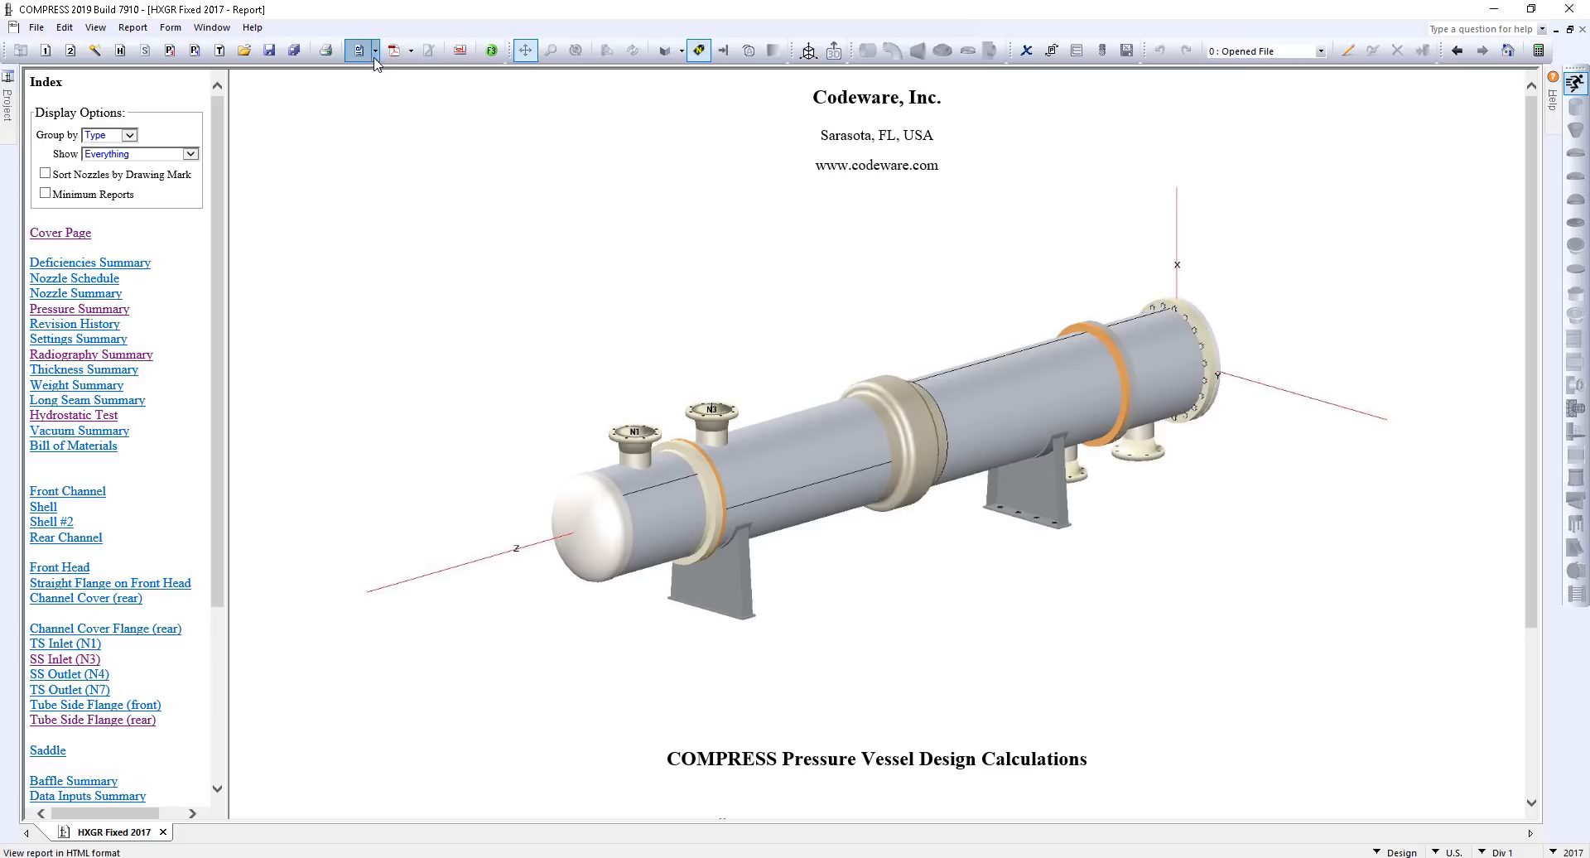
Step: Choose Cover Page Settings from the report options dropdown
left_click(375, 50)
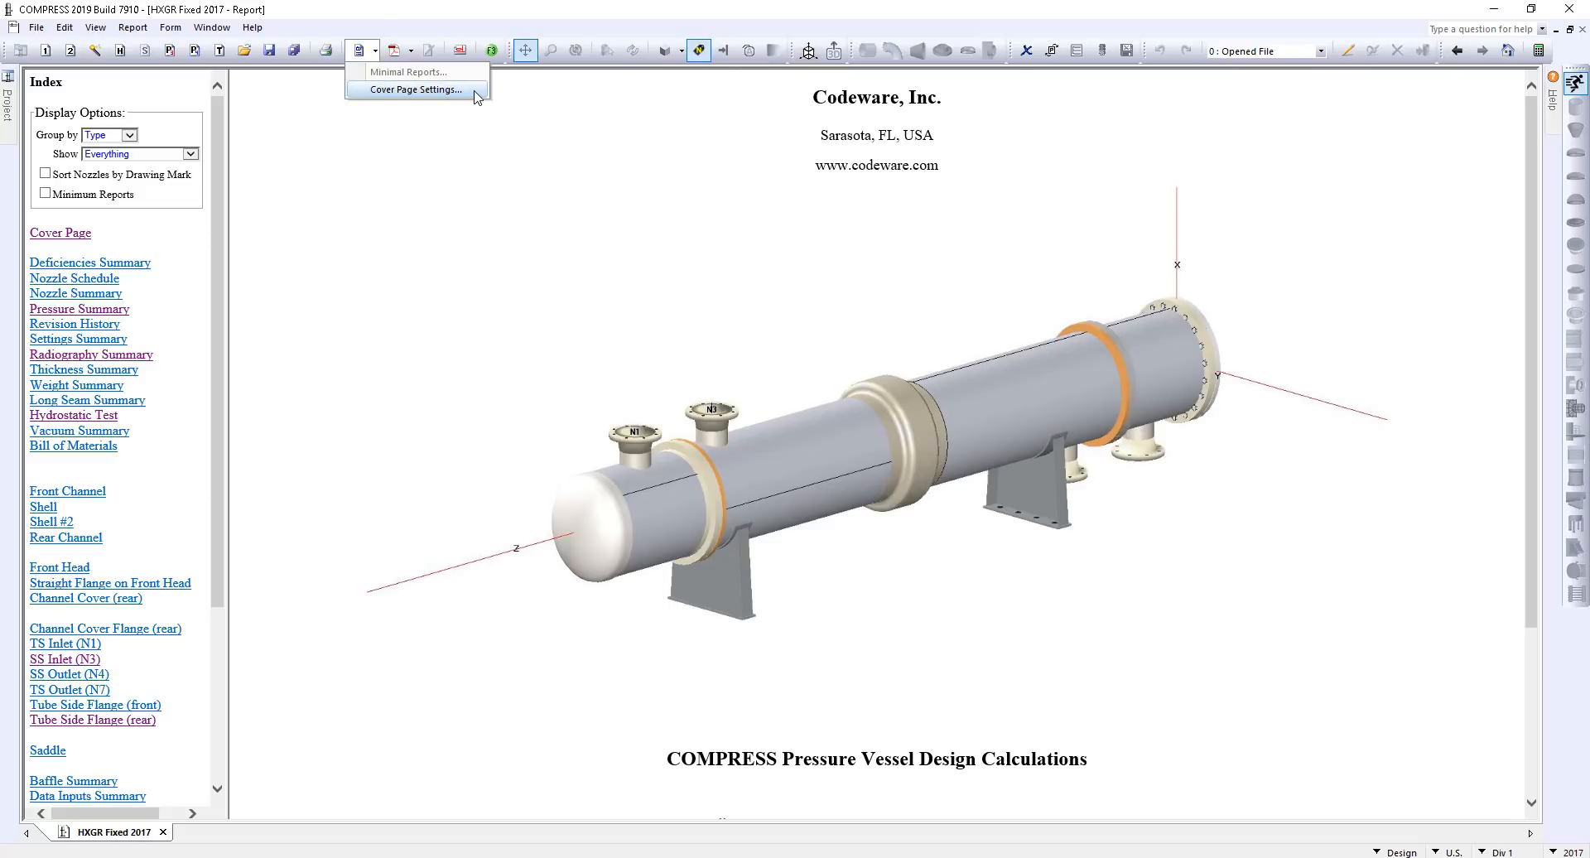
left_click(415, 88)
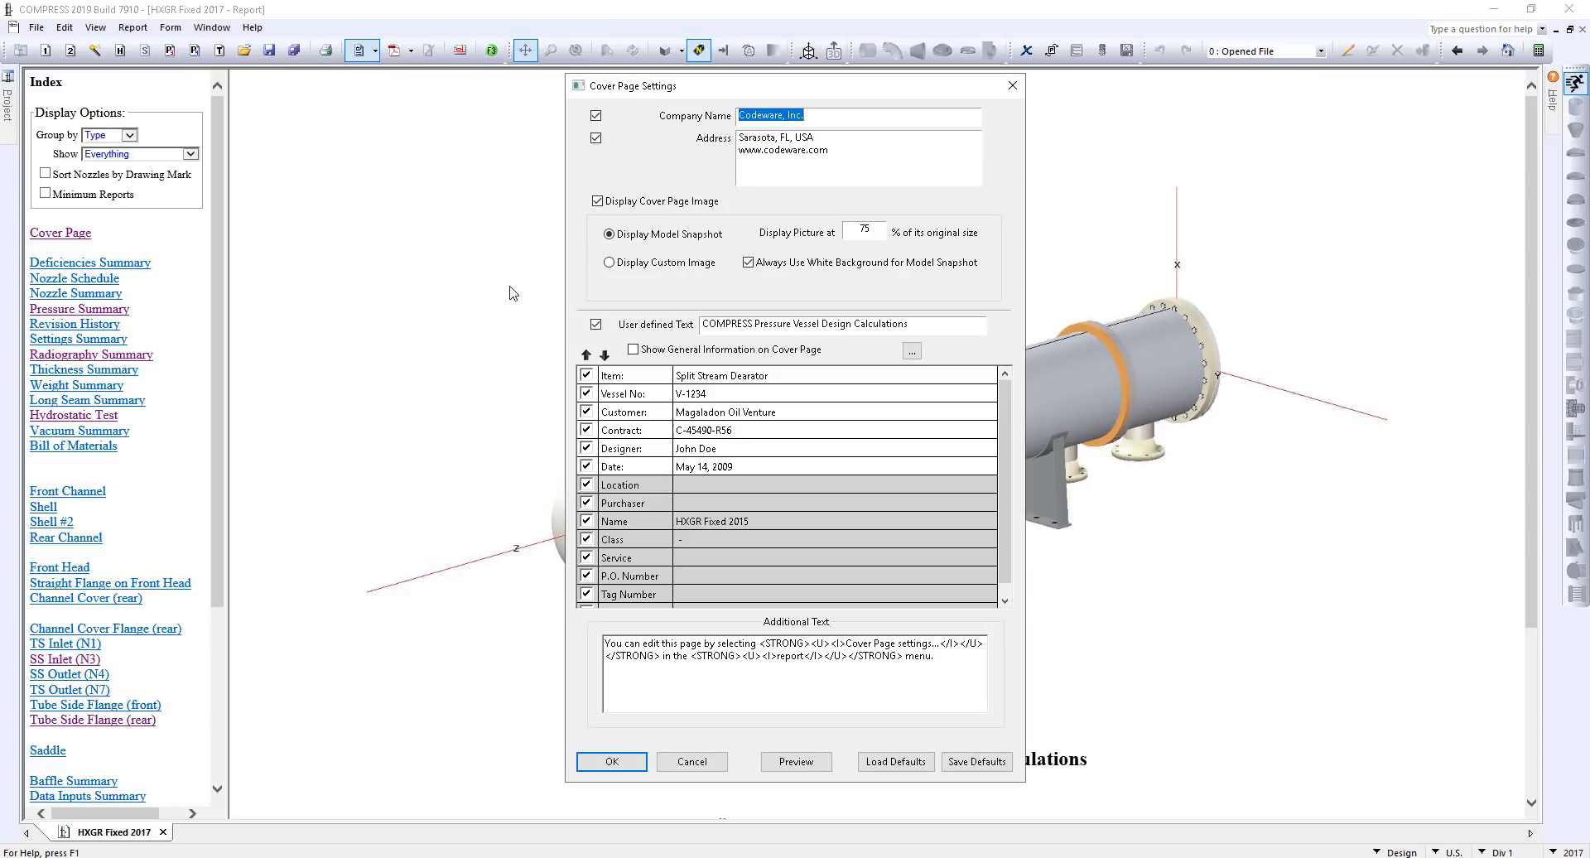
mouse_move(535, 305)
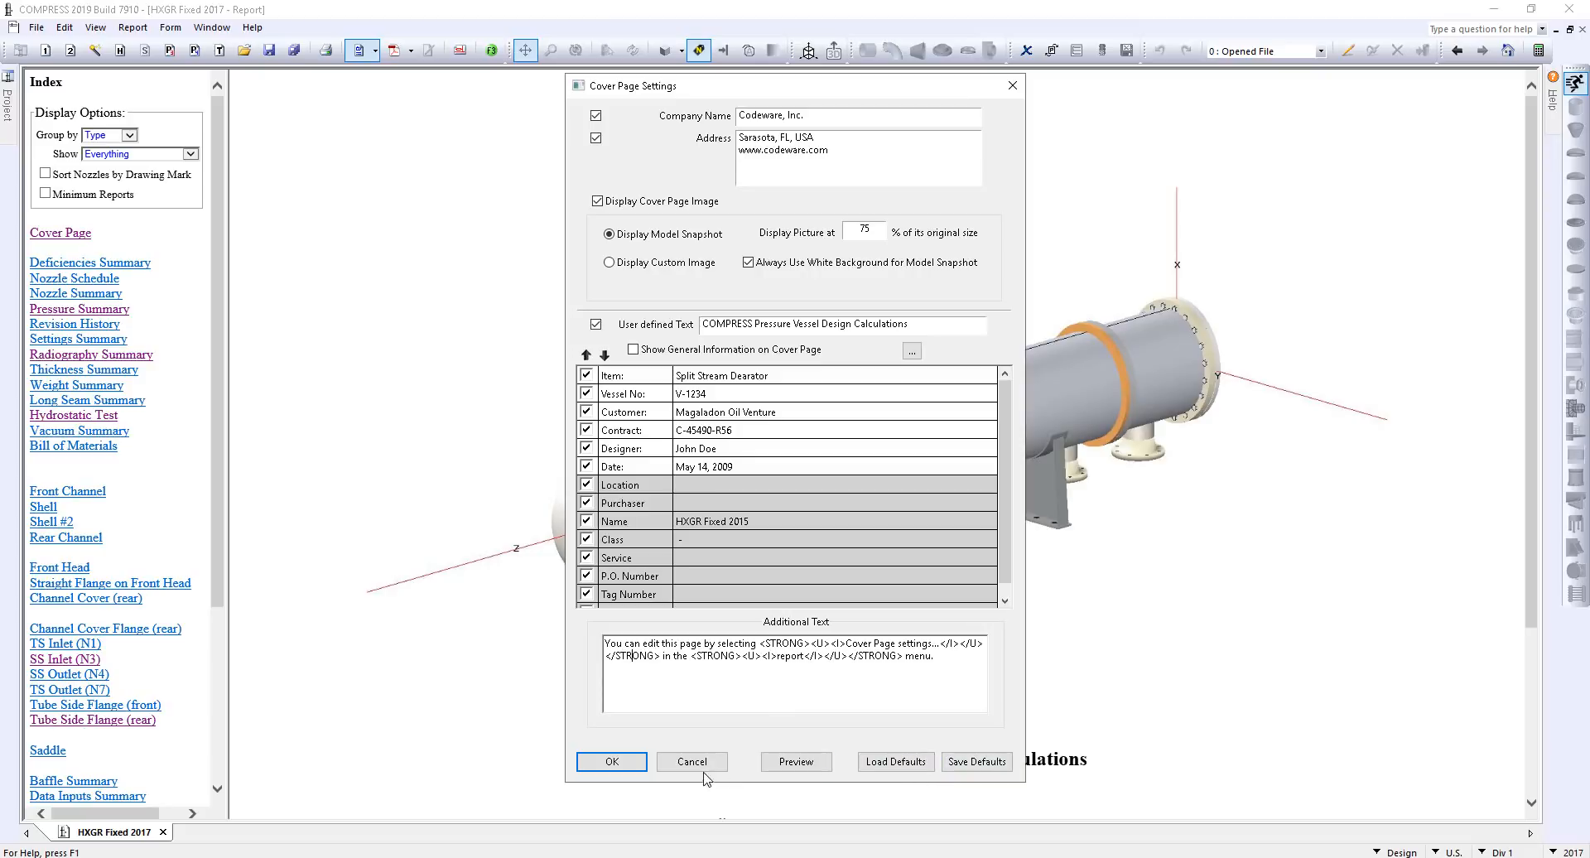
Step: Cancel Cover Page Settings, leaving the report cover page unchanged
left_click(611, 761)
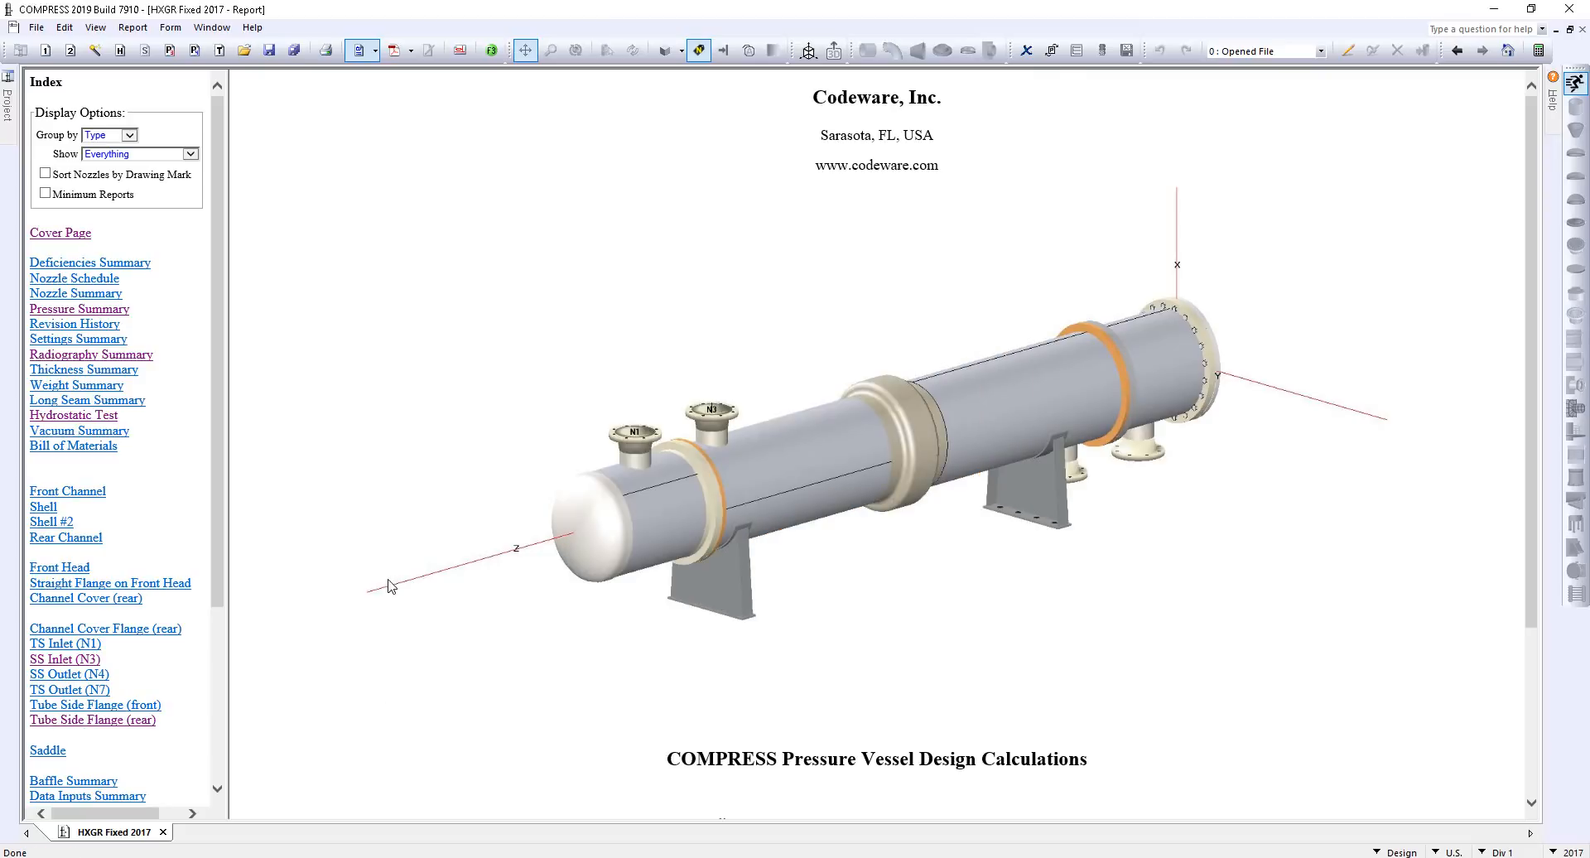
mouse_move(227, 396)
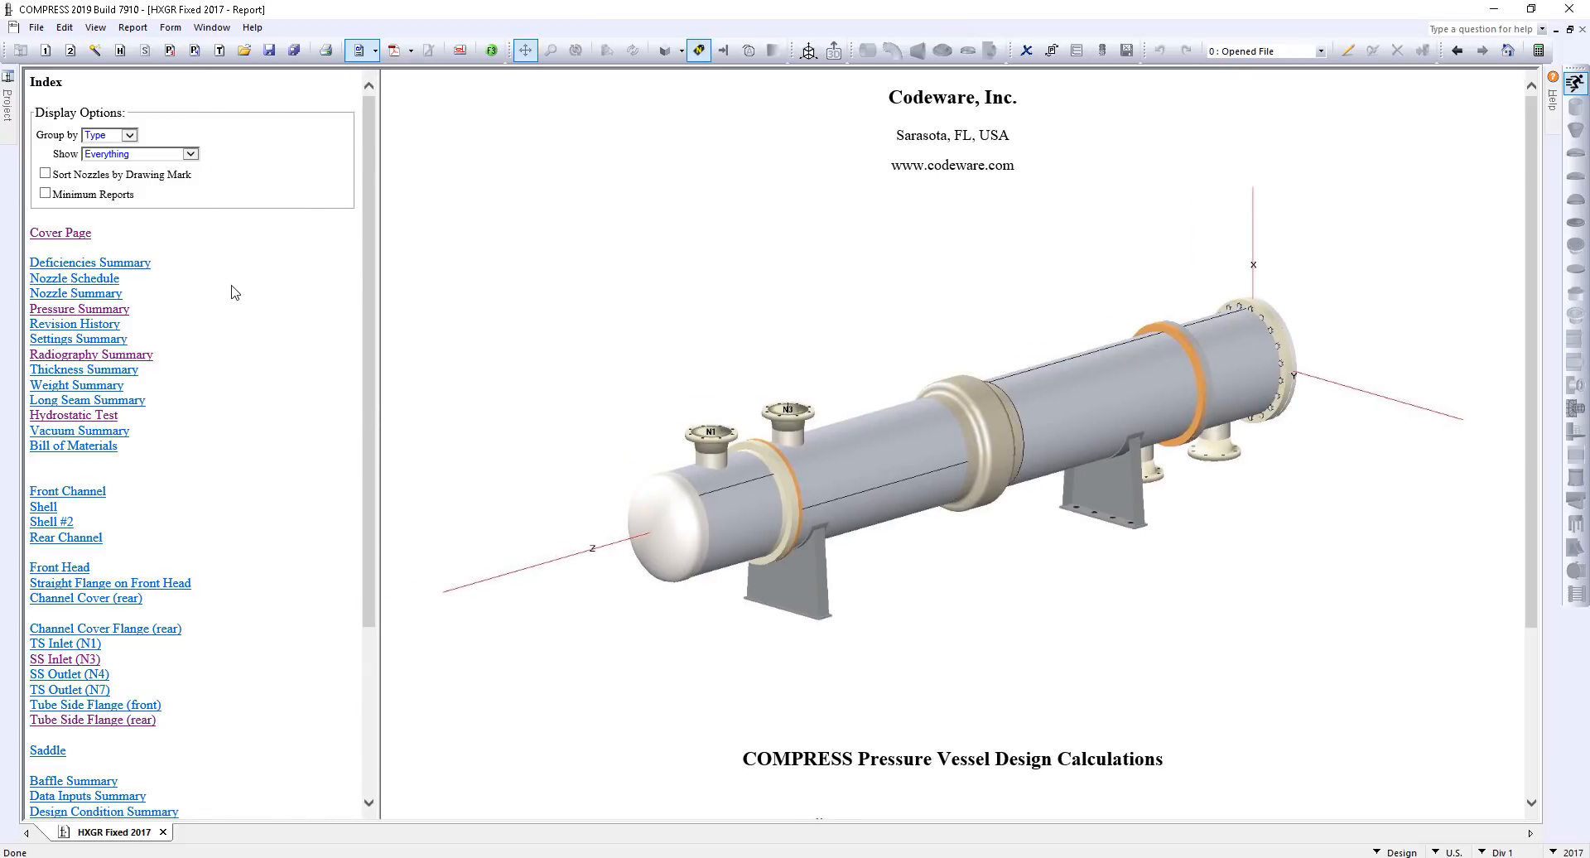
mouse_move(155, 269)
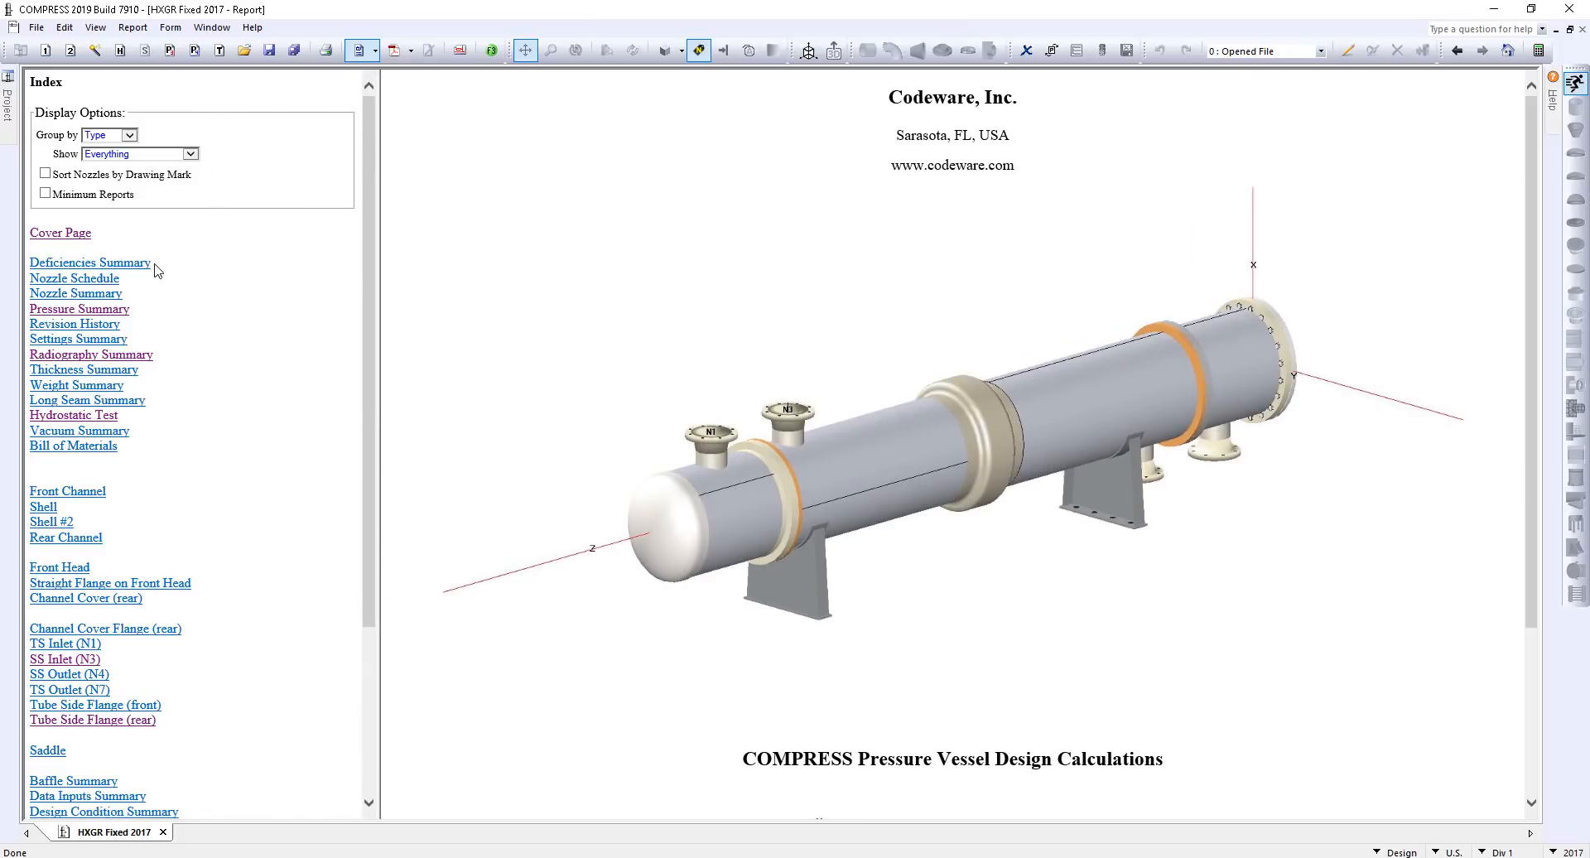
mouse_move(173, 274)
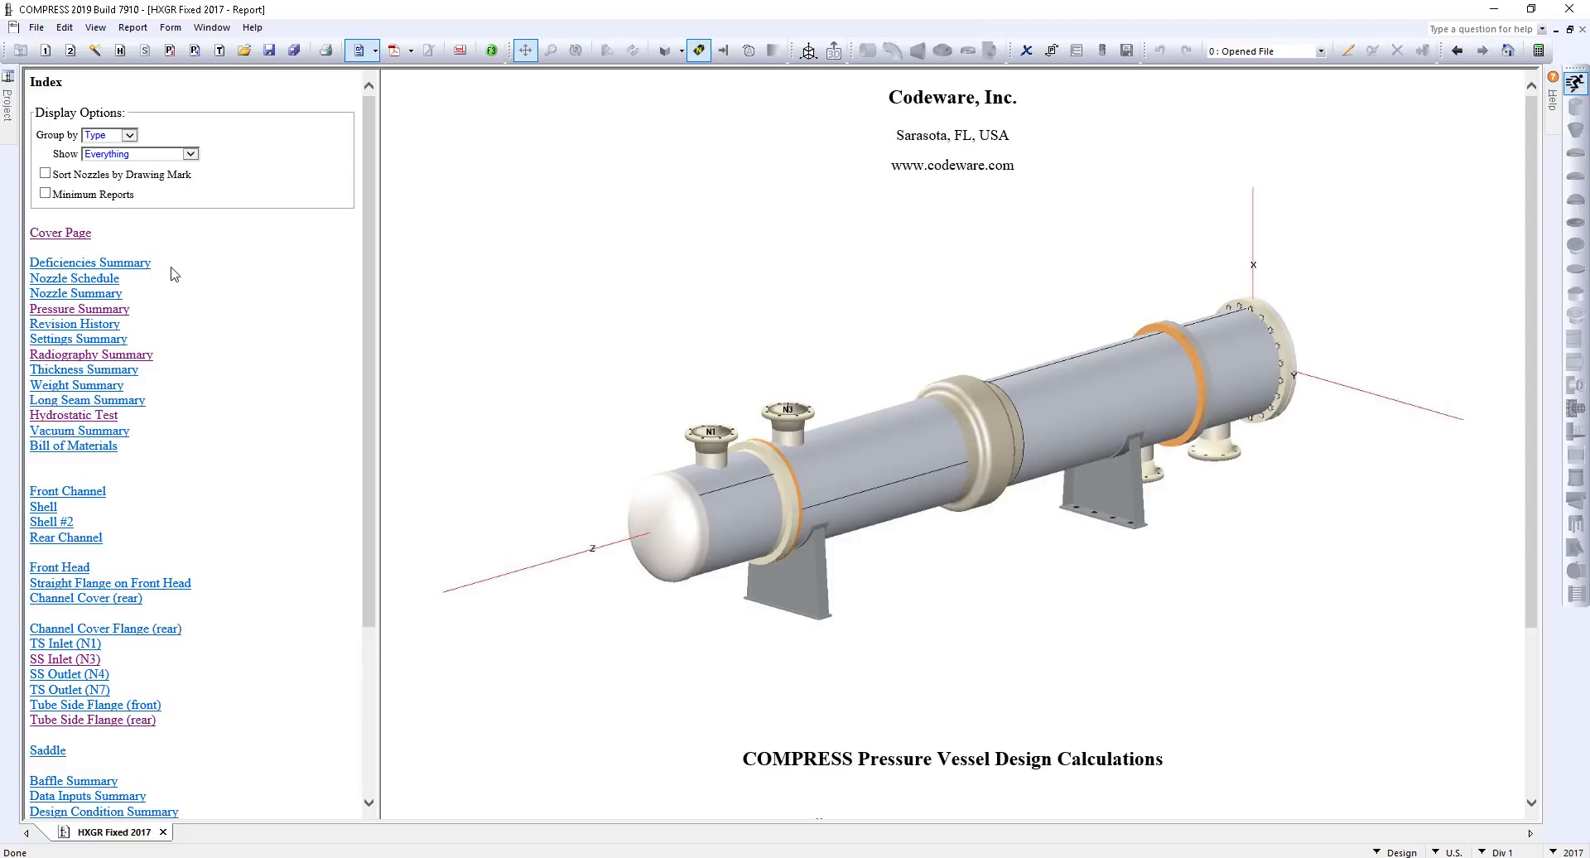
mouse_move(139, 309)
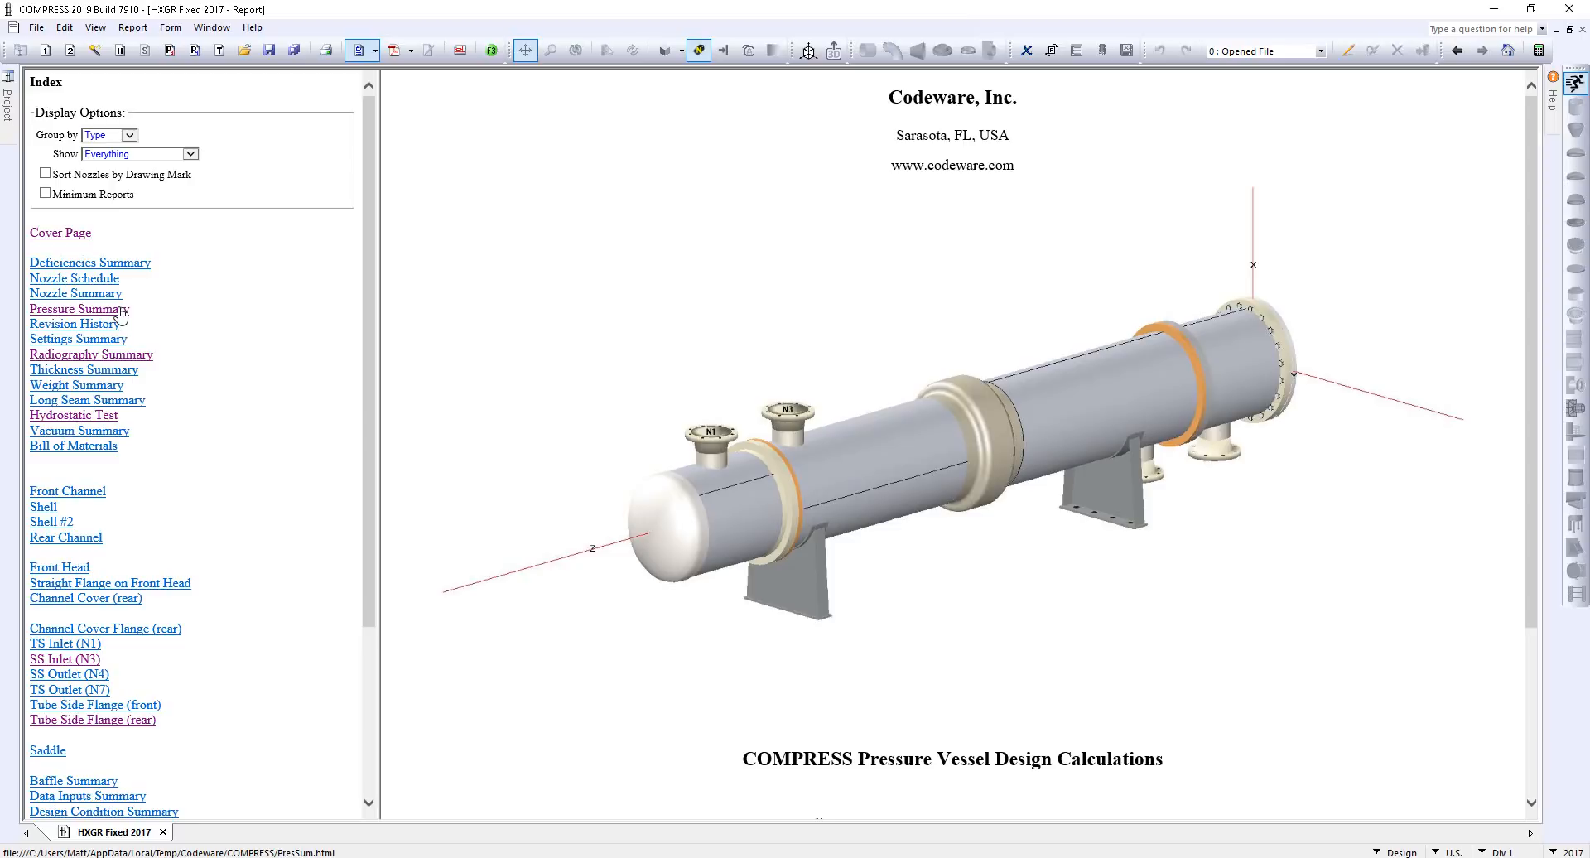
Step: Jump to the Pressure Summary from the report Index and scroll through its tables
left_click(76, 309)
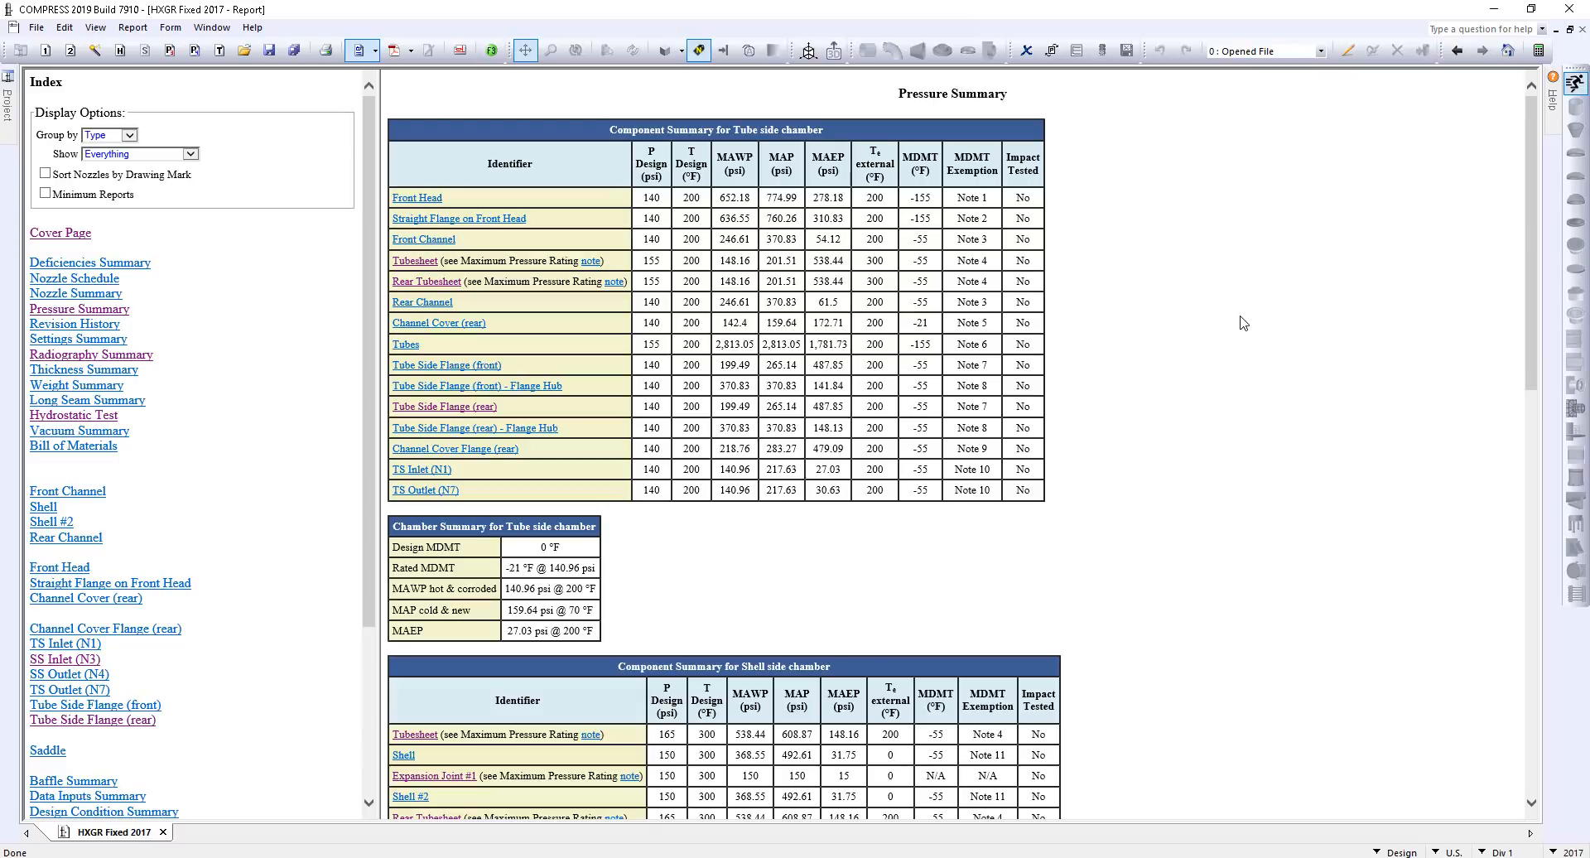
scroll("down", 3)
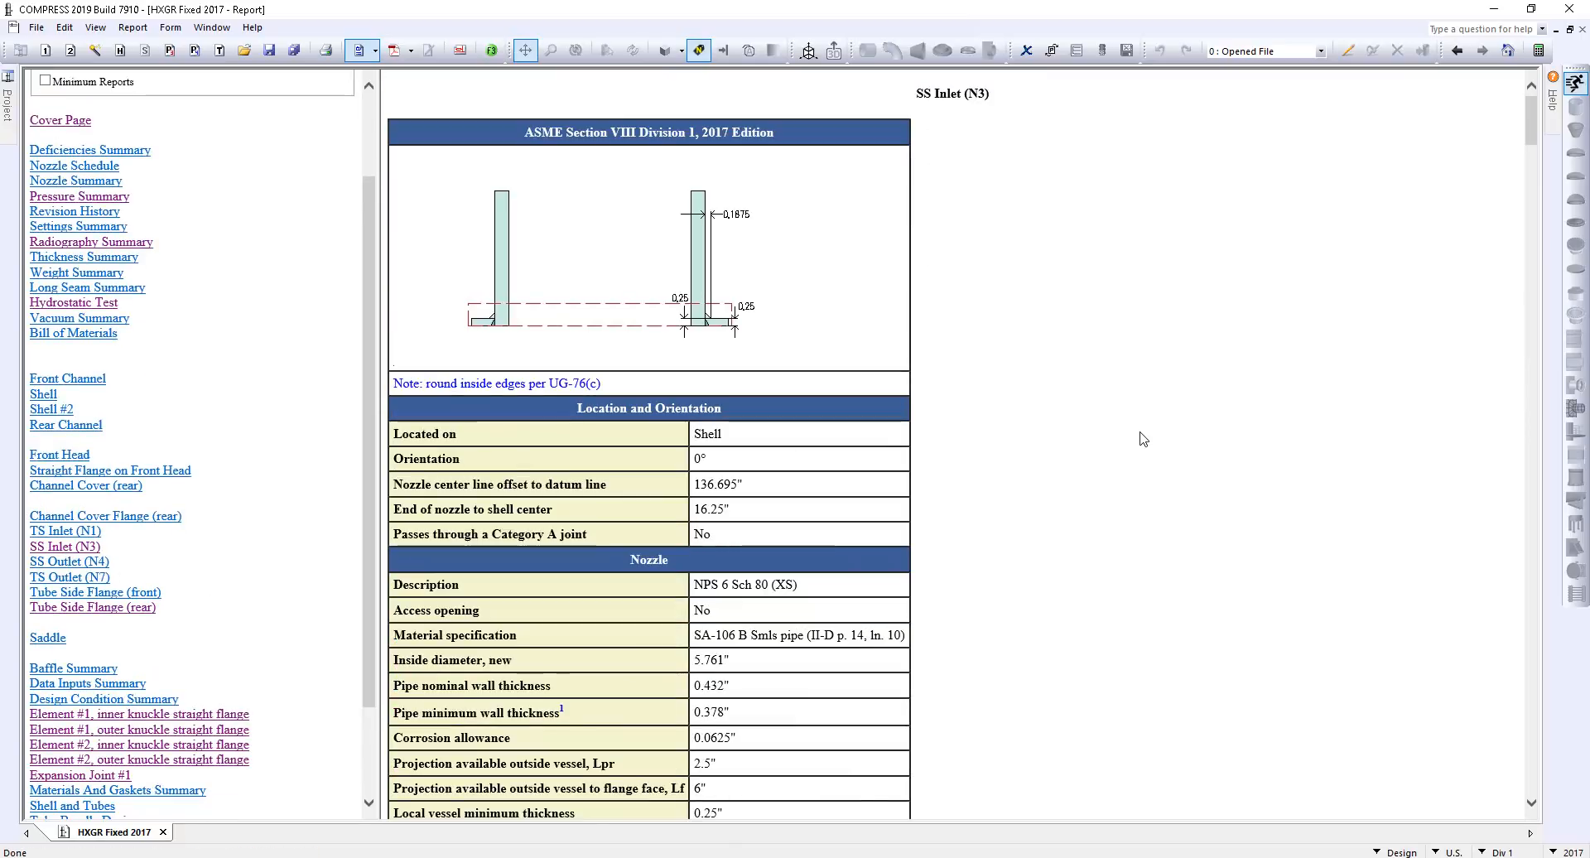
Step: Scroll the SS Inlet (N3) page down to the UCS-66 toughness and reinforcement results
scroll("down", 3)
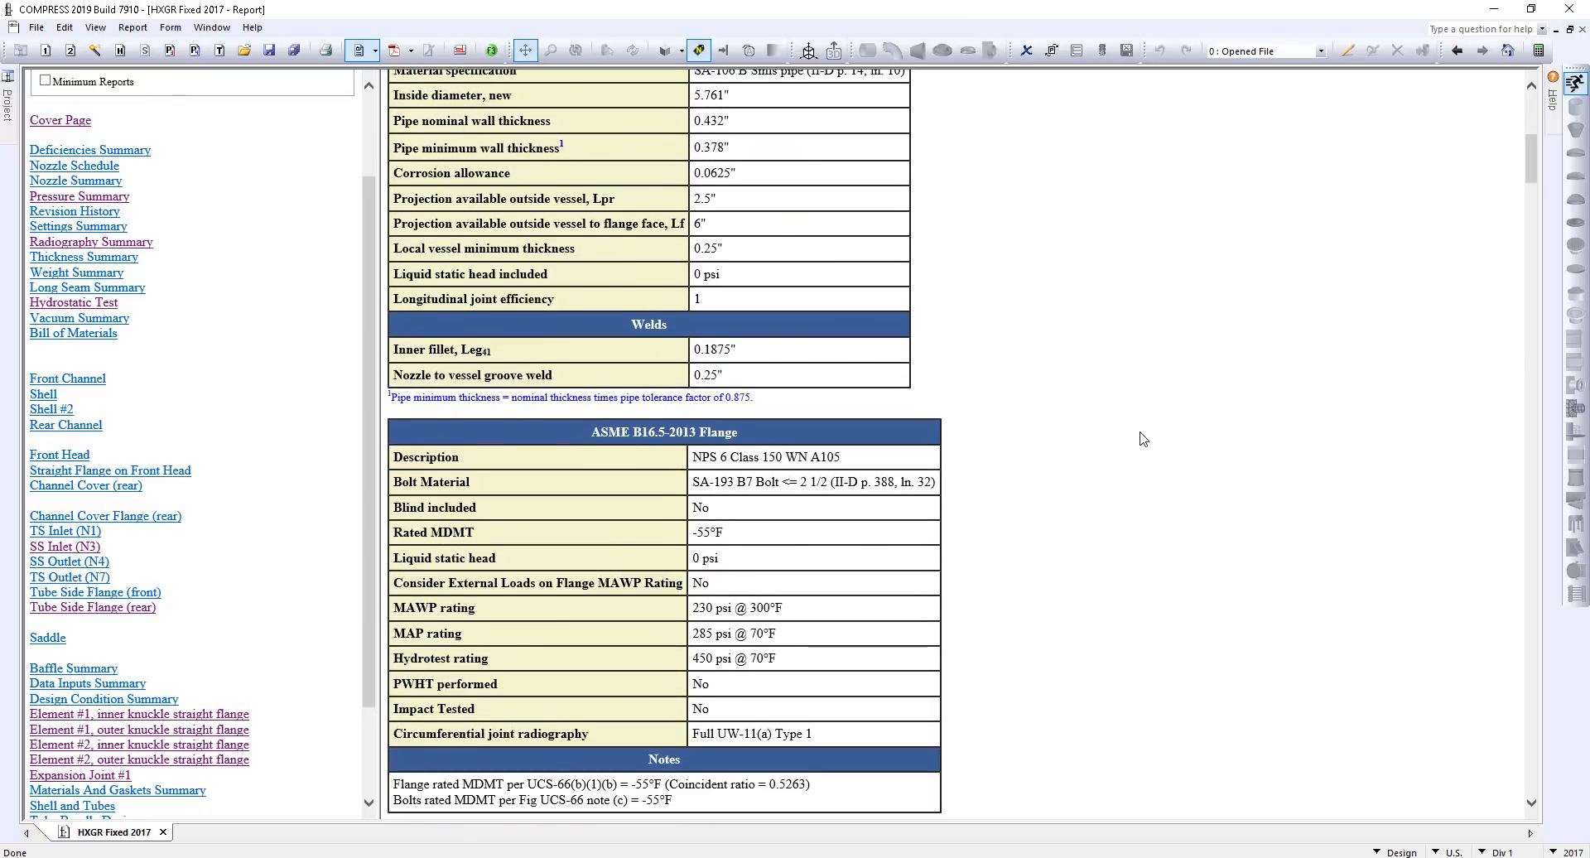
scroll("down", 3)
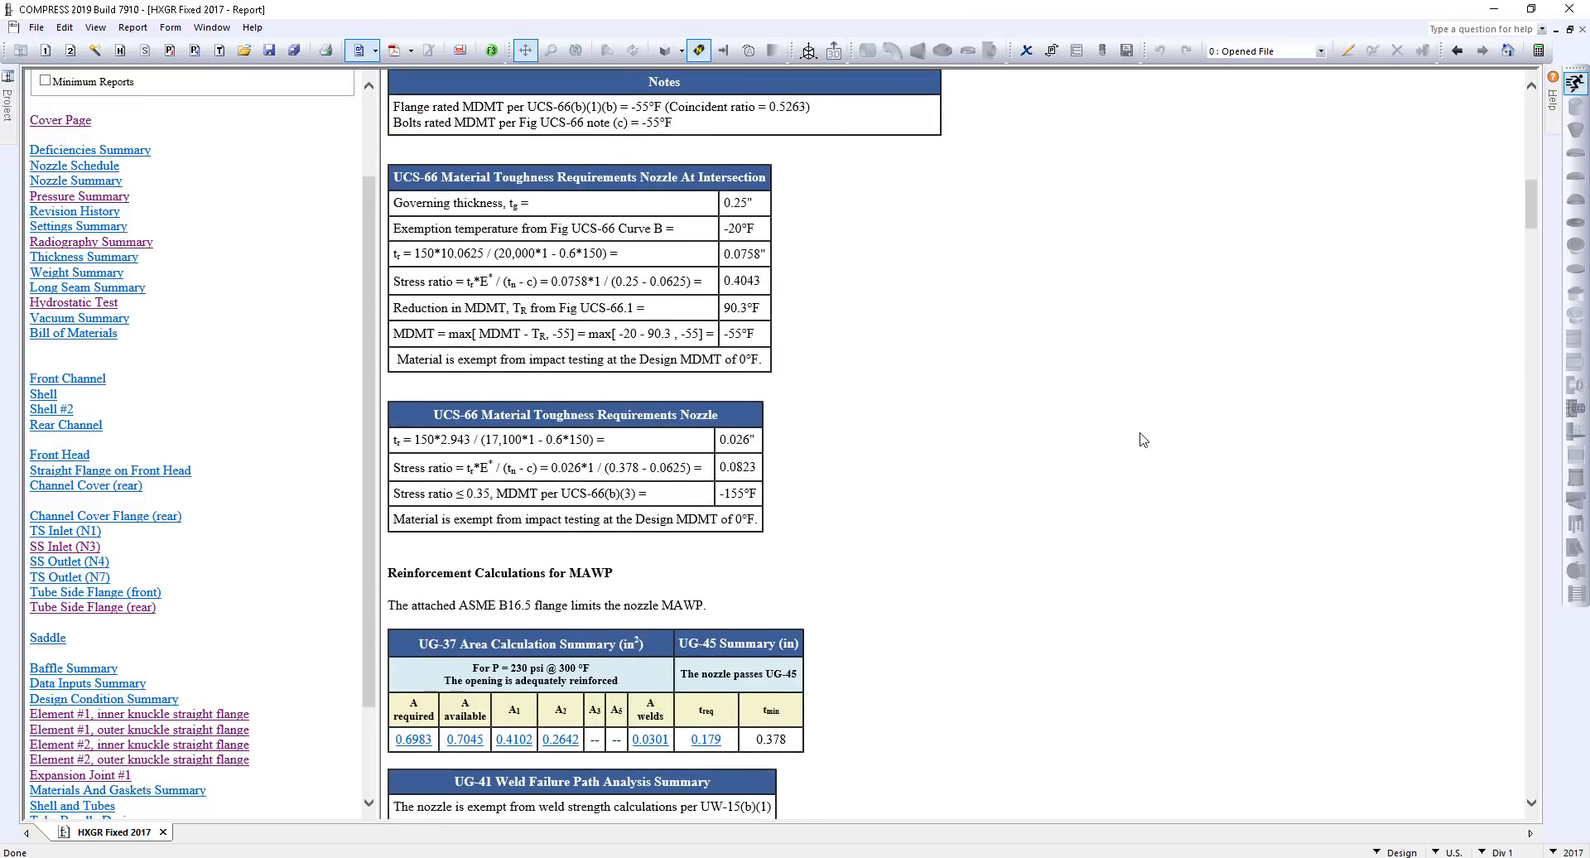
scroll("down", 3)
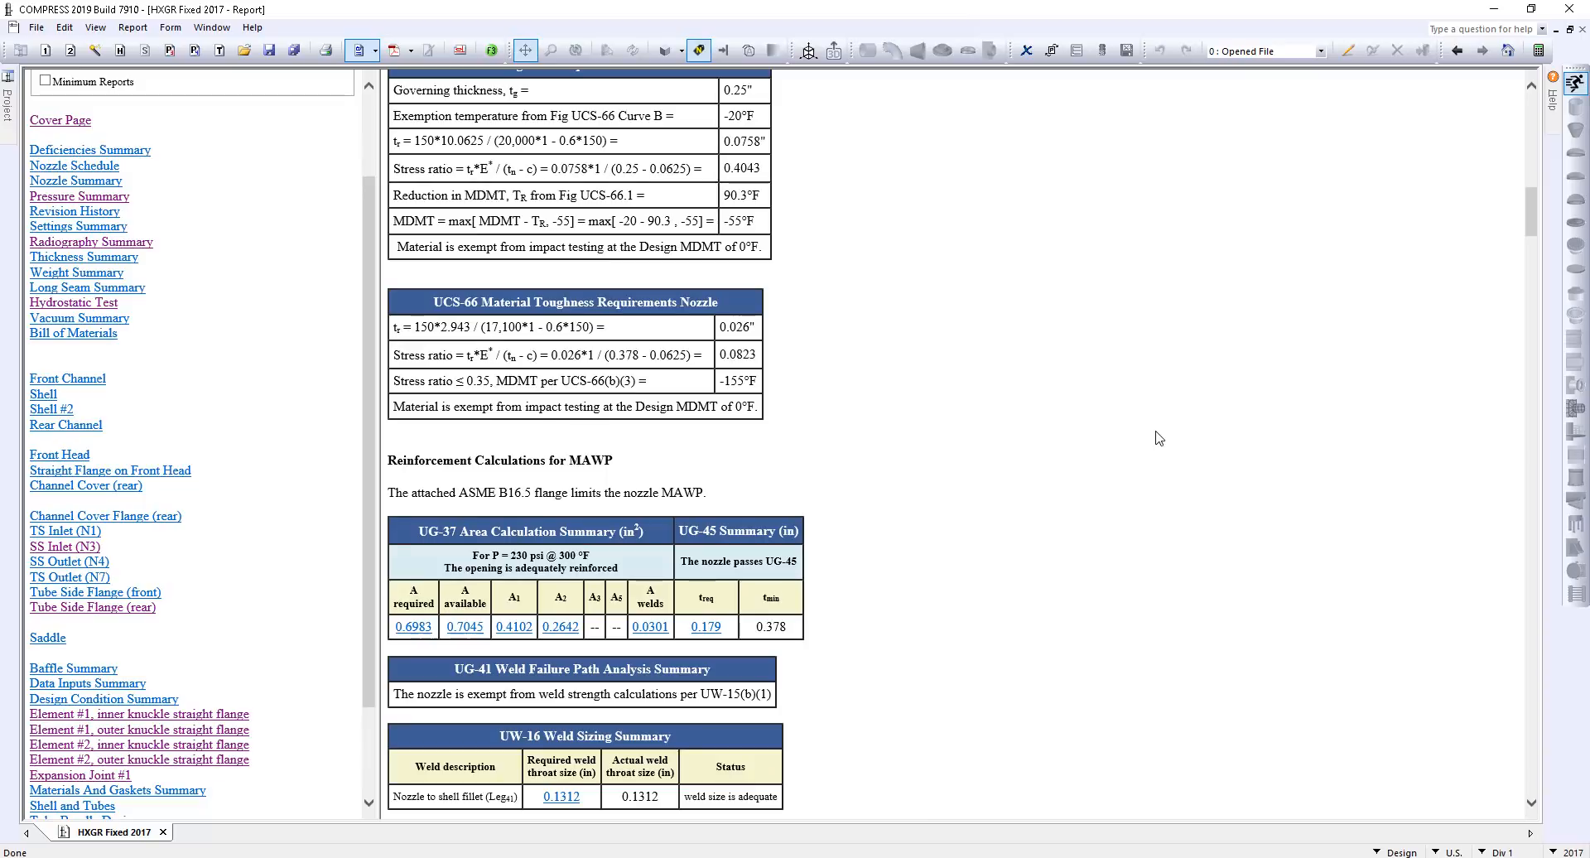
mouse_move(1095, 455)
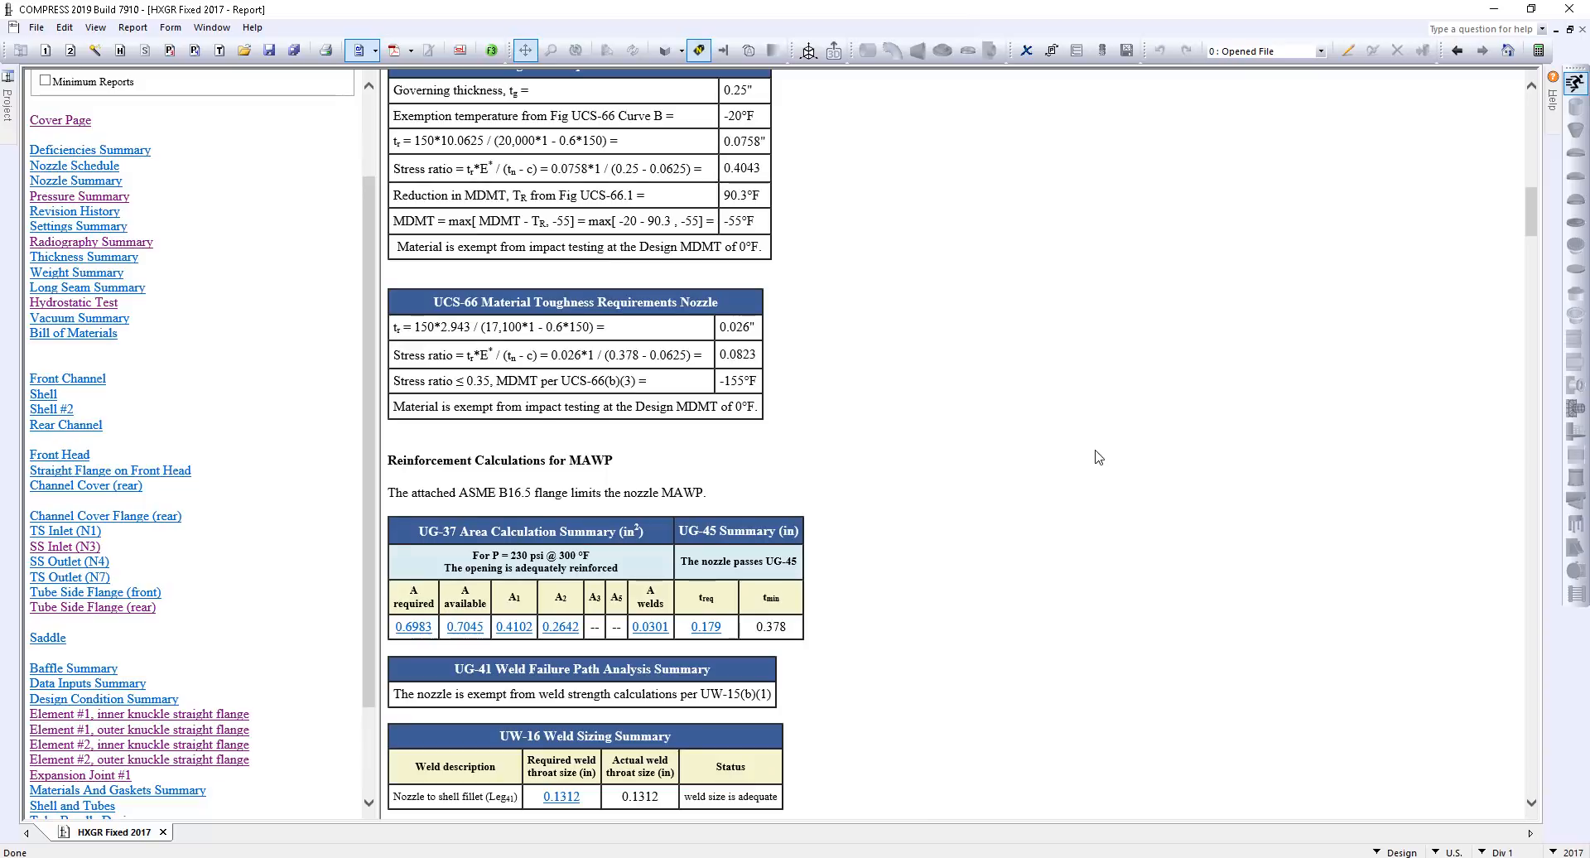
mouse_move(1079, 462)
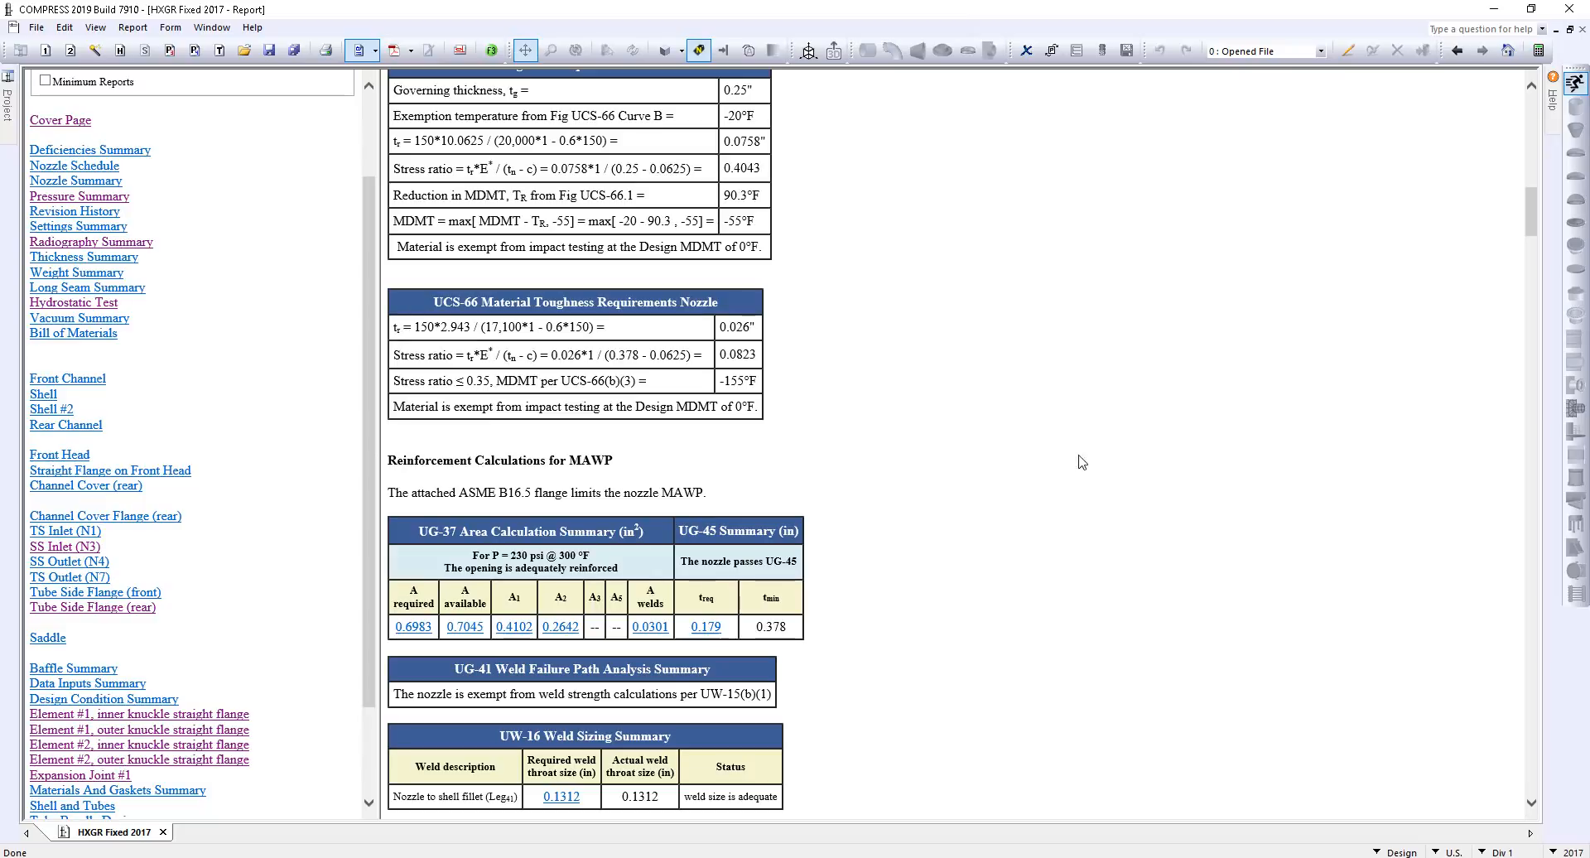
Step: Expand the tubesheet calculations section and scroll to the UHX-13 operating condition steps
scroll("down", 3)
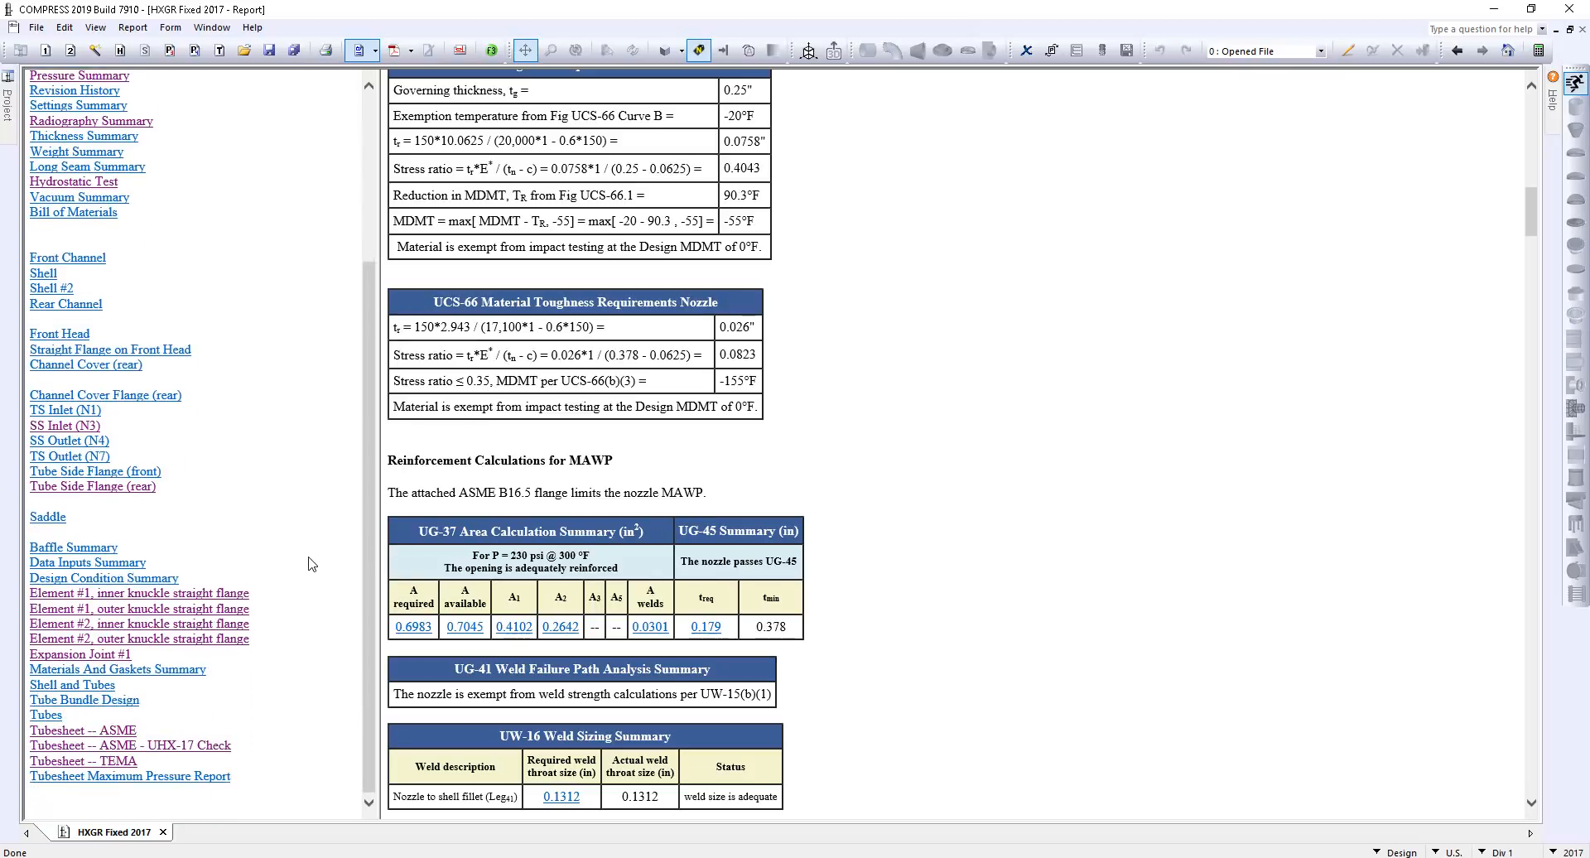
mouse_move(214, 748)
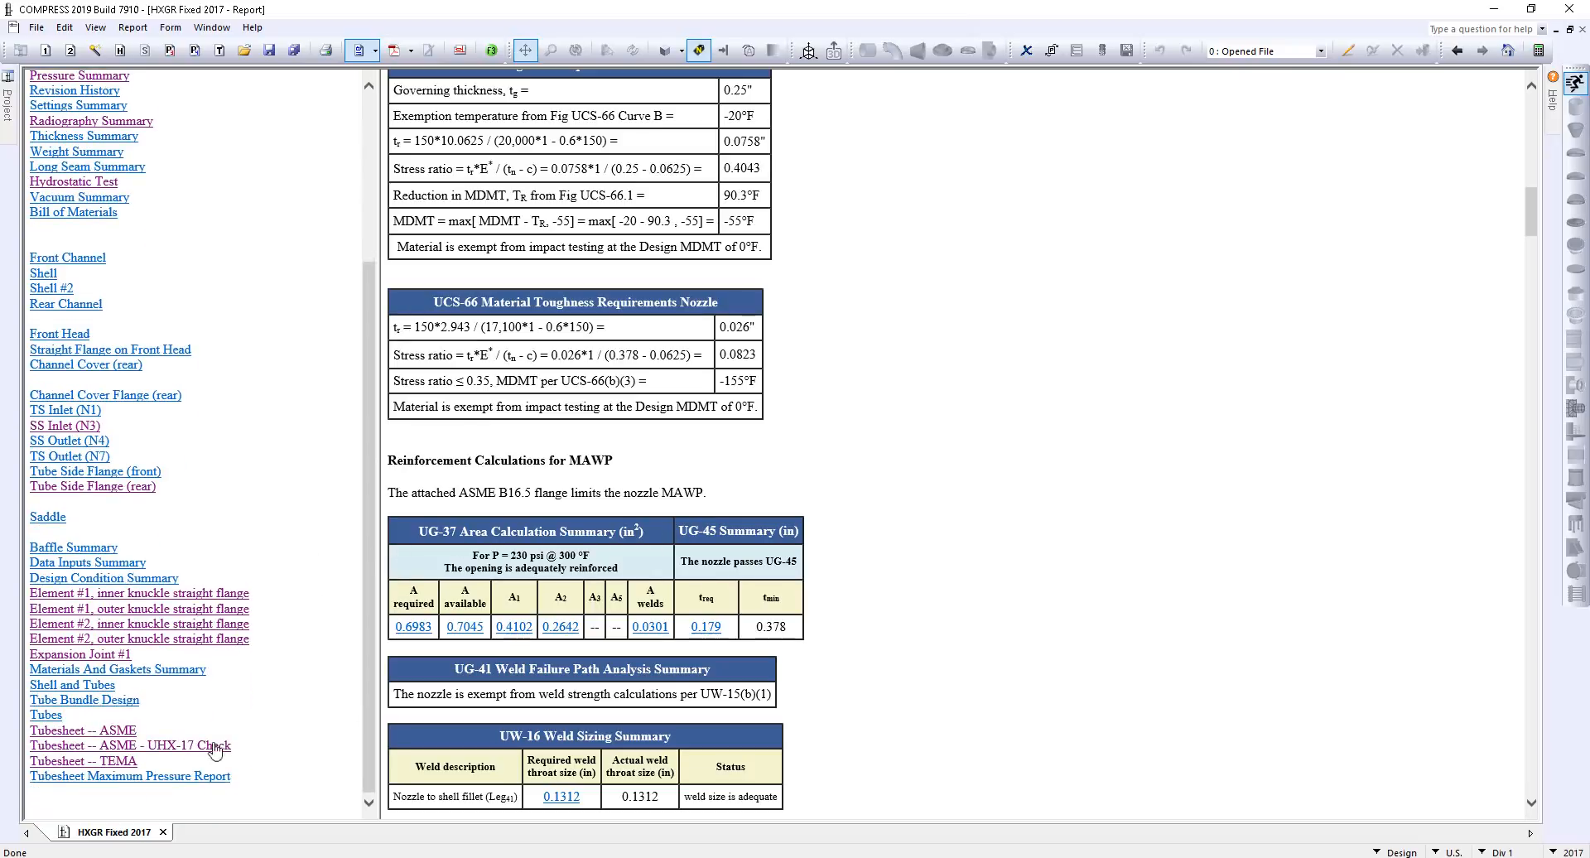
left_click(81, 730)
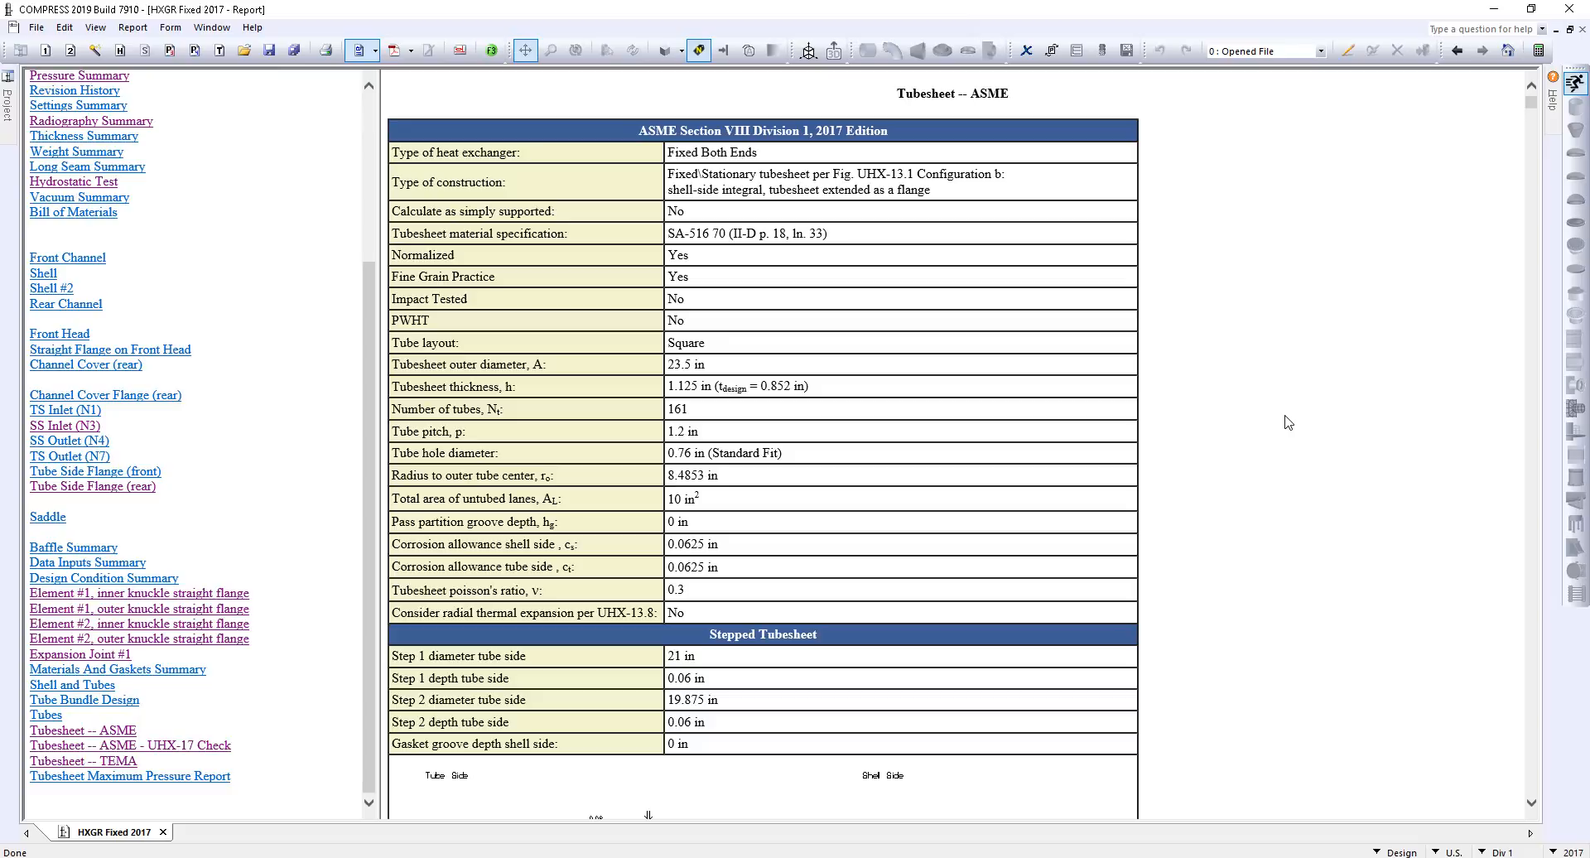
scroll("down", 3)
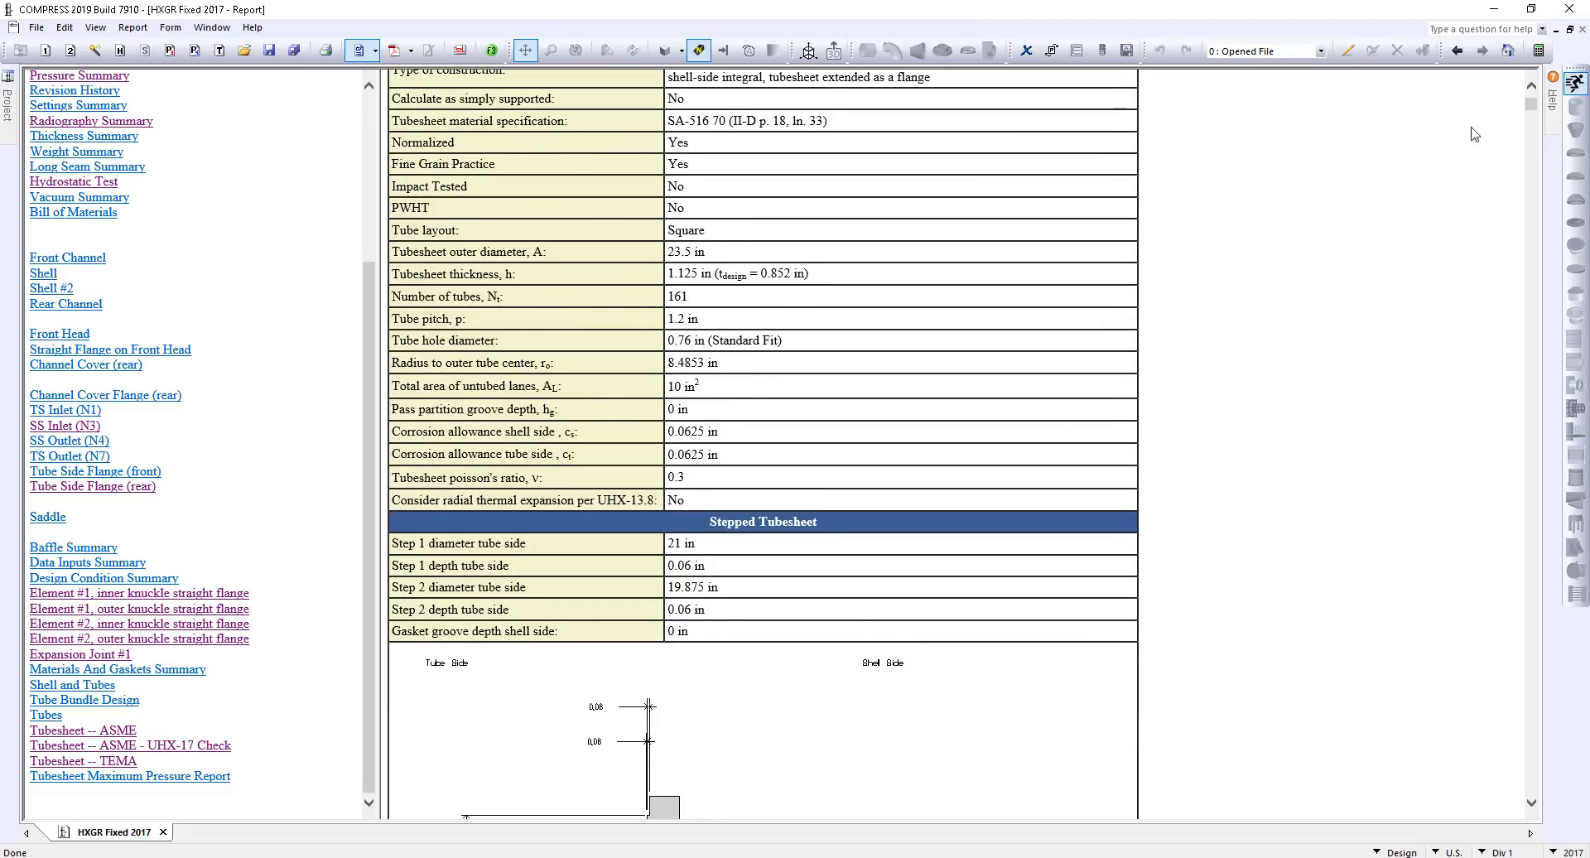
scroll("down", 3)
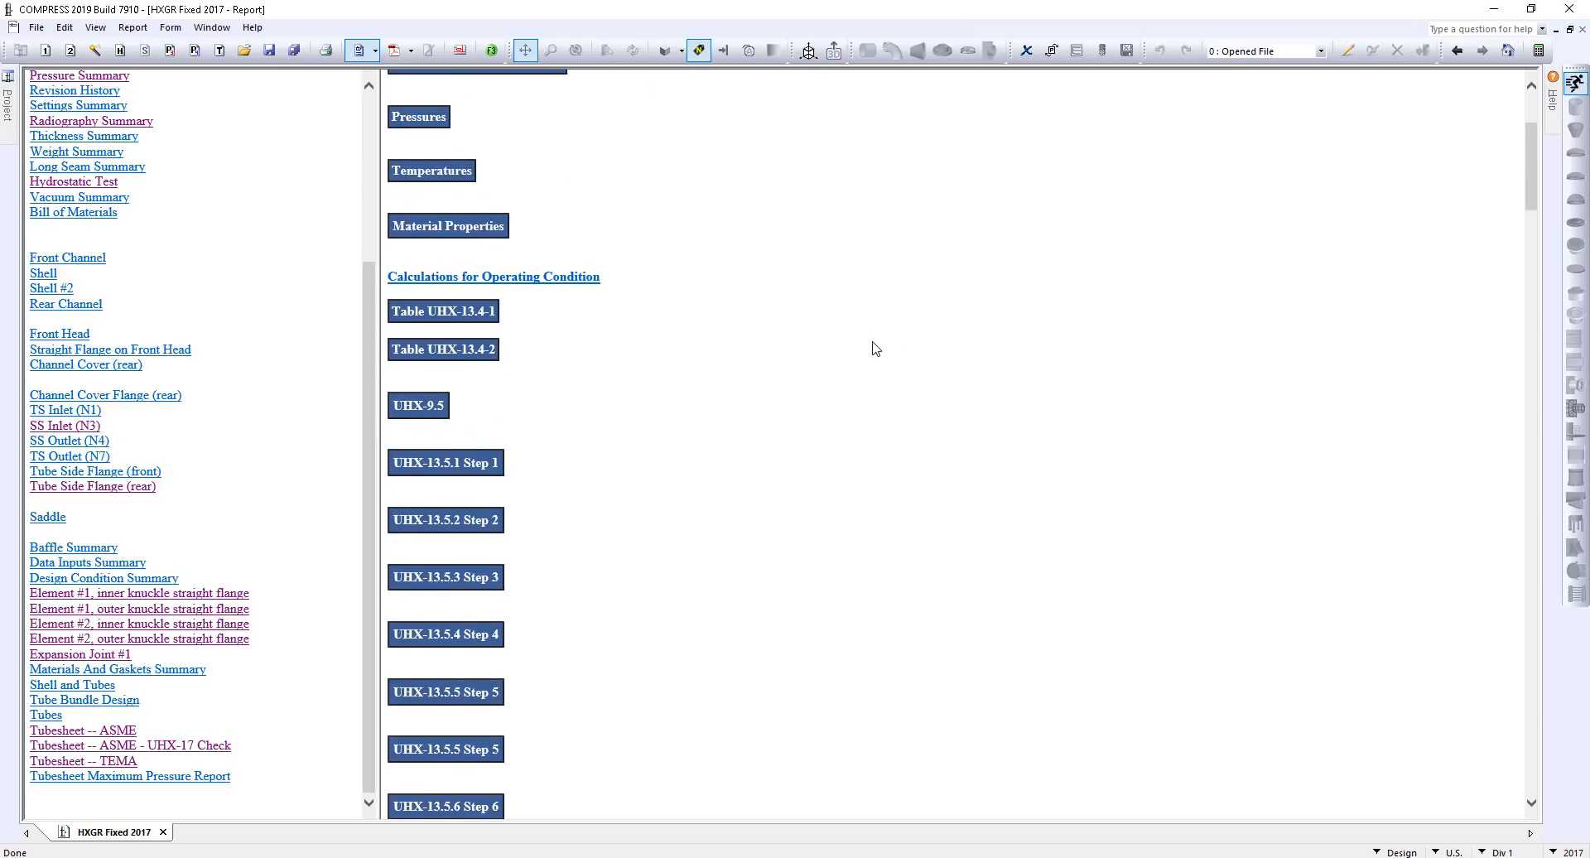
scroll("down", 3)
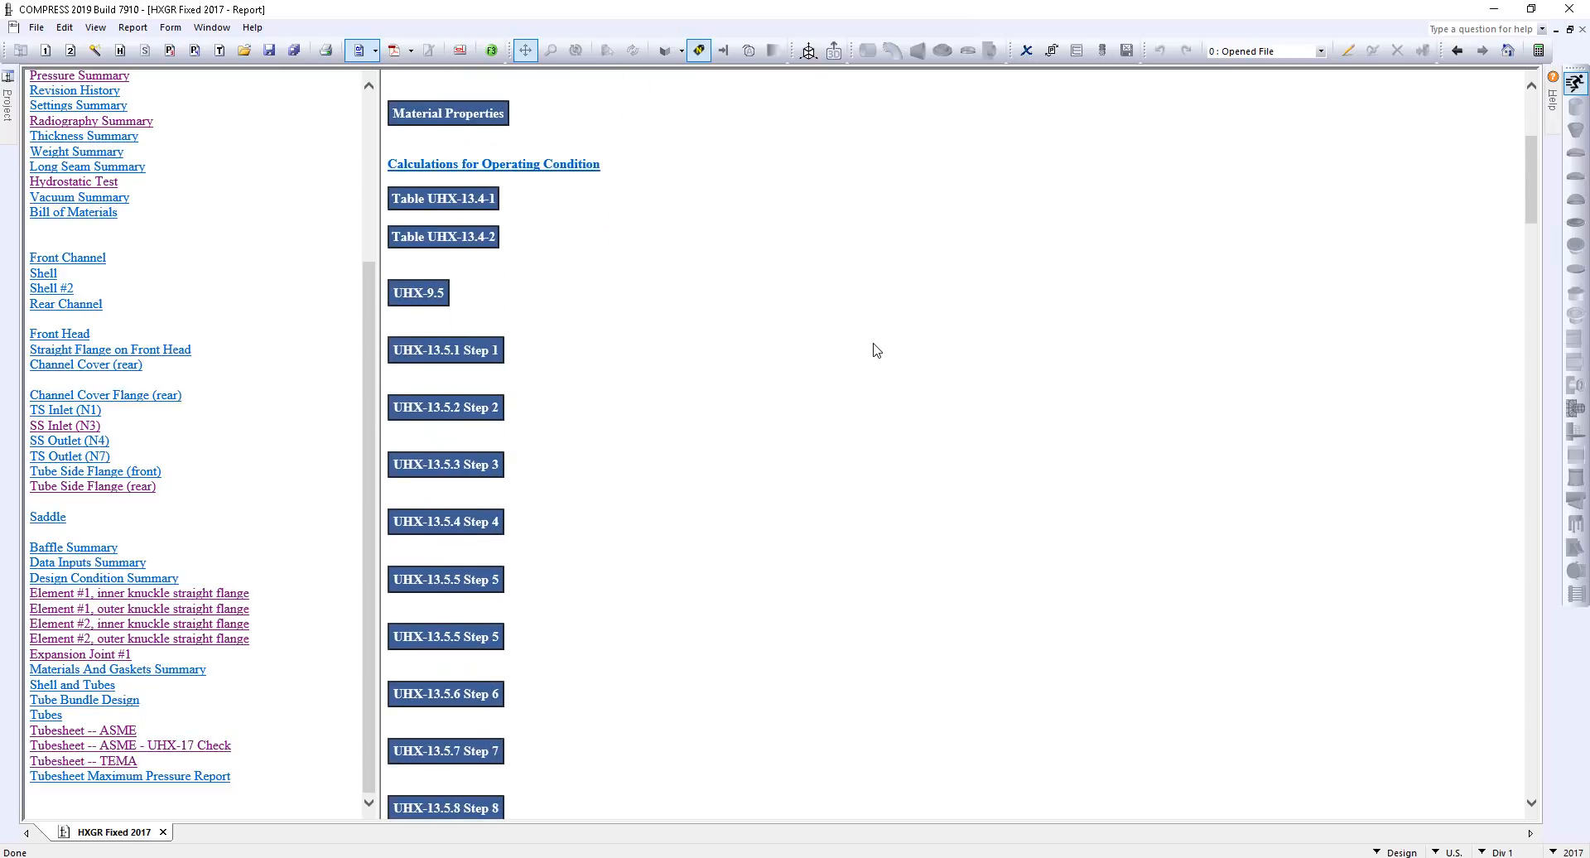
left_click(82, 729)
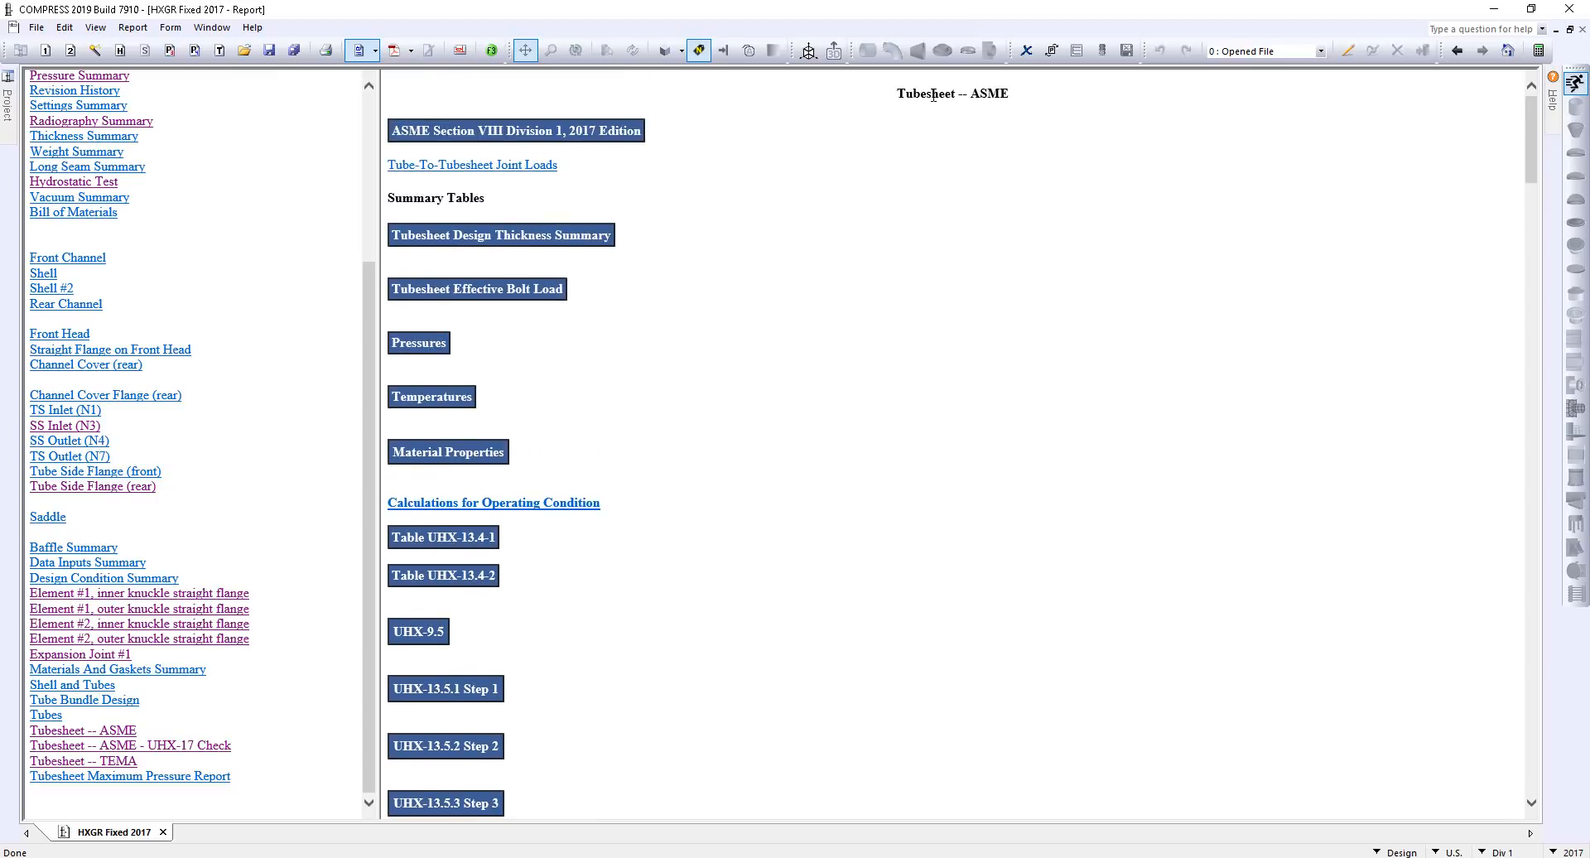
left_click(516, 130)
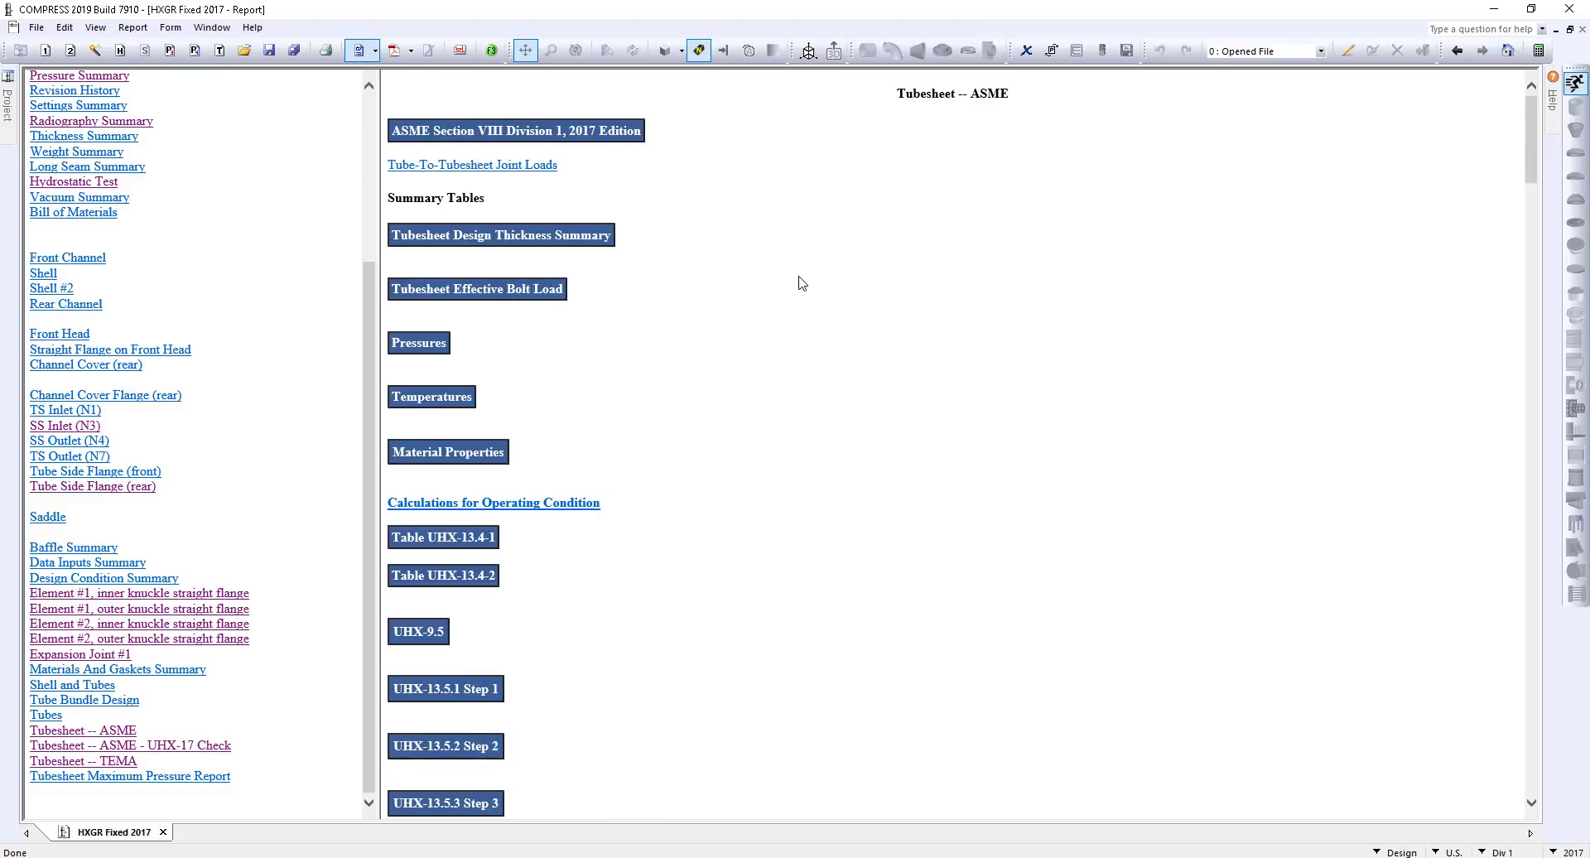
scroll("down", 3)
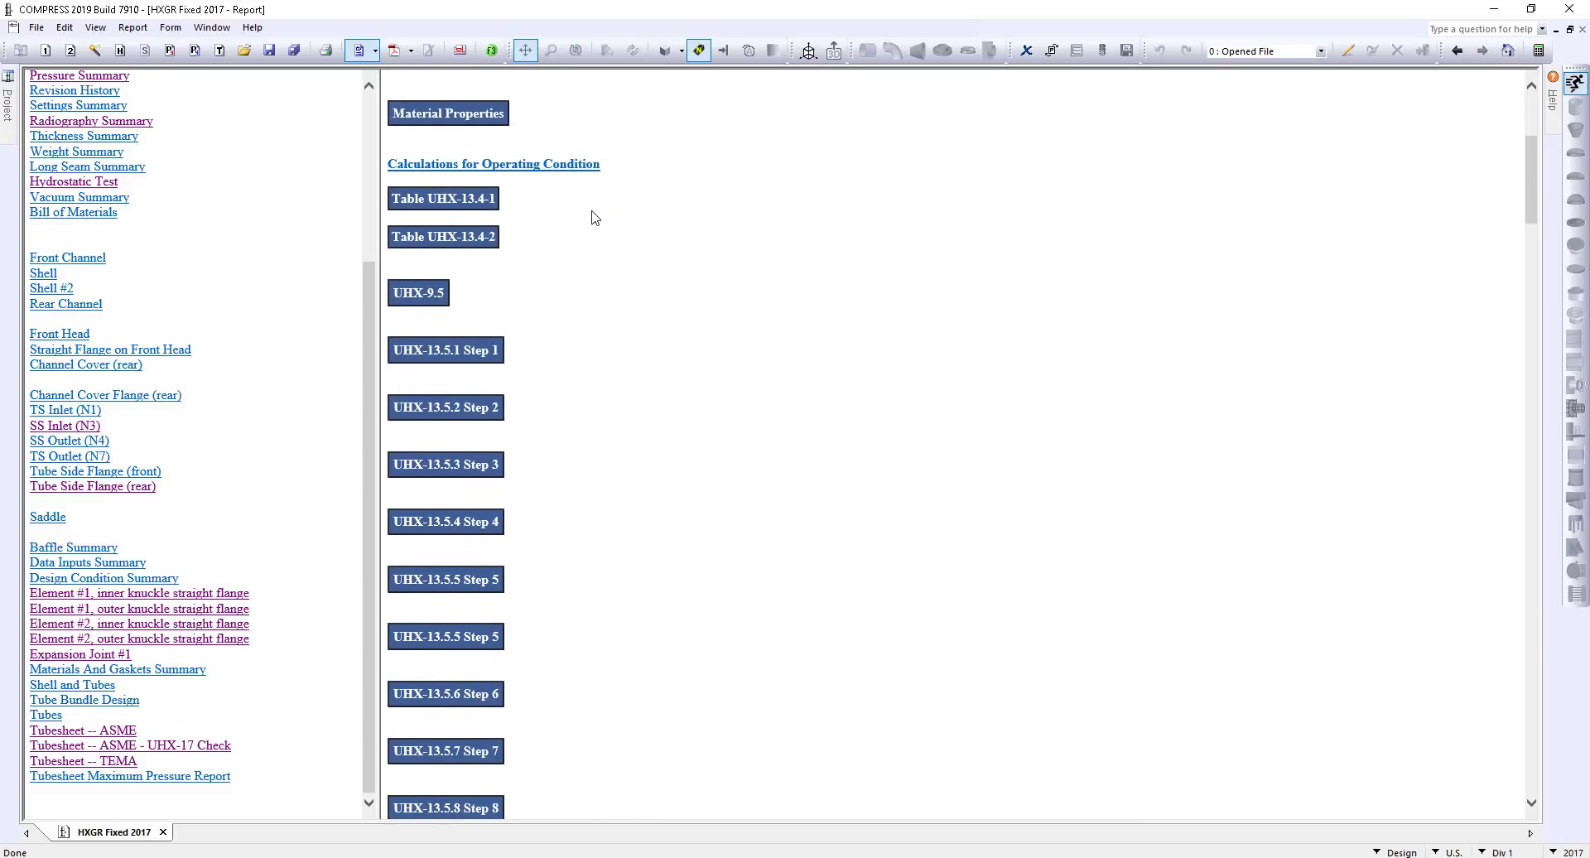
mouse_move(591, 273)
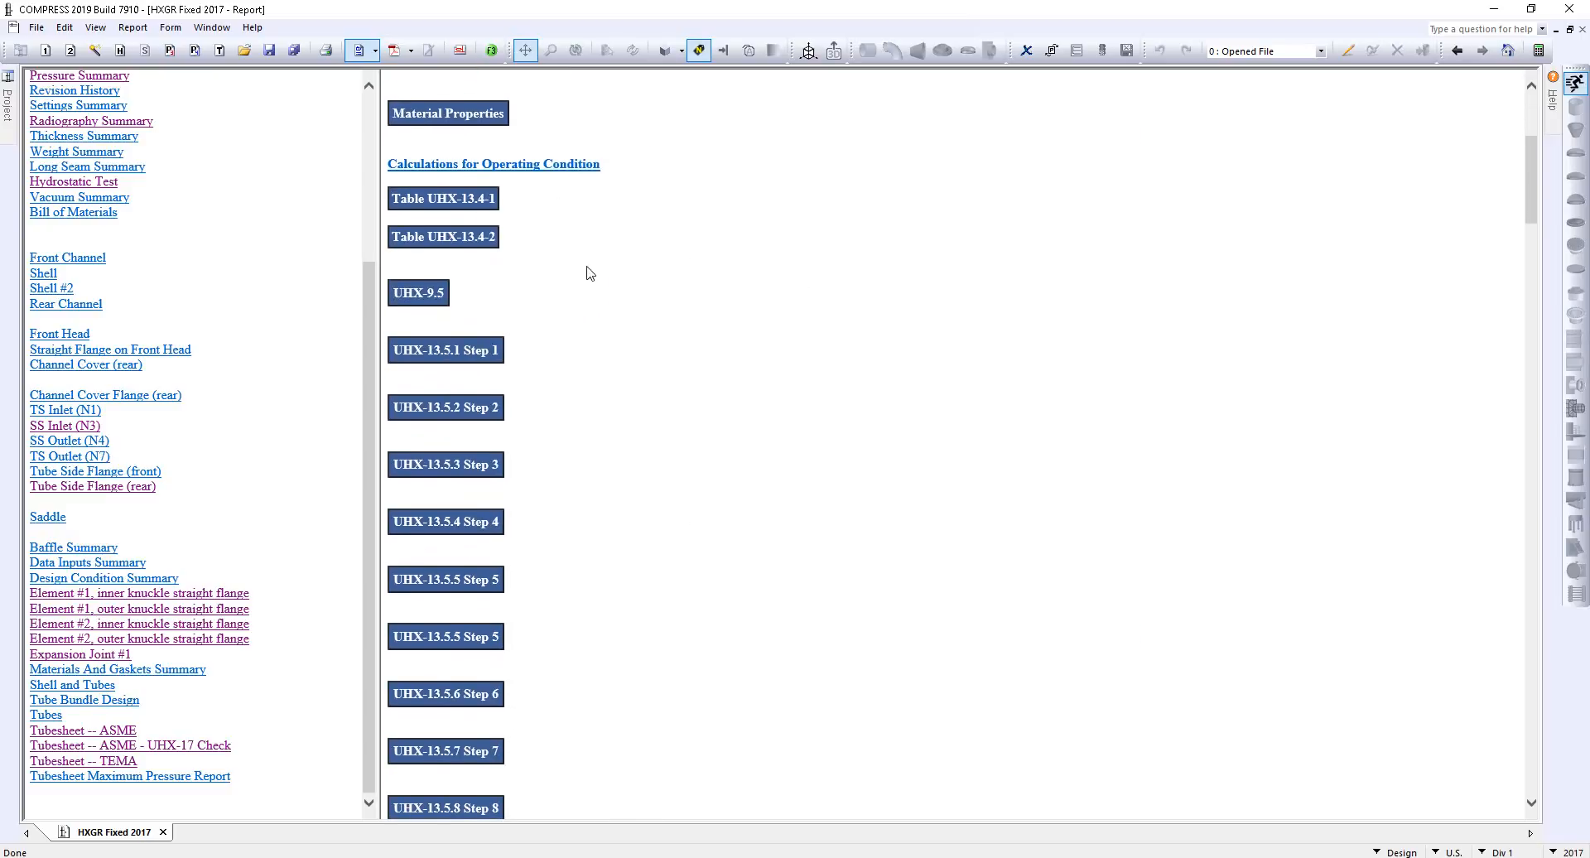
scroll("down", 3)
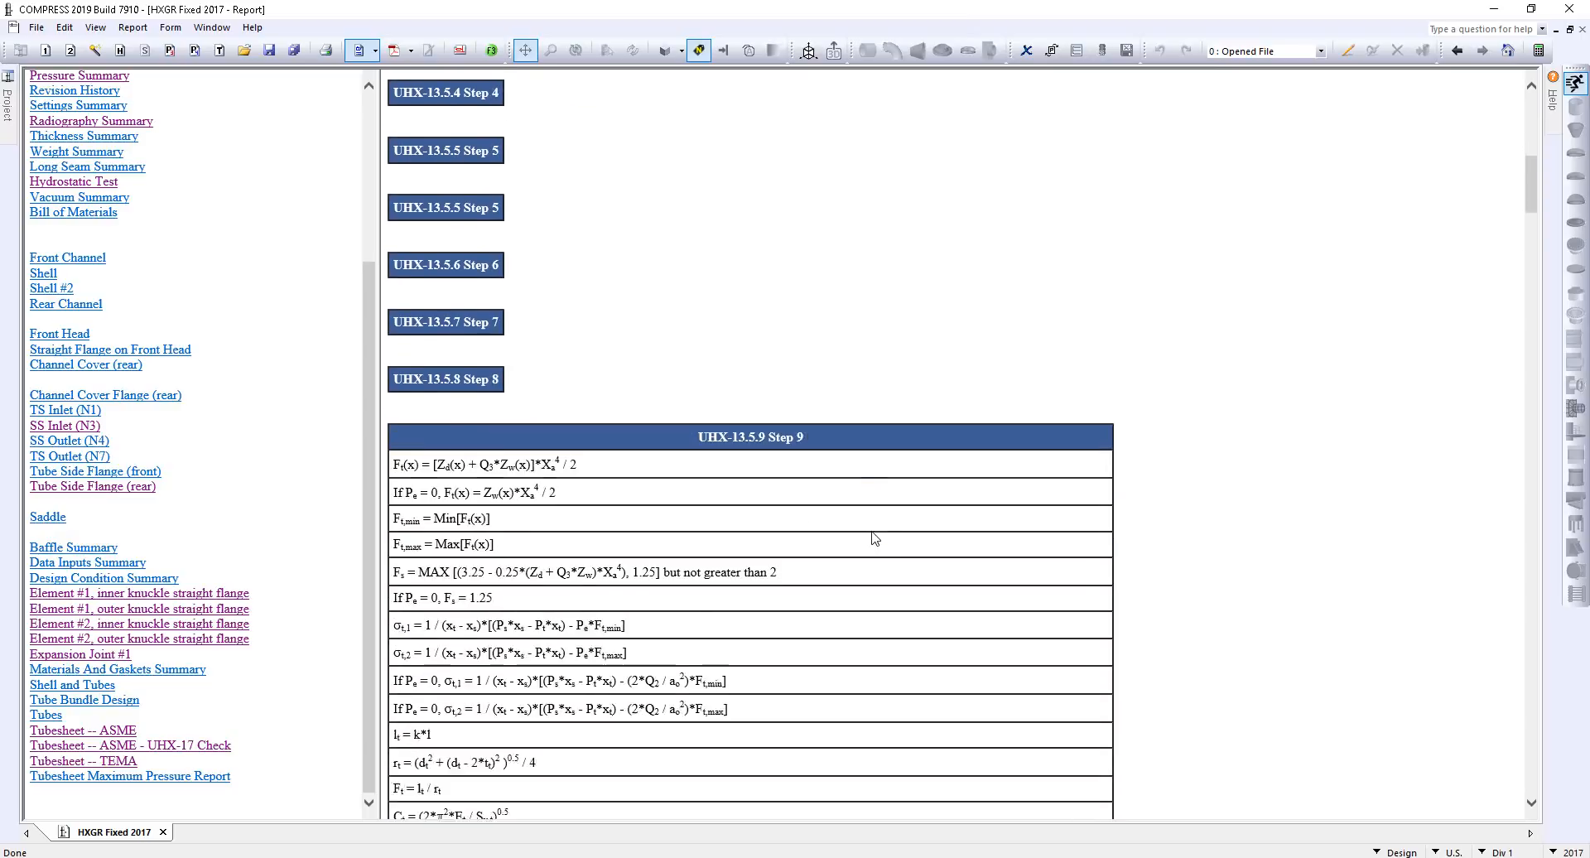
Step: Scroll through the UHX-13.5.9 Step 9 table to the Ft,min and Ft,max results
scroll("down", 3)
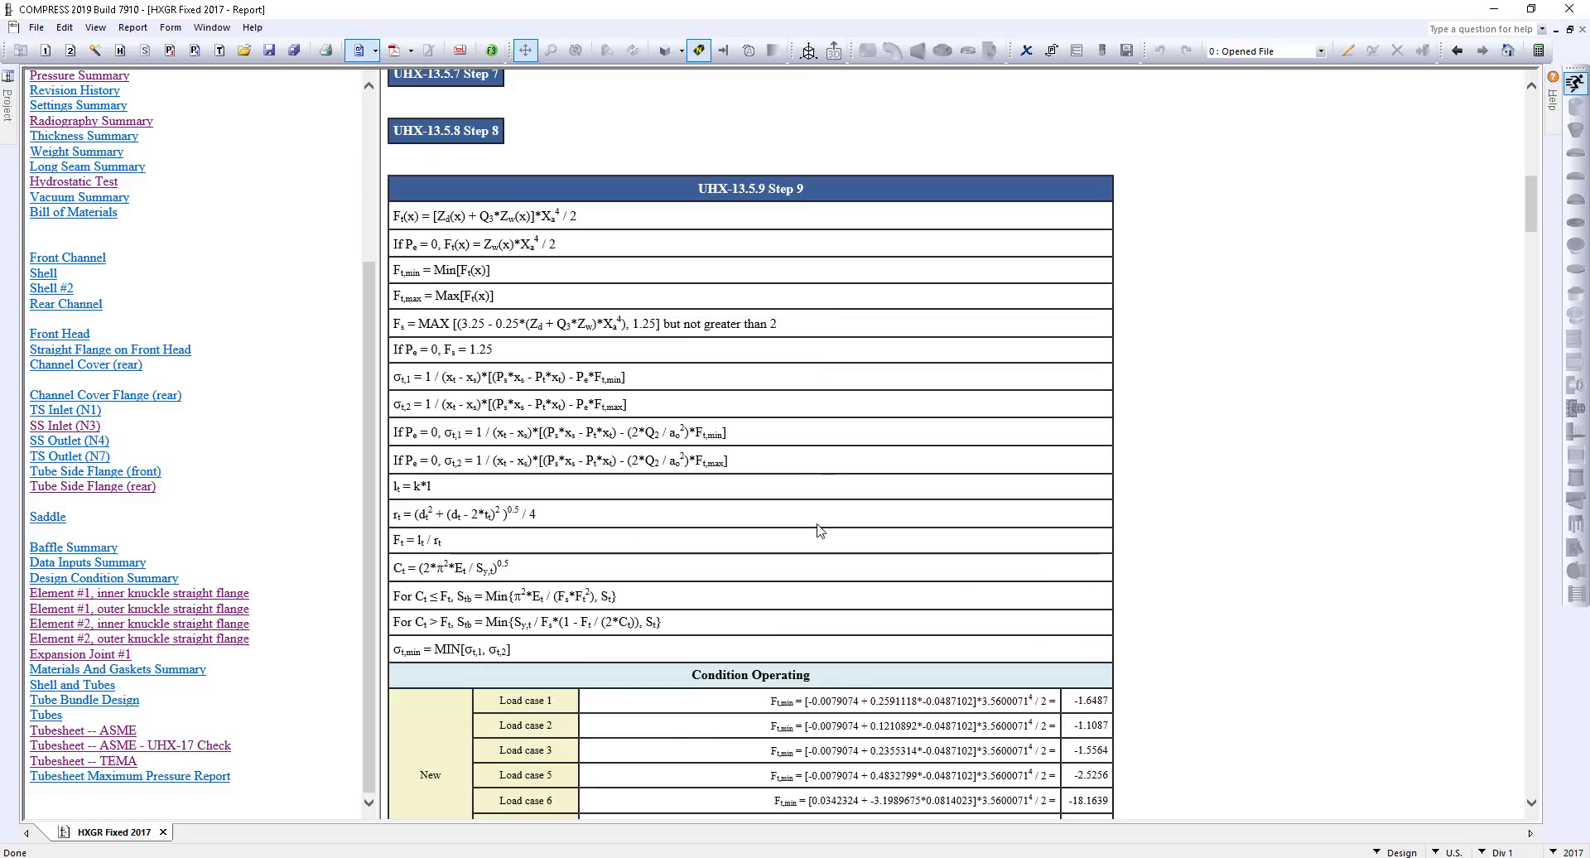
scroll("down", 3)
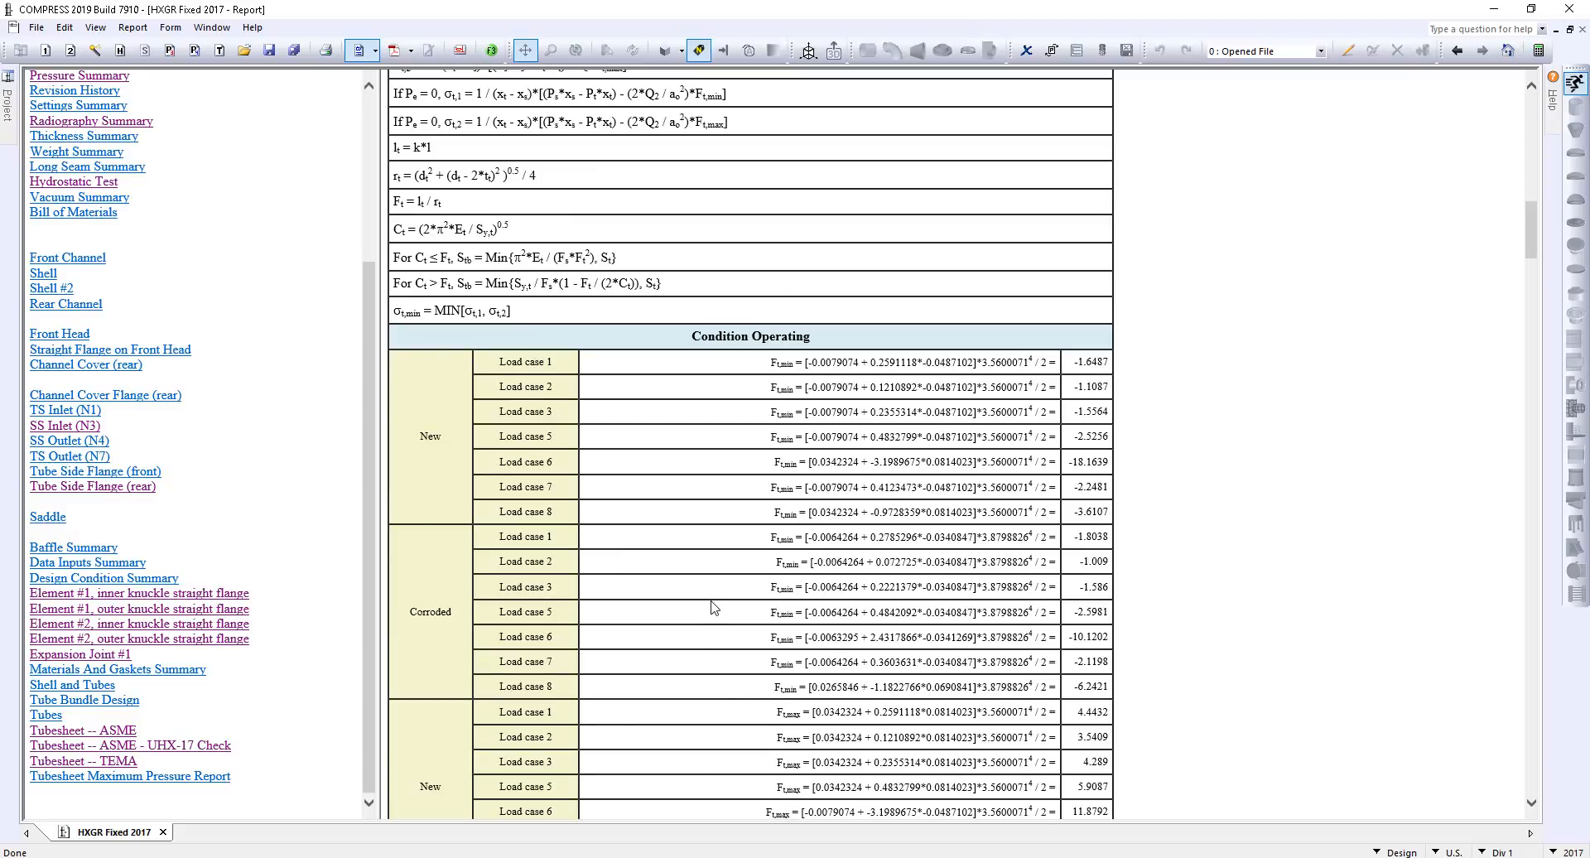
mouse_move(619, 437)
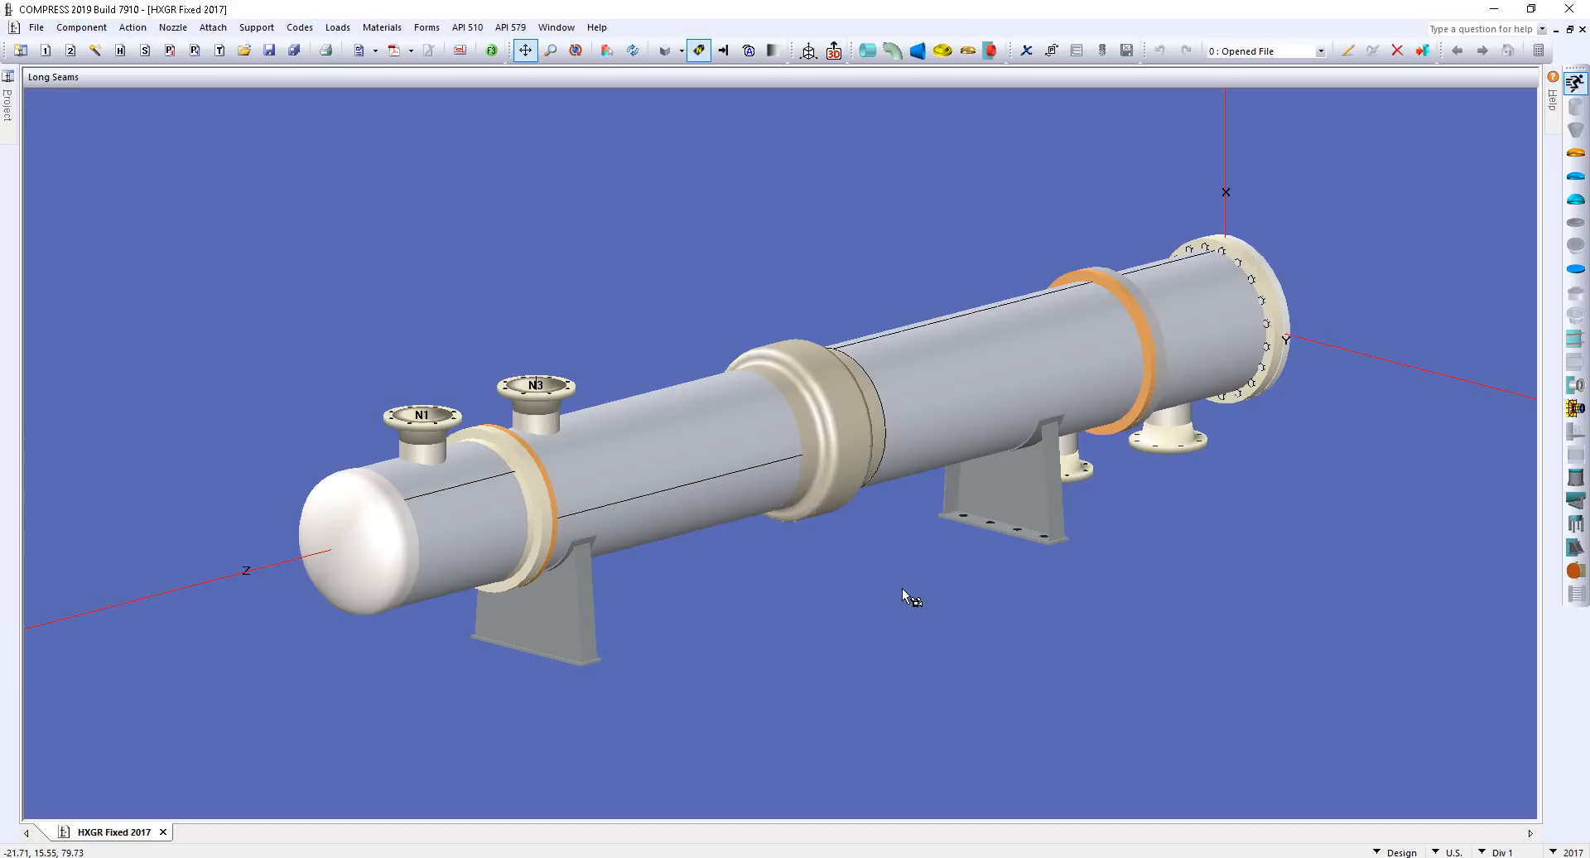
mouse_move(893, 580)
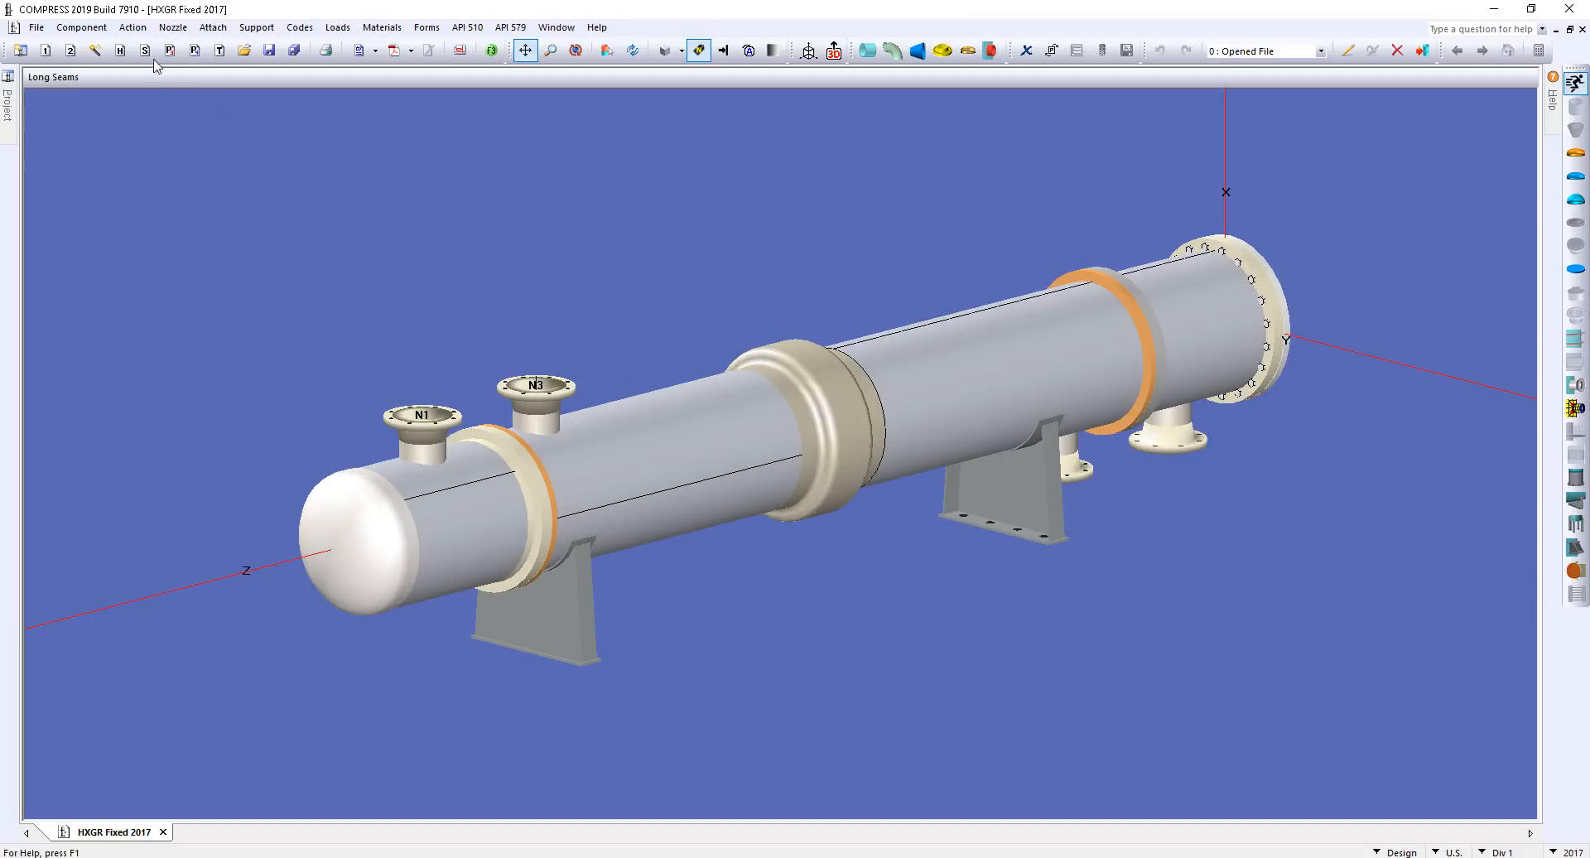
Step: Open the Action menu on the 3D heat exchanger model
left_click(135, 28)
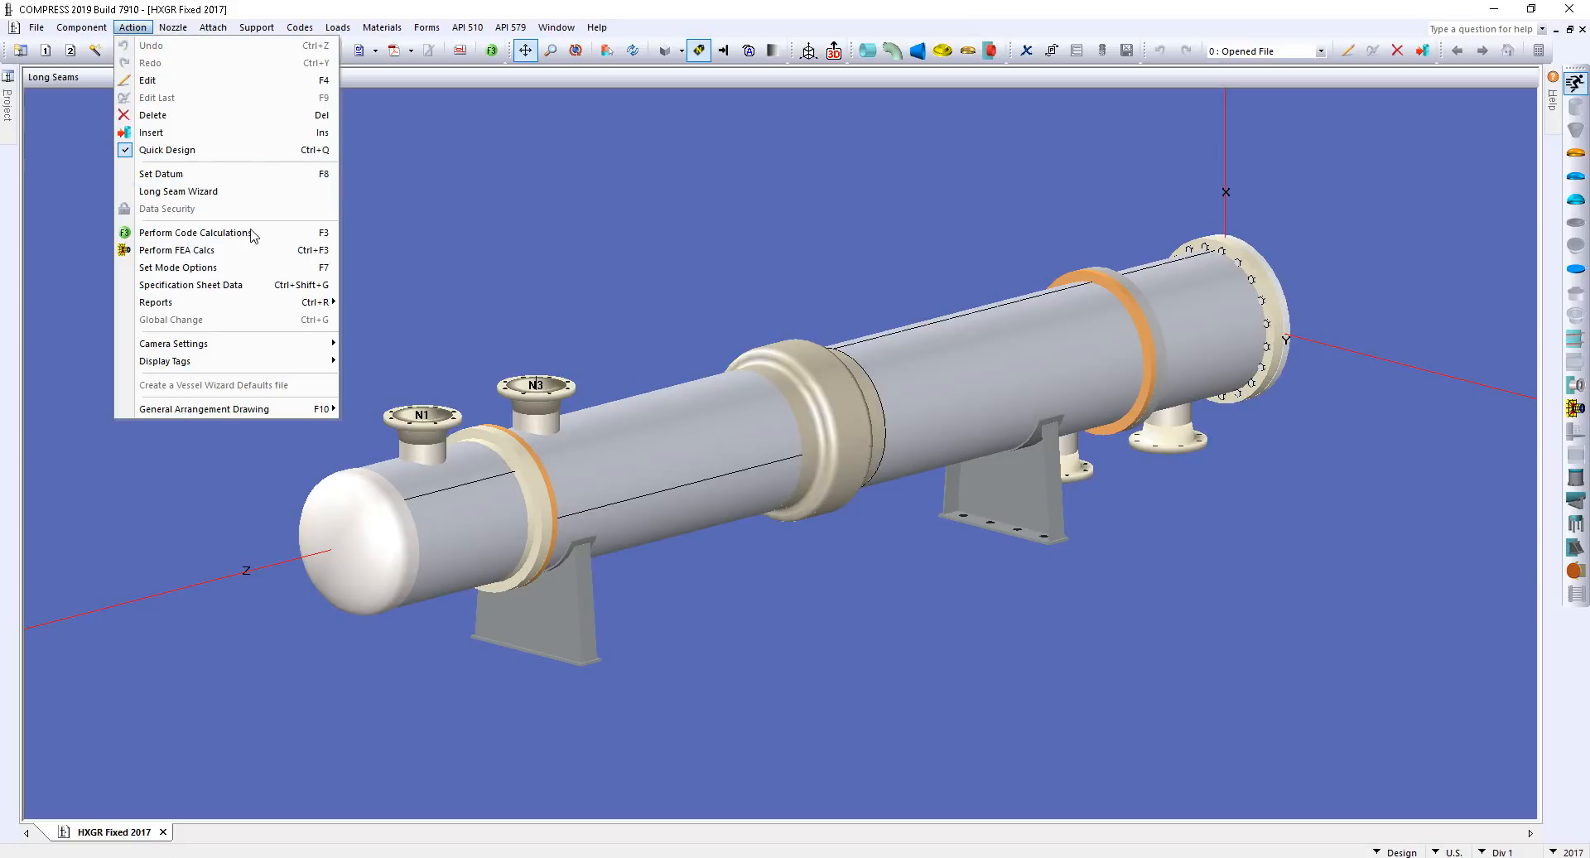
Step: Open Set Mode Options and show its Reporting page
left_click(178, 266)
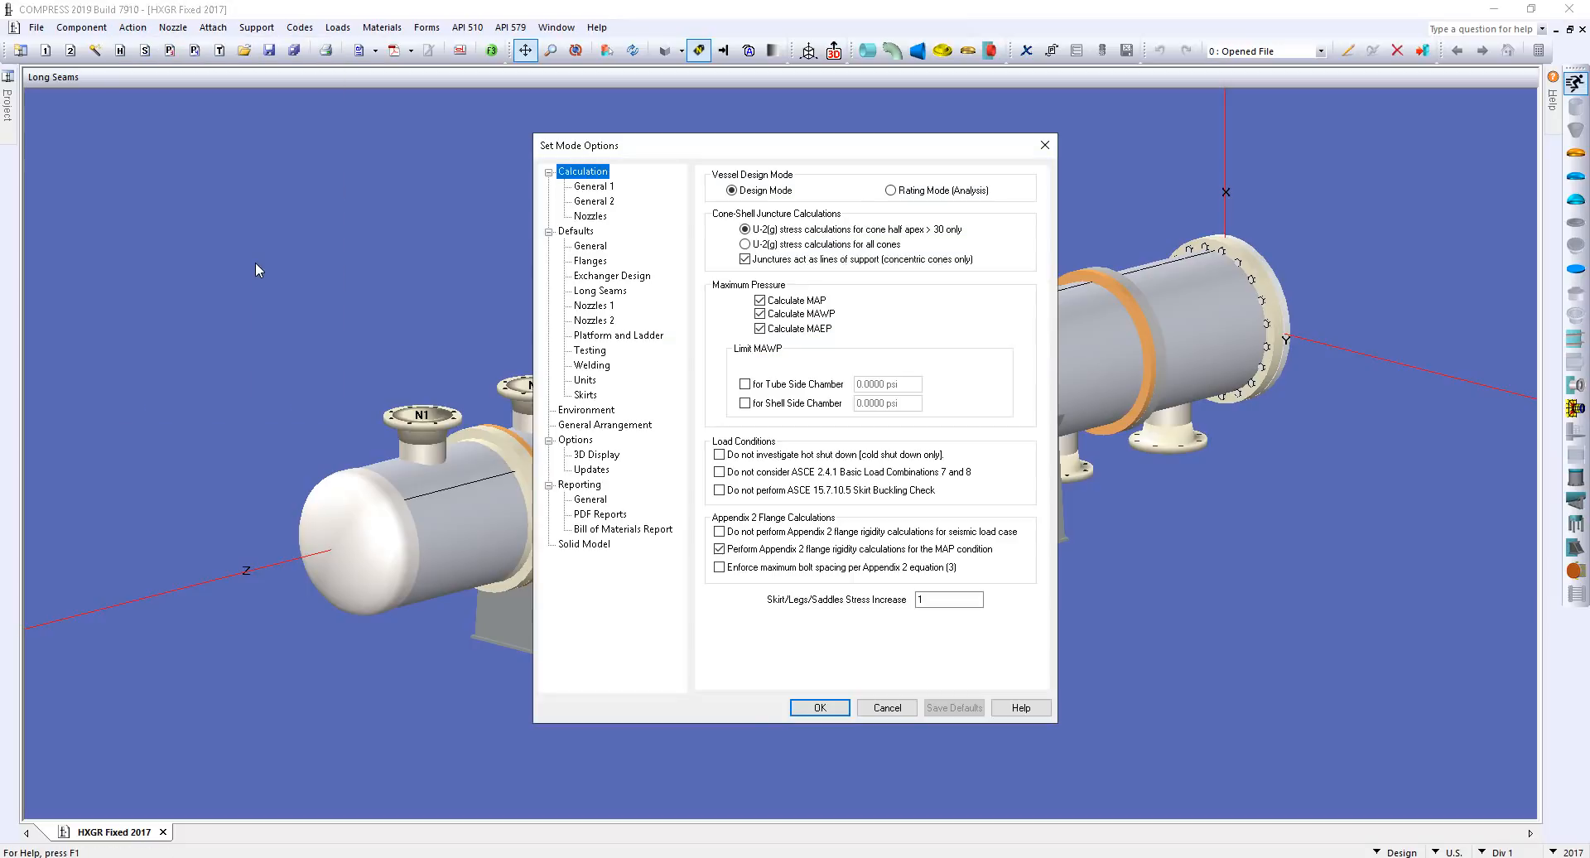
mouse_move(590, 469)
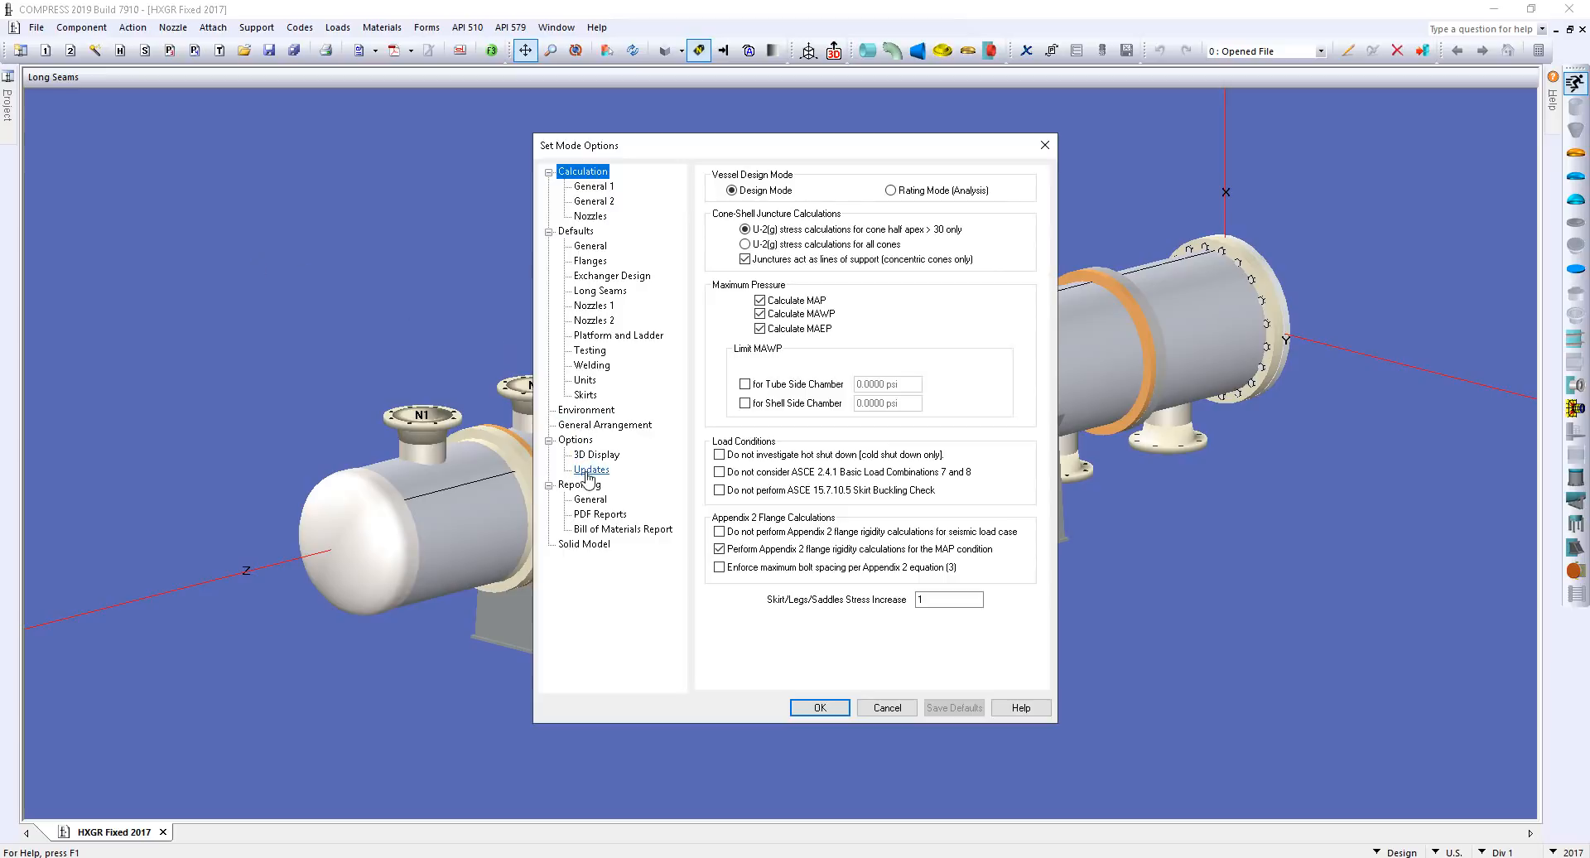
left_click(579, 484)
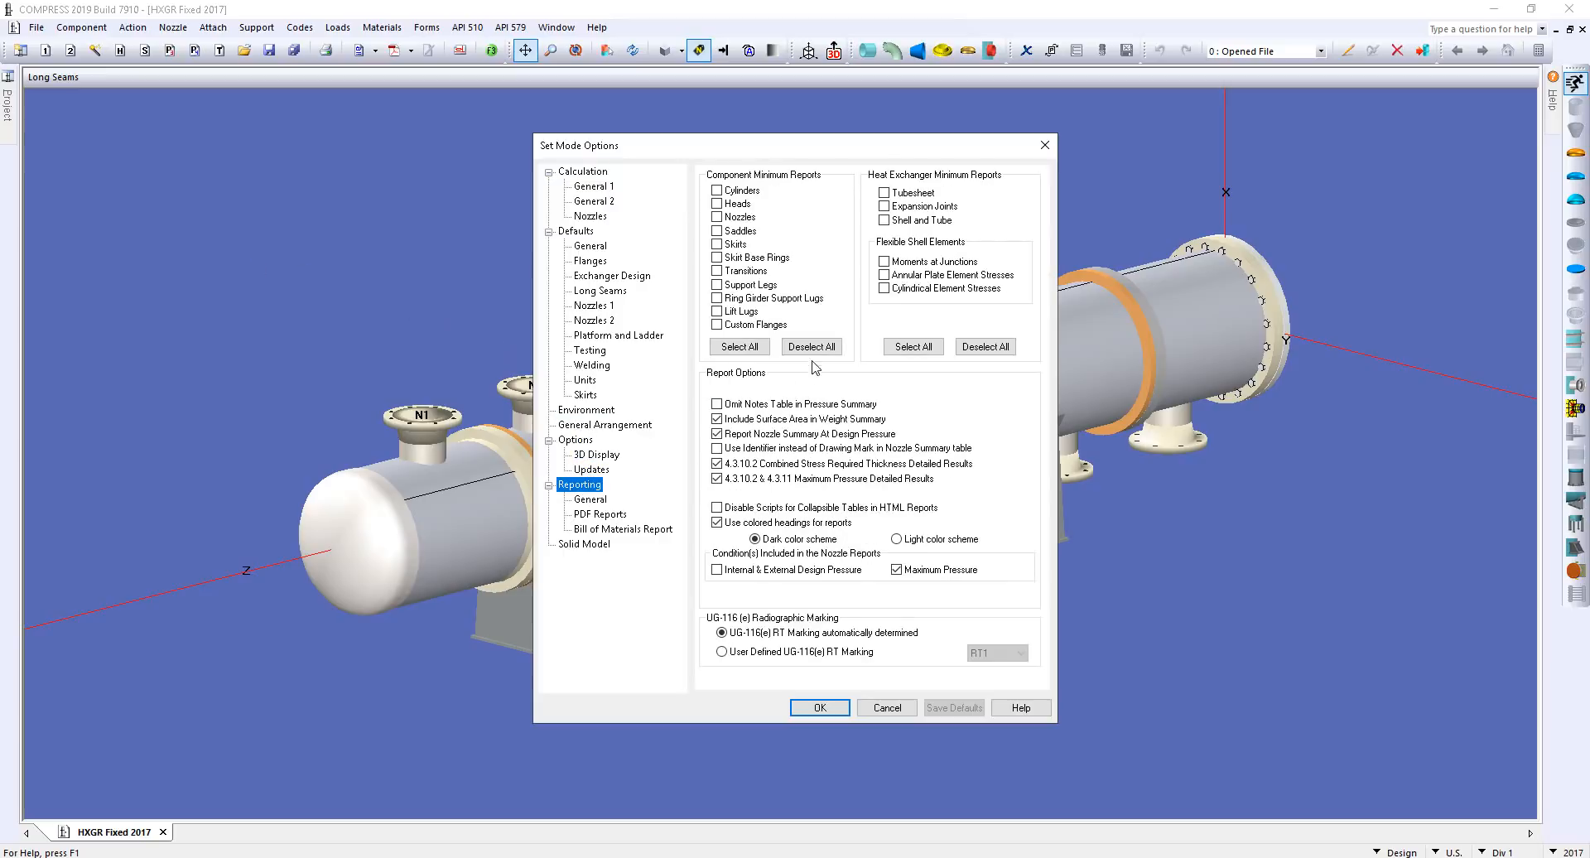
mouse_move(823, 262)
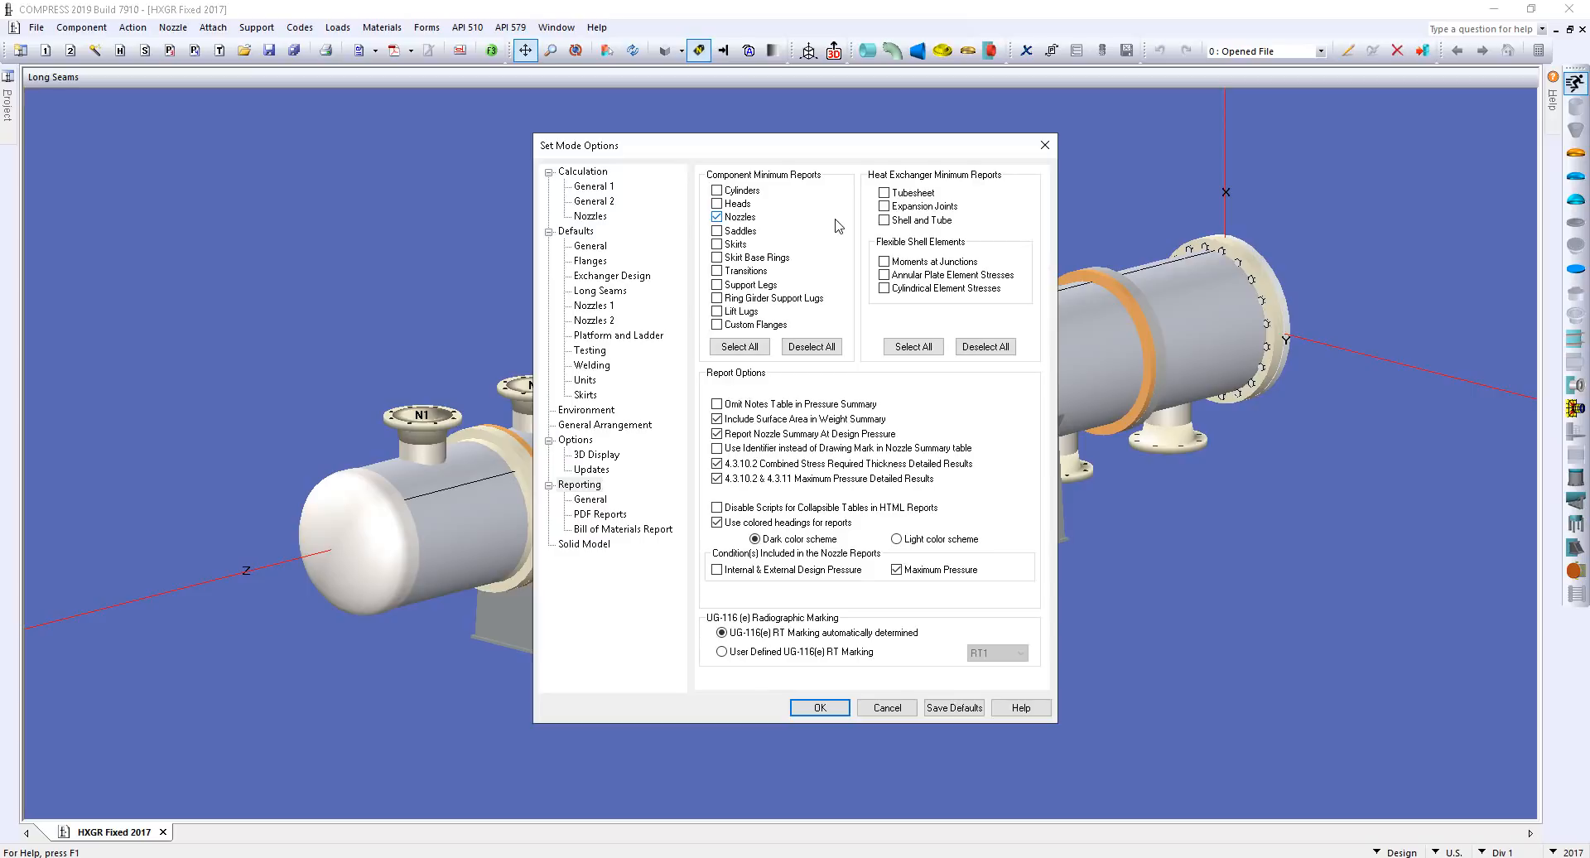
mouse_move(874, 677)
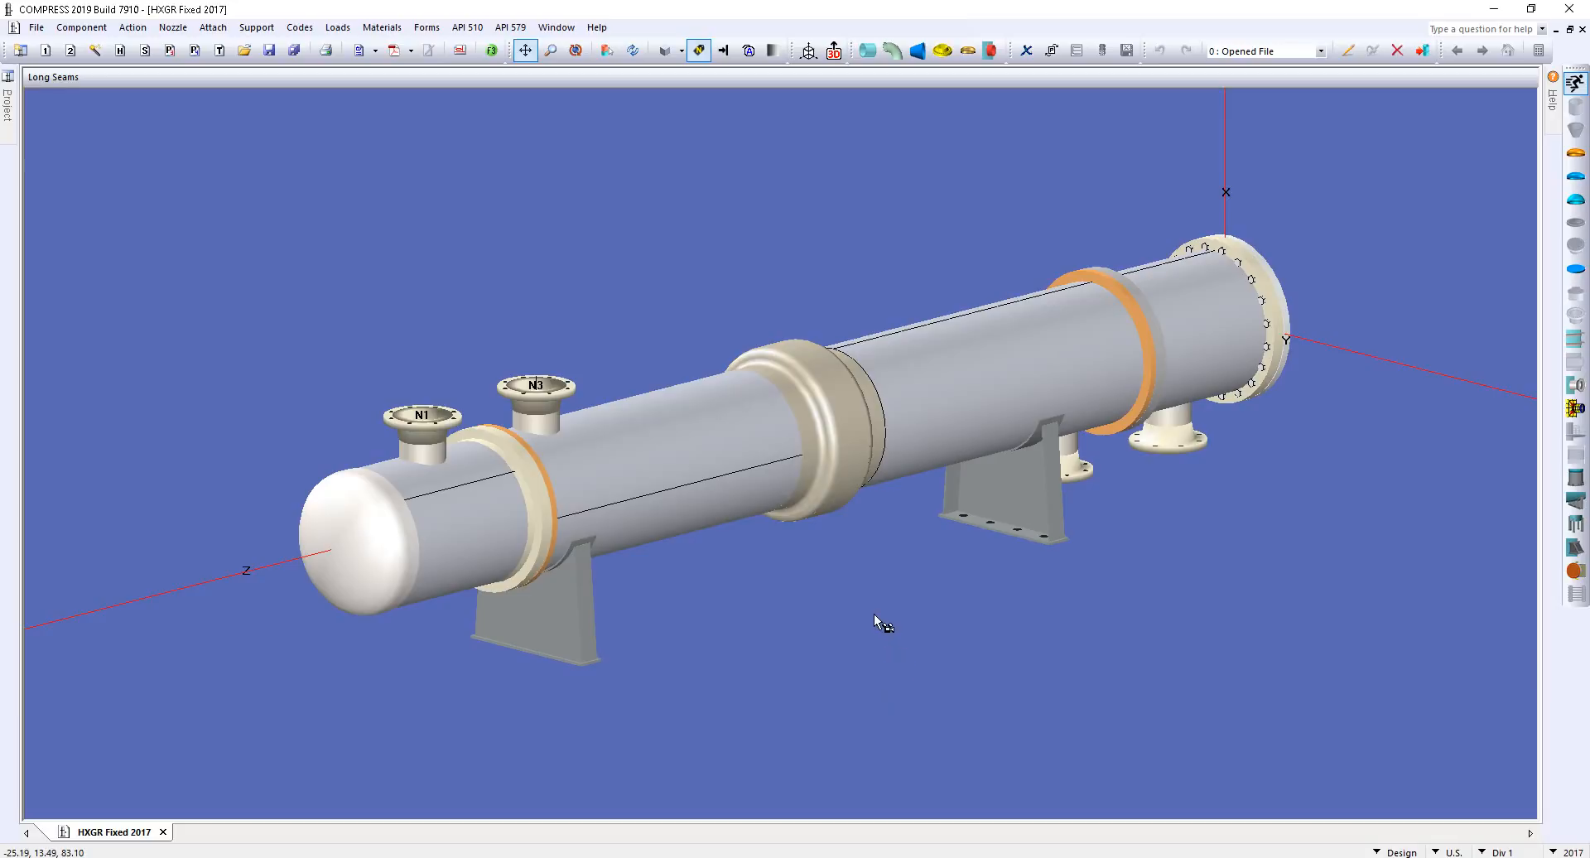
mouse_move(868, 605)
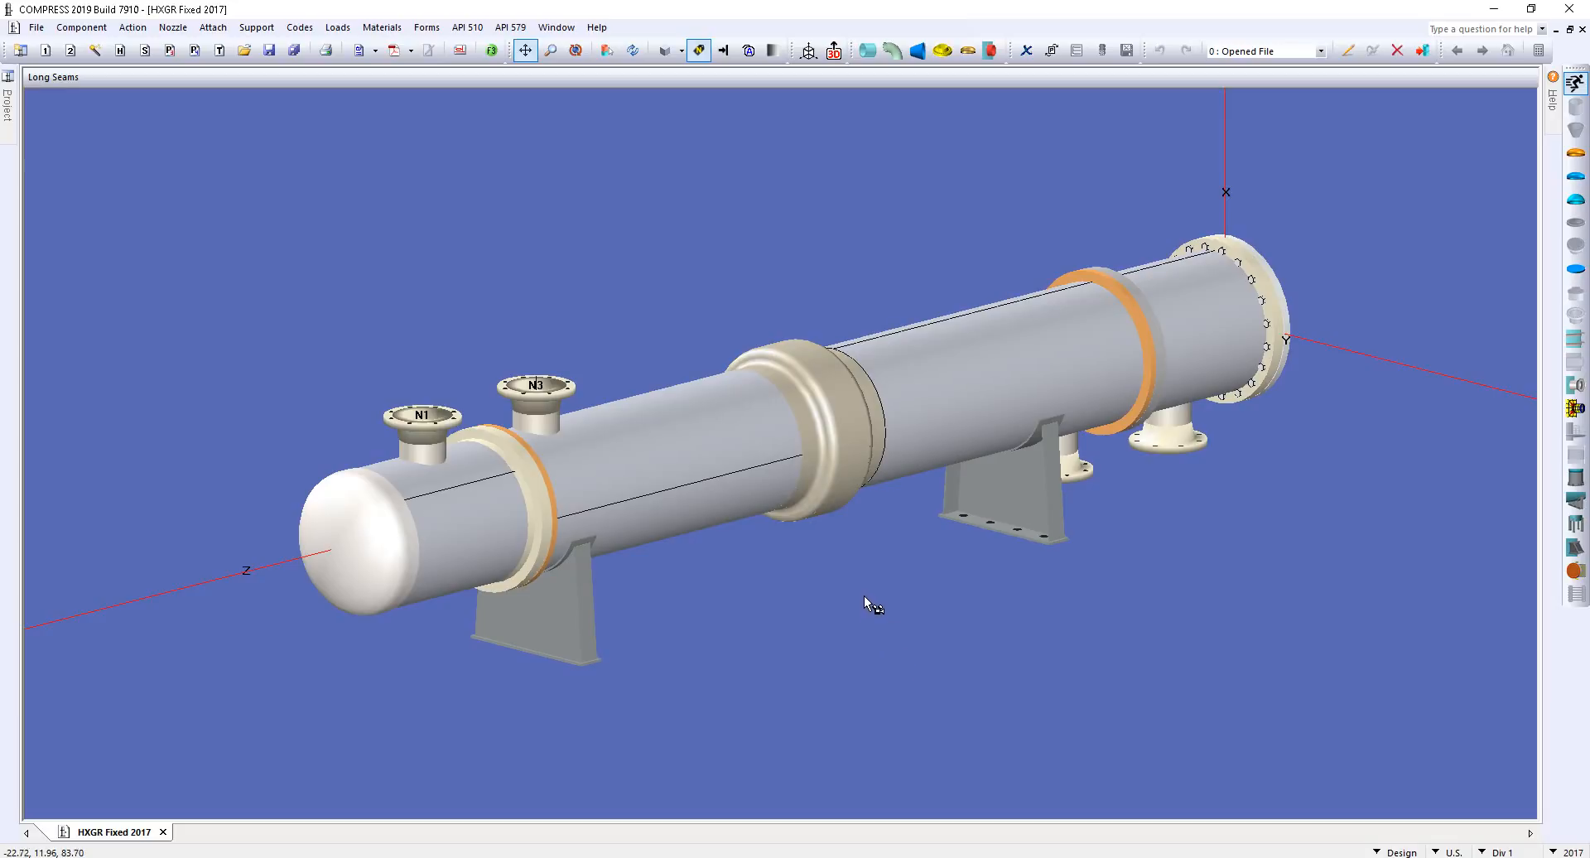
mouse_move(651, 358)
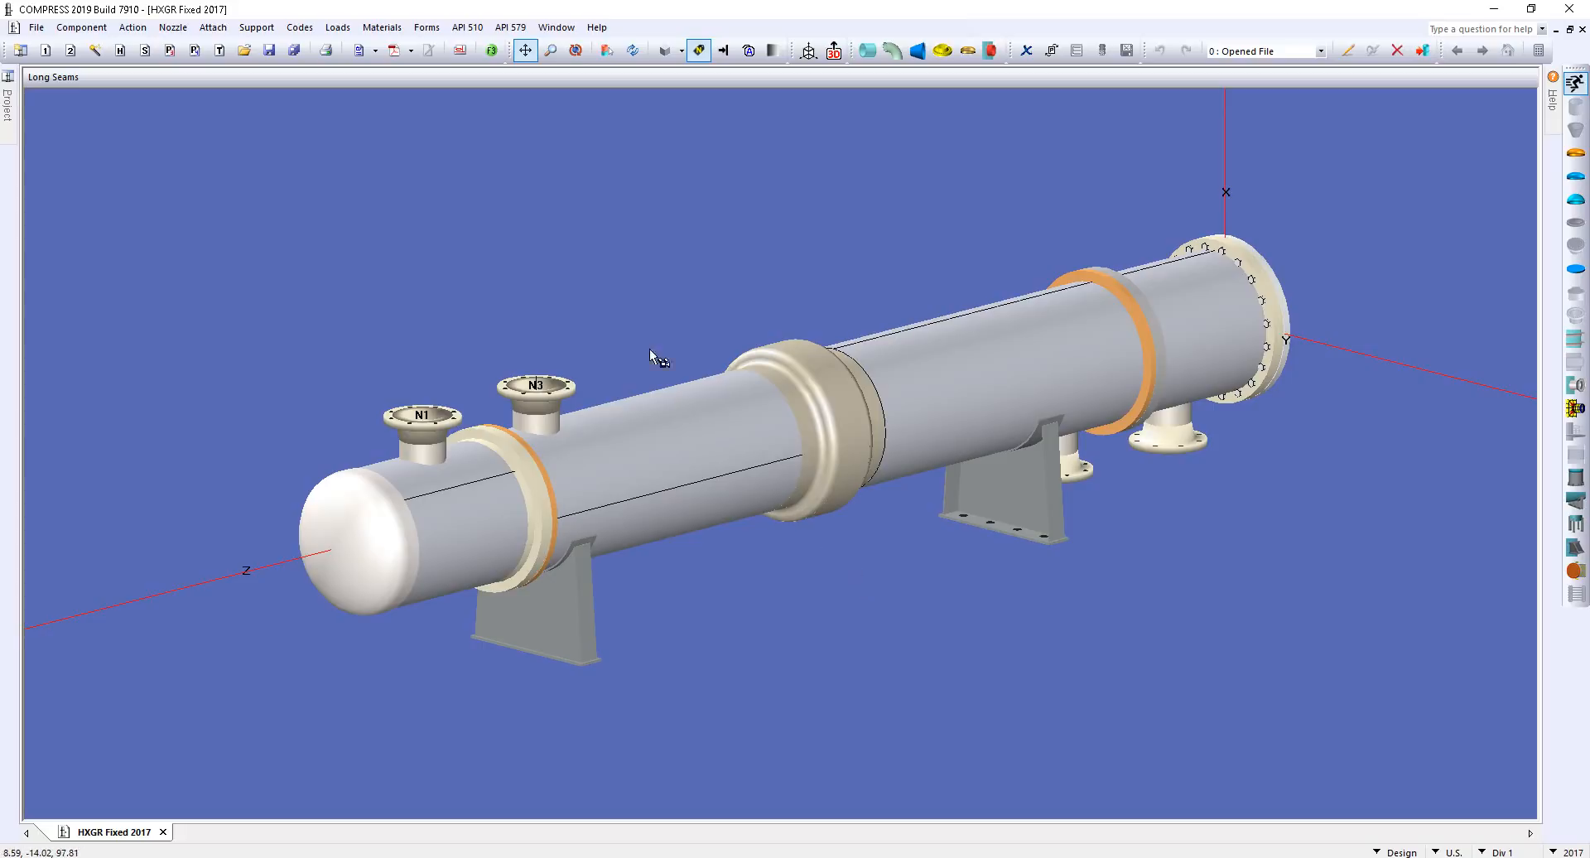
mouse_move(390, 51)
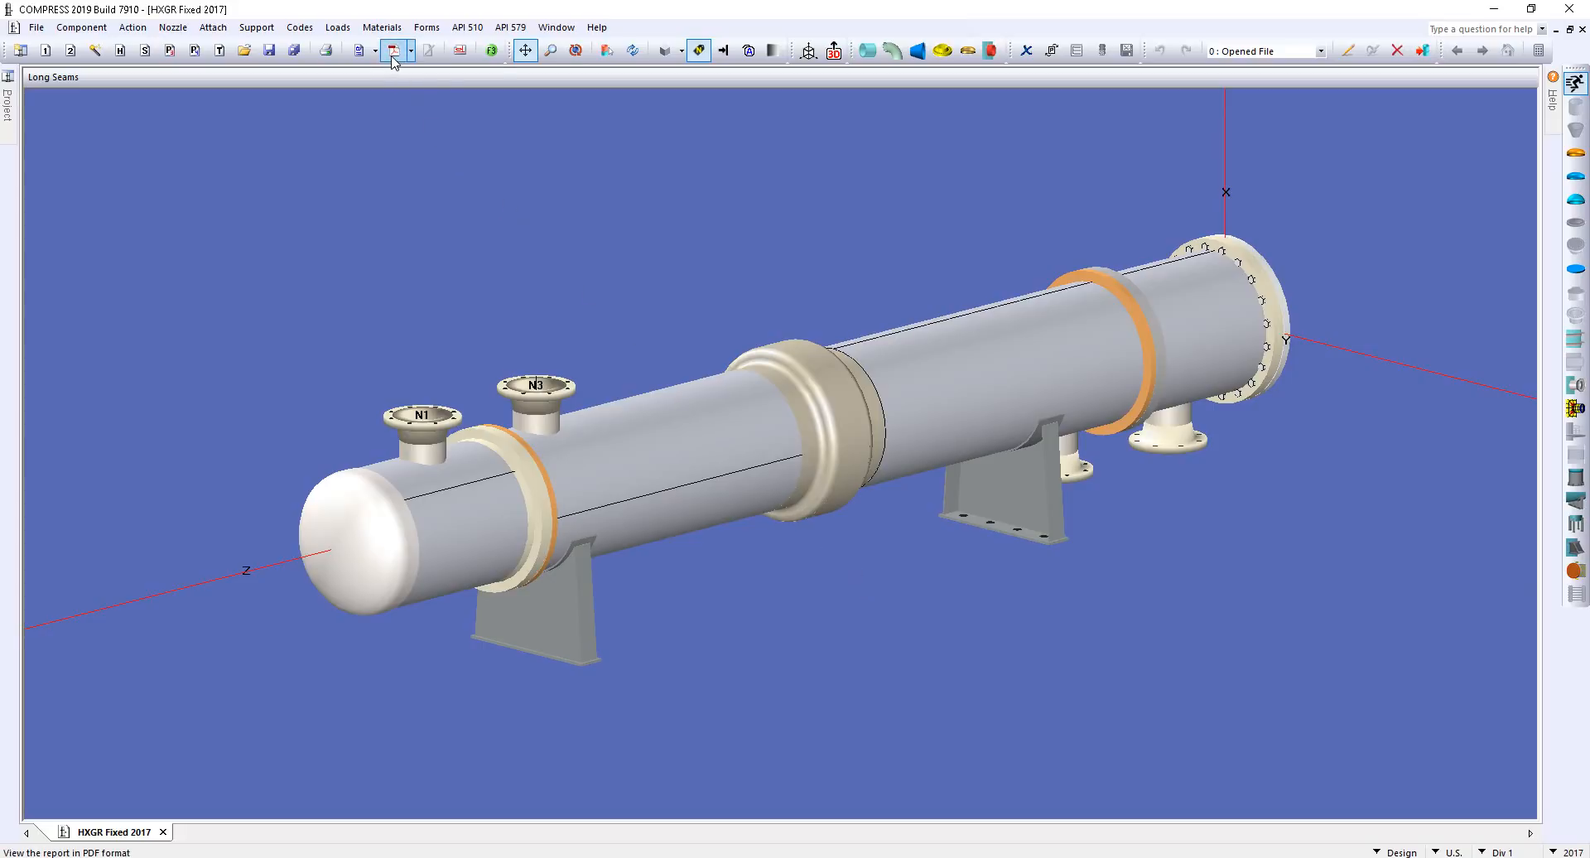
mouse_move(400, 51)
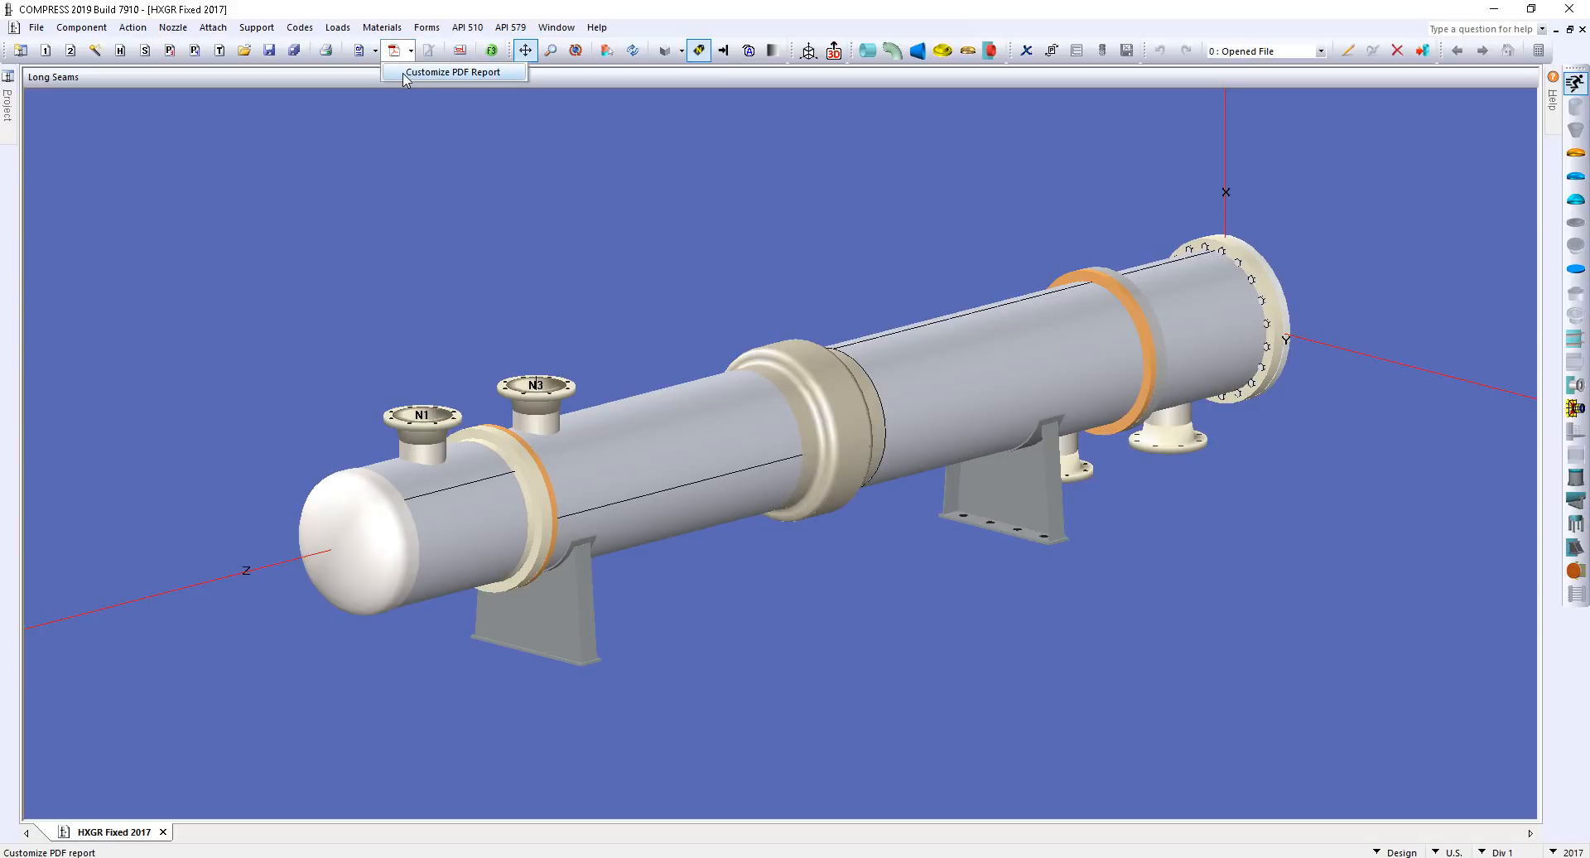
Step: Add Cover Page to the PDF print list in the customizer, then close it
left_click(390, 50)
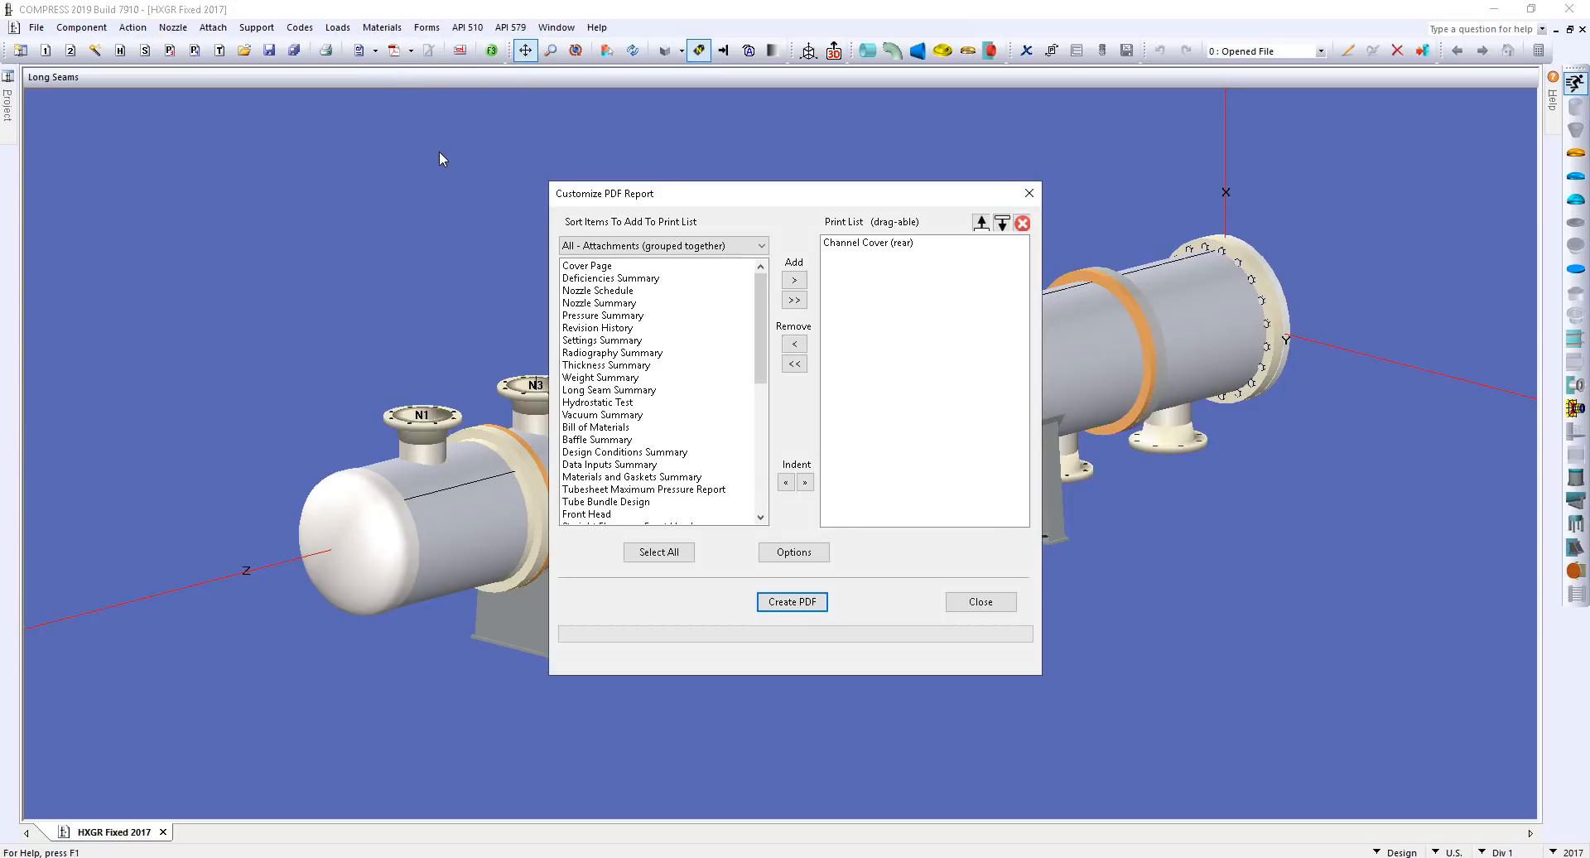
left_click(587, 265)
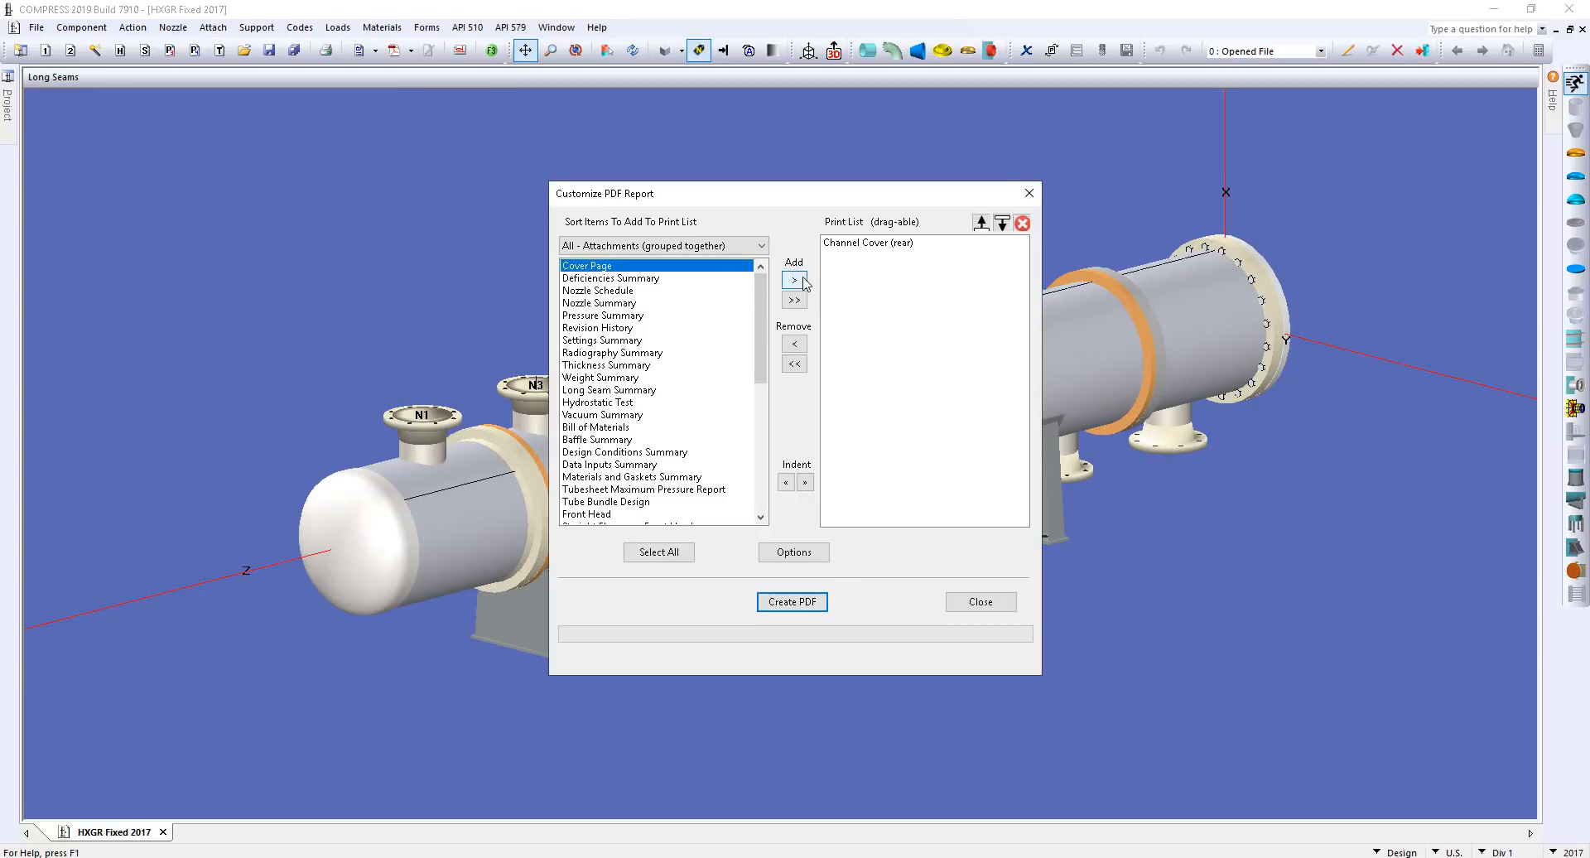
left_click(794, 280)
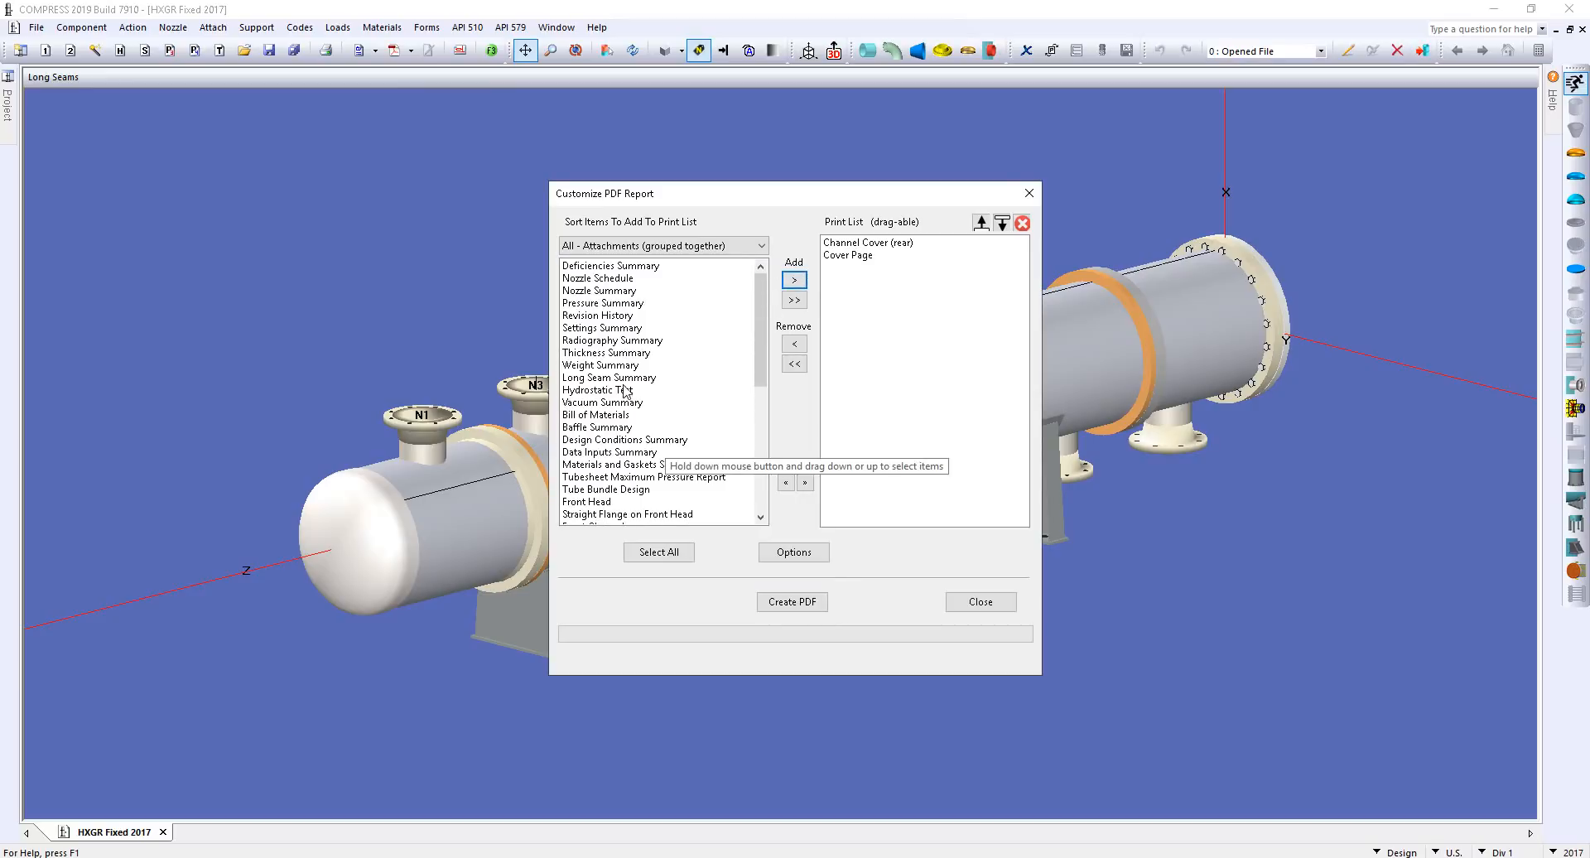
mouse_move(616, 292)
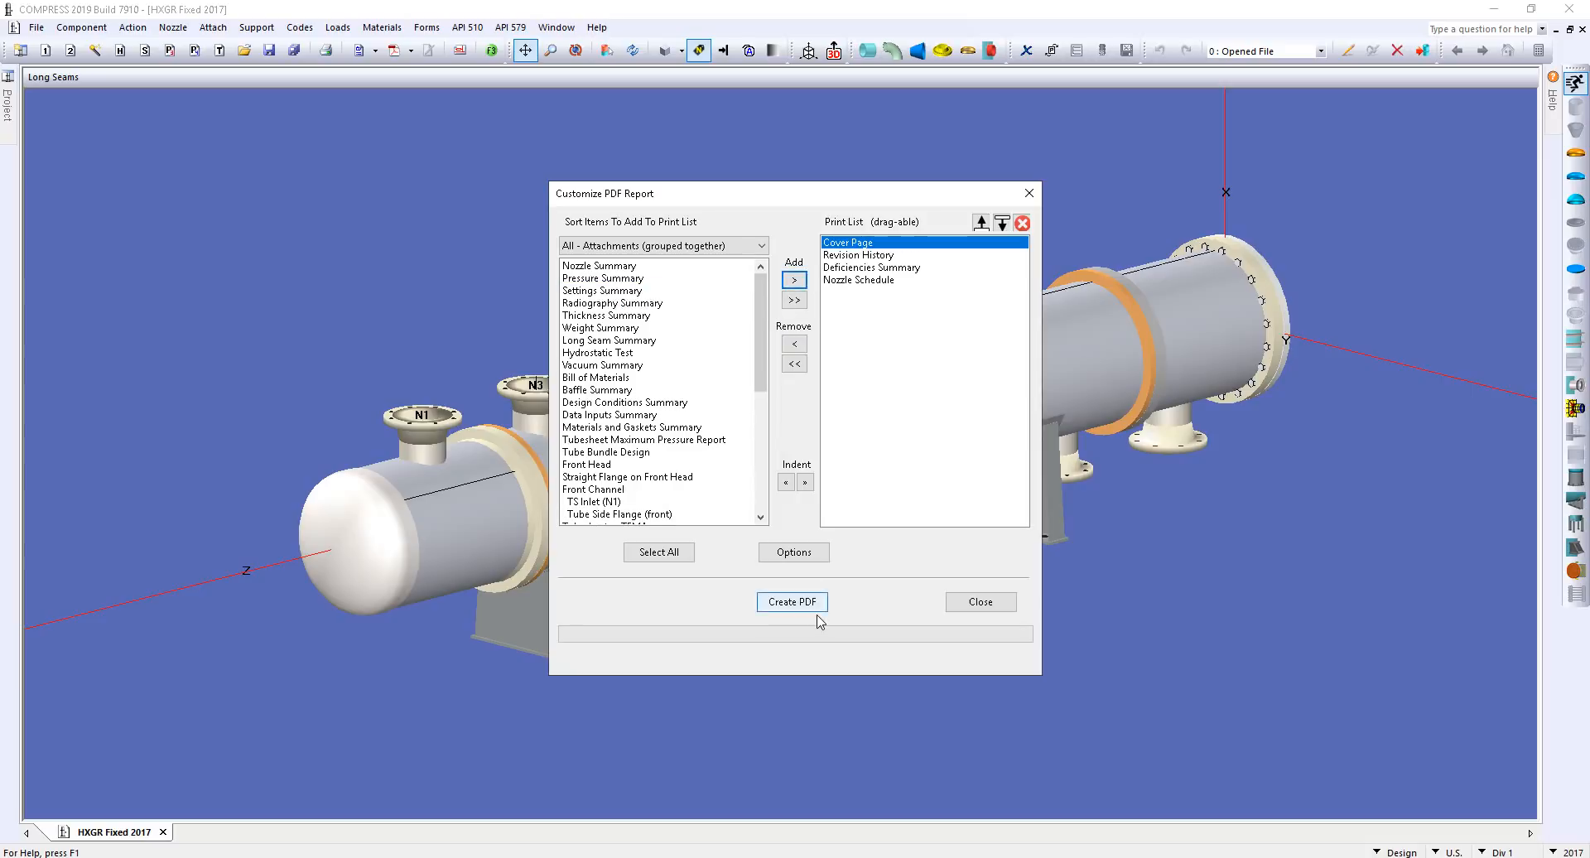
mouse_move(811, 625)
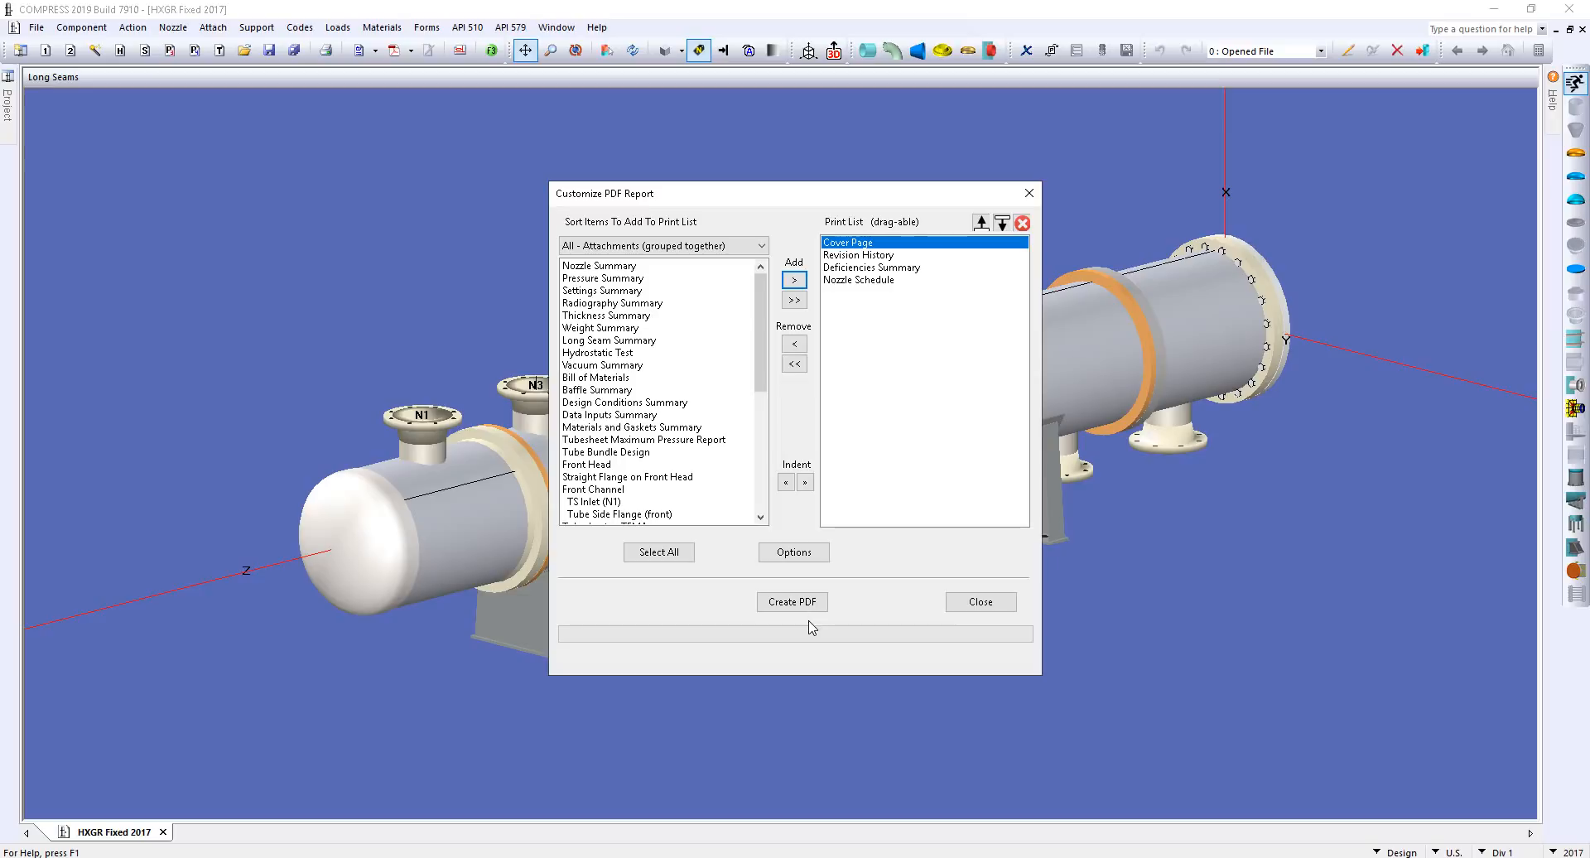
left_click(981, 602)
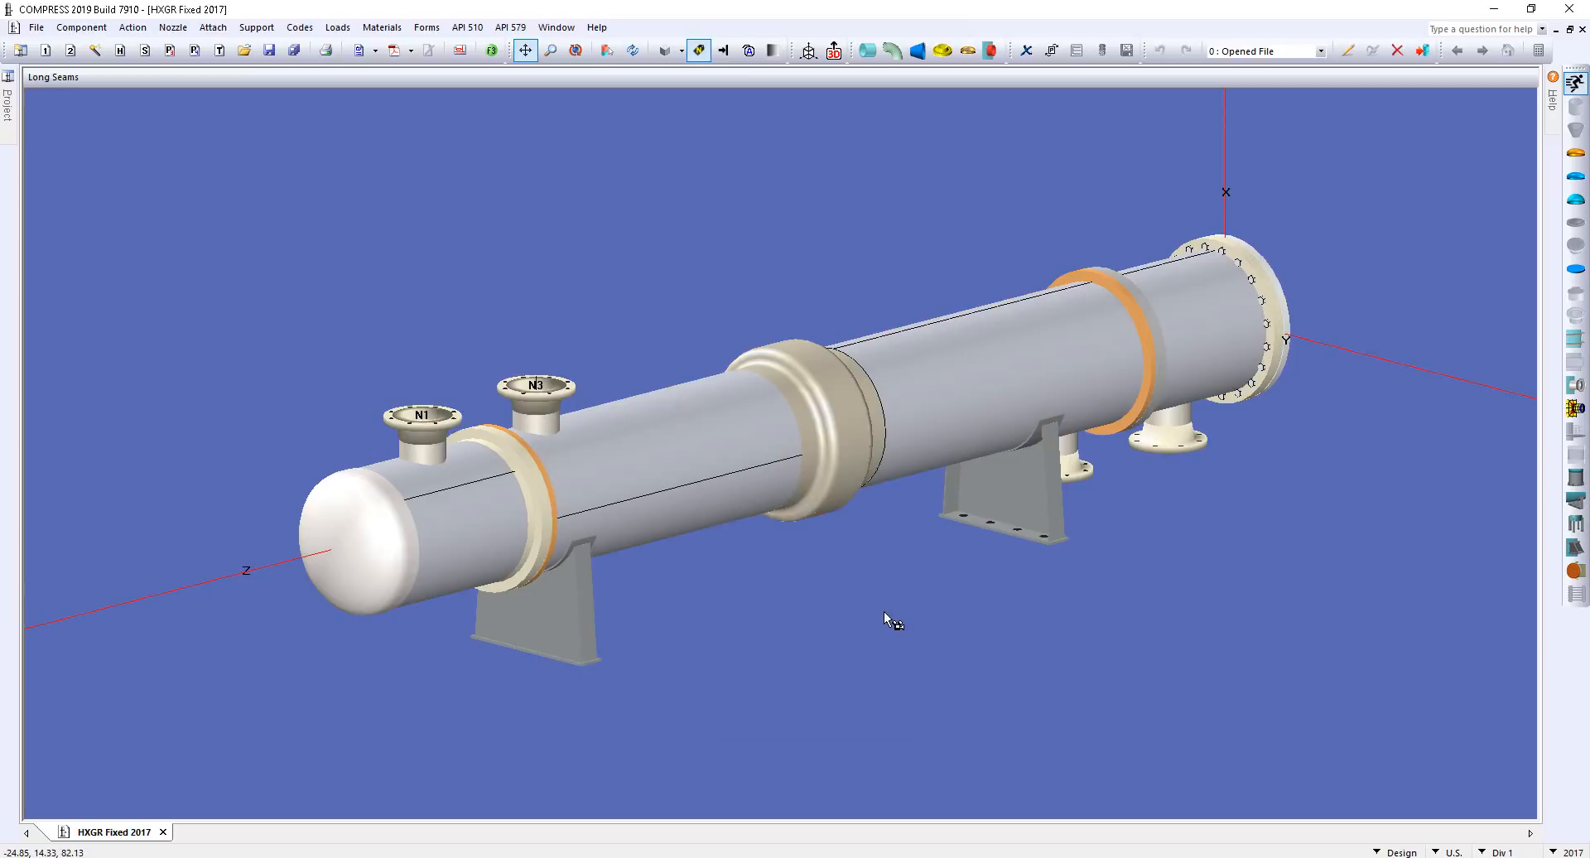